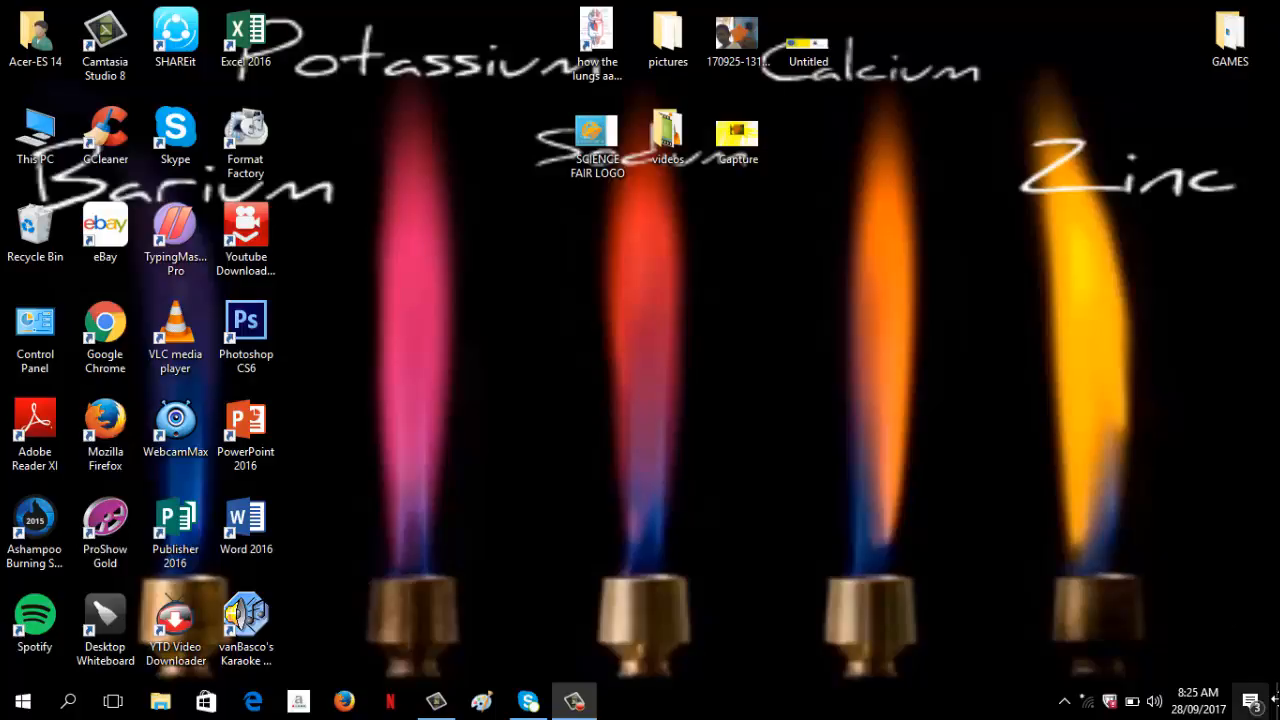
mouse_move(848, 440)
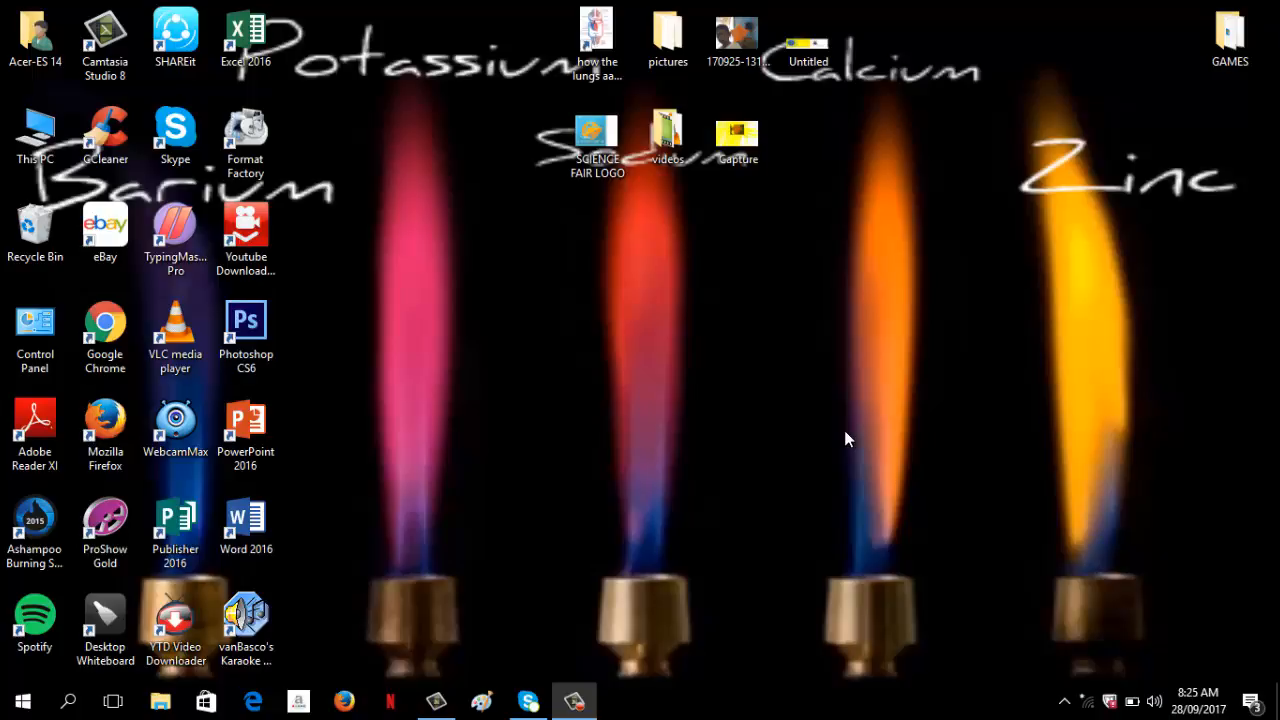
mouse_move(808, 460)
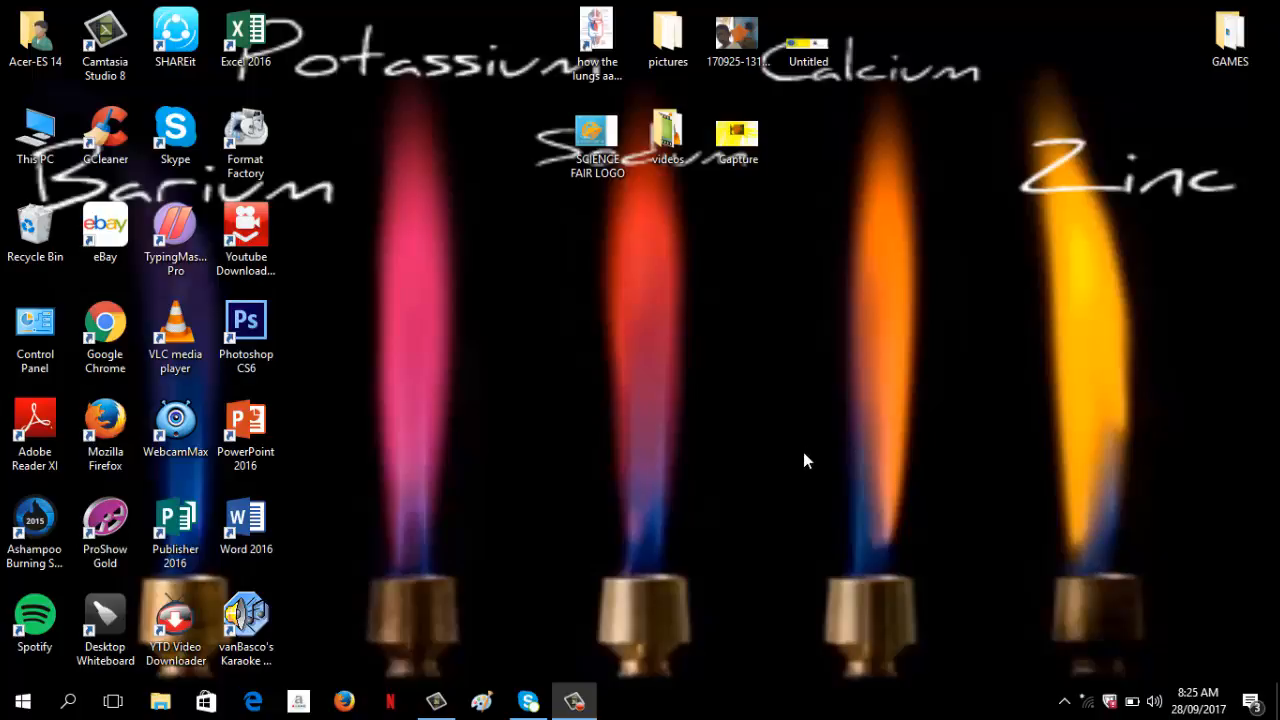
mouse_move(292, 564)
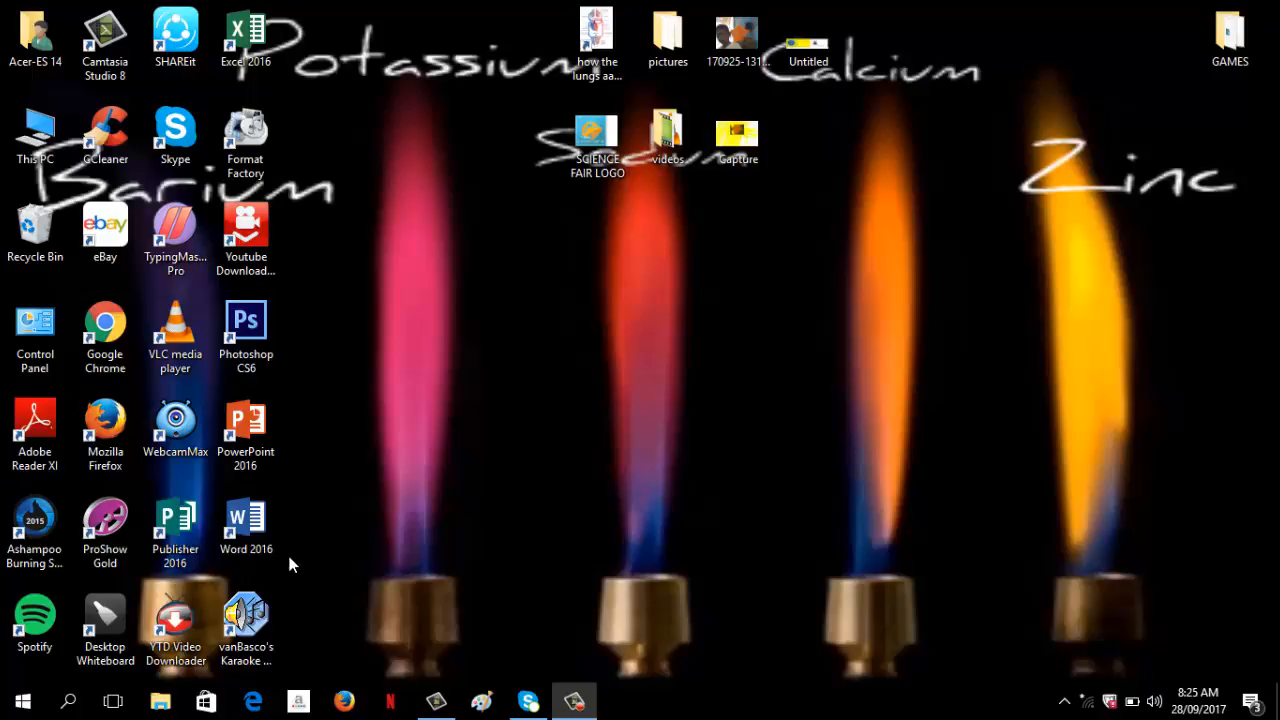
Step: Launch Publisher 2016 from its shortcut and dismiss the 'Let's try that again' sign-in error
click(176, 524)
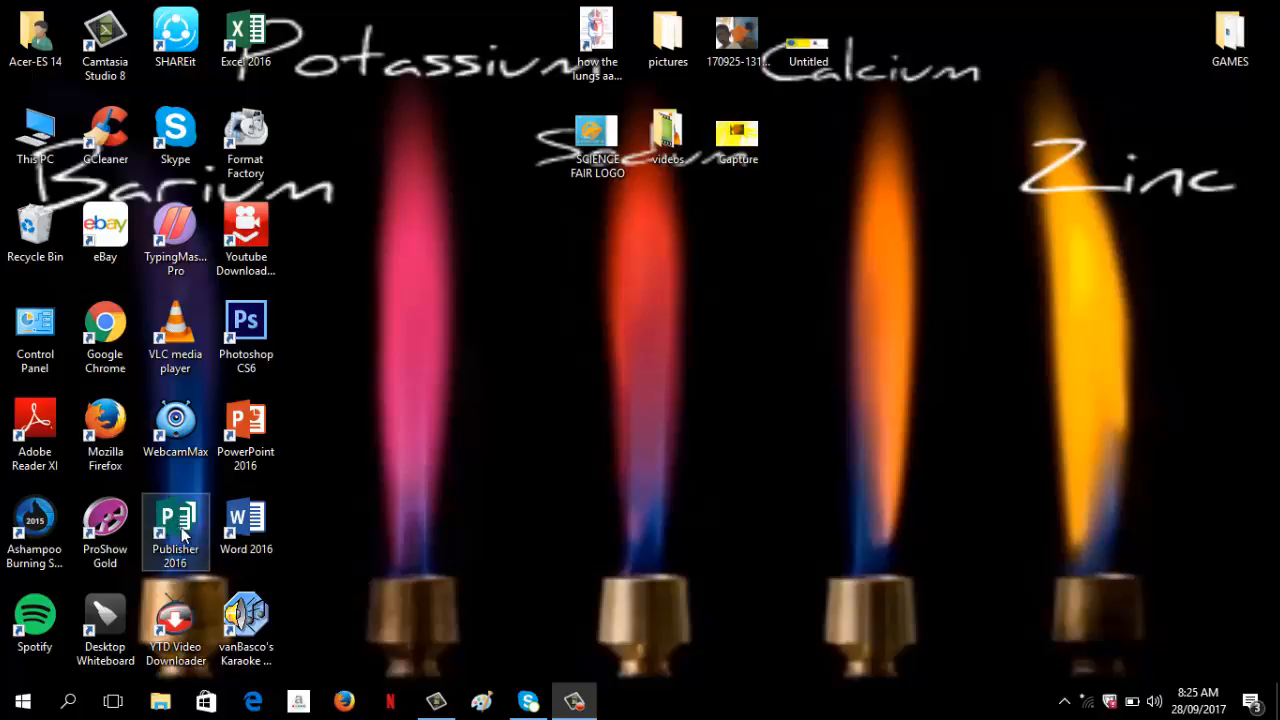
double_click(176, 528)
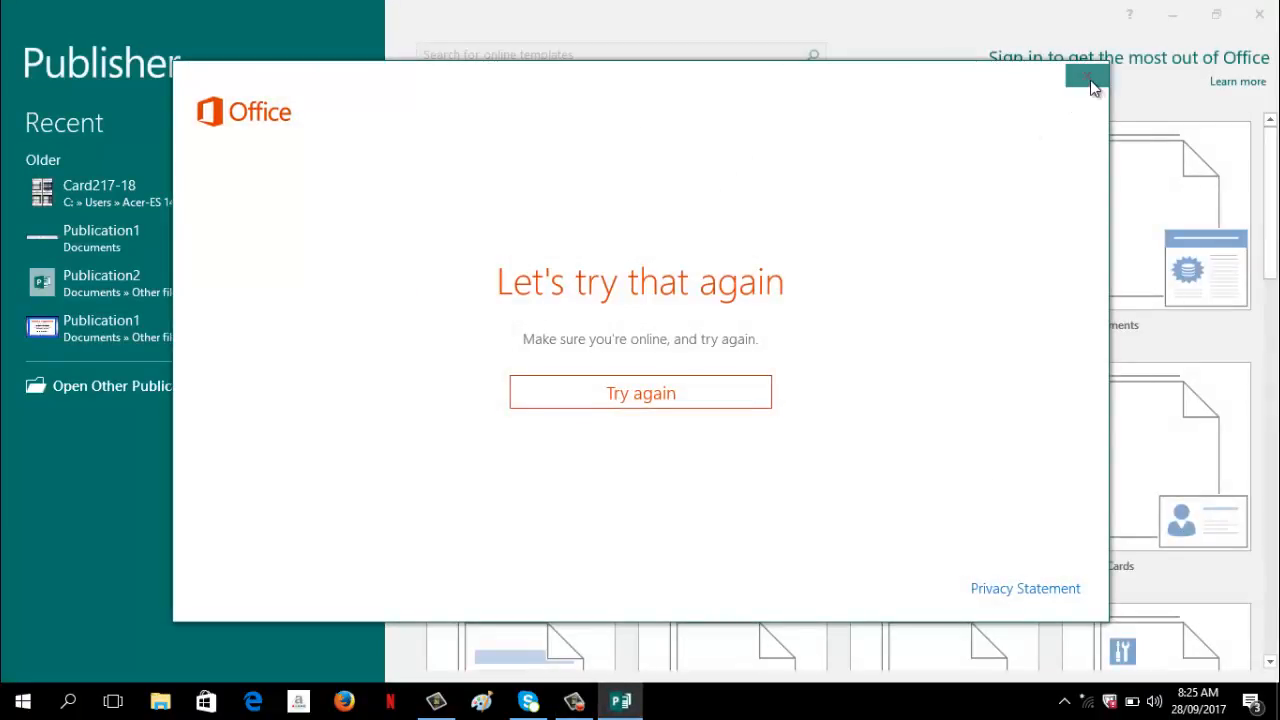
click(1082, 76)
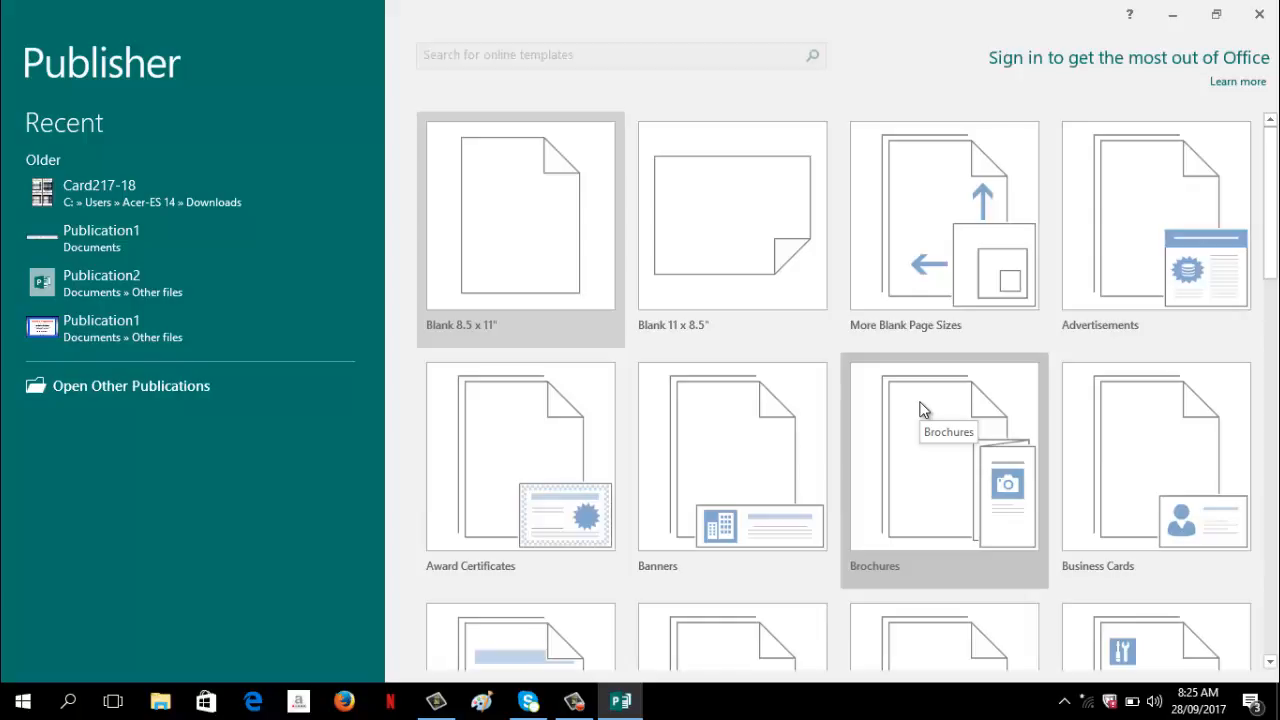
mouse_move(956, 284)
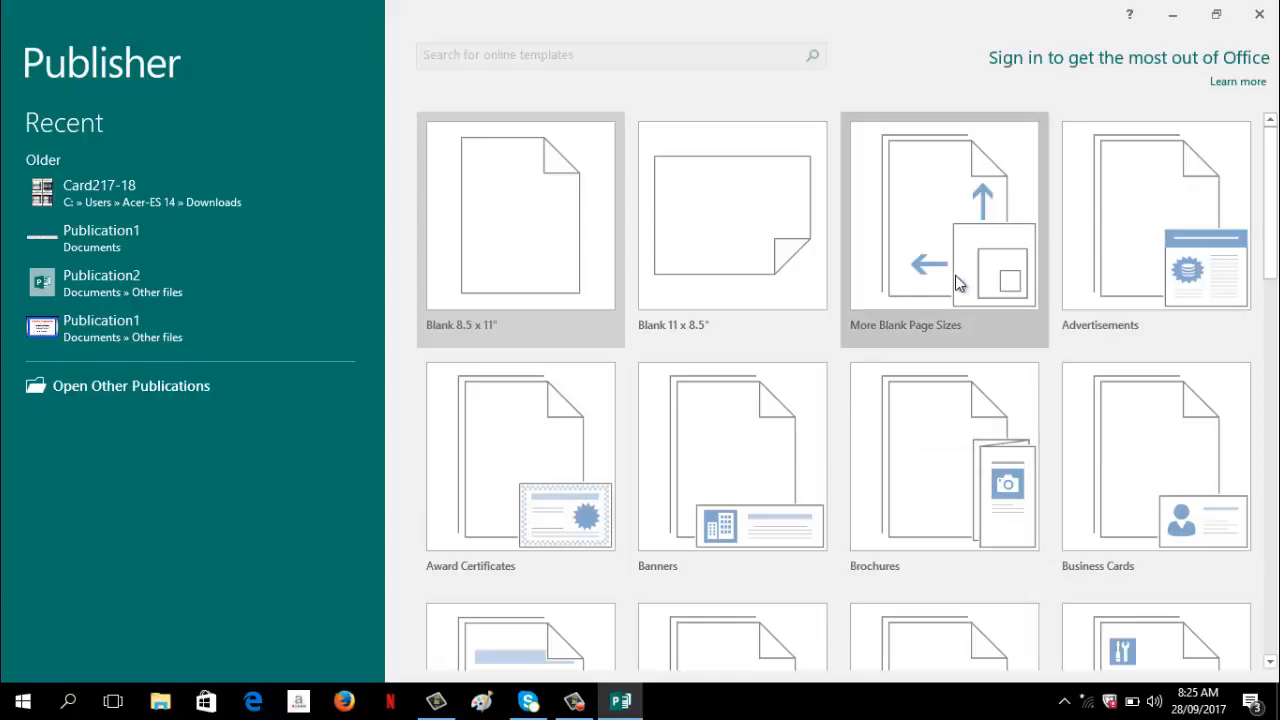
mouse_move(950, 264)
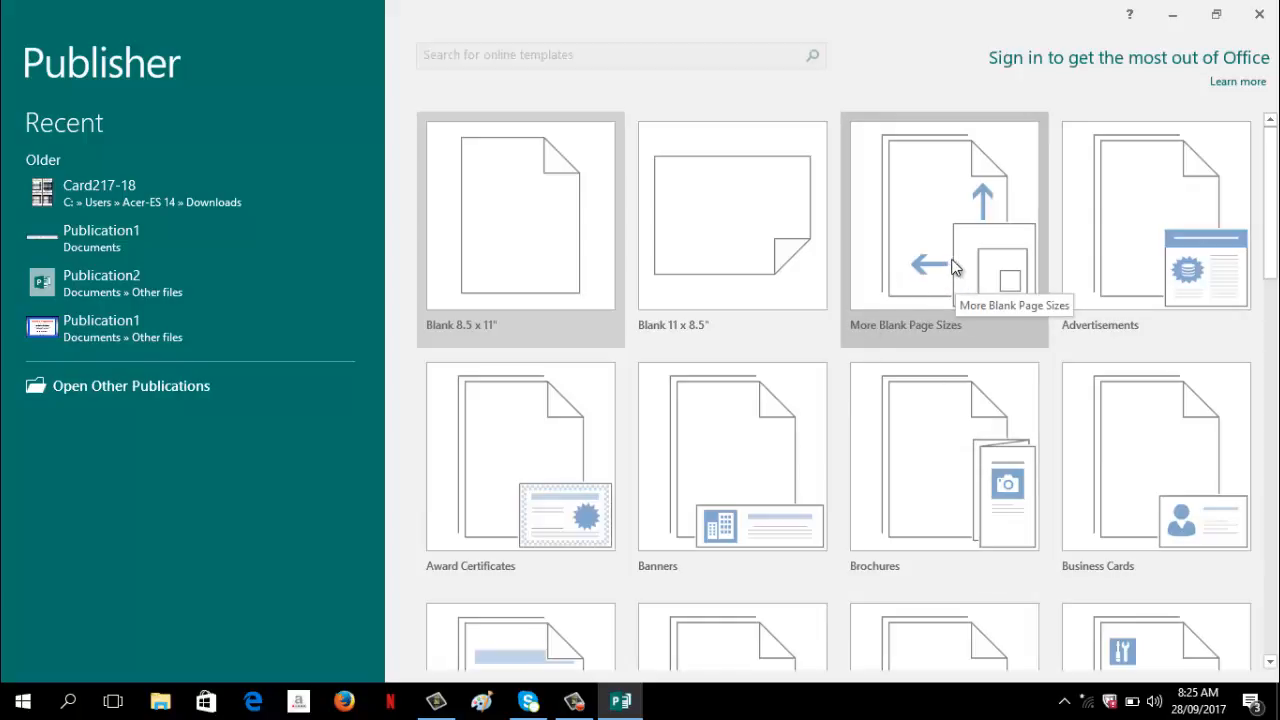
Step: Create a blank publication using the A3 (Portrait) size from More Blank Page Sizes
click(944, 230)
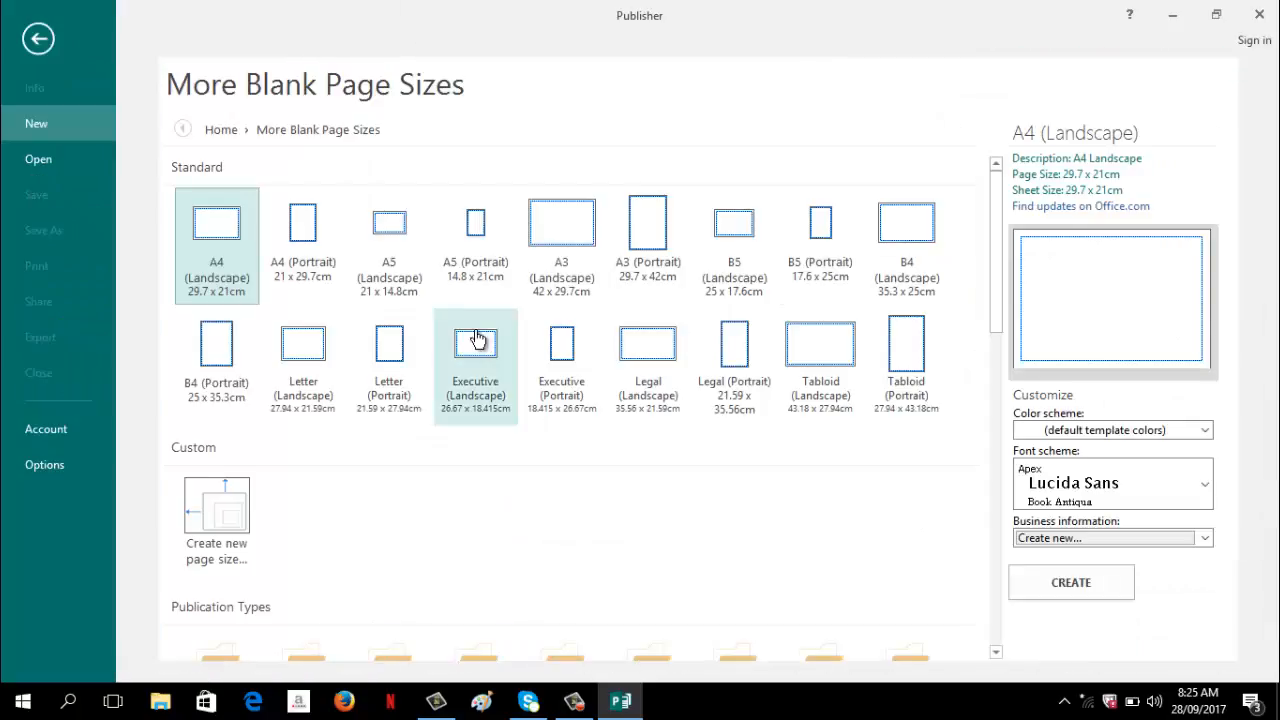
mouse_move(388, 244)
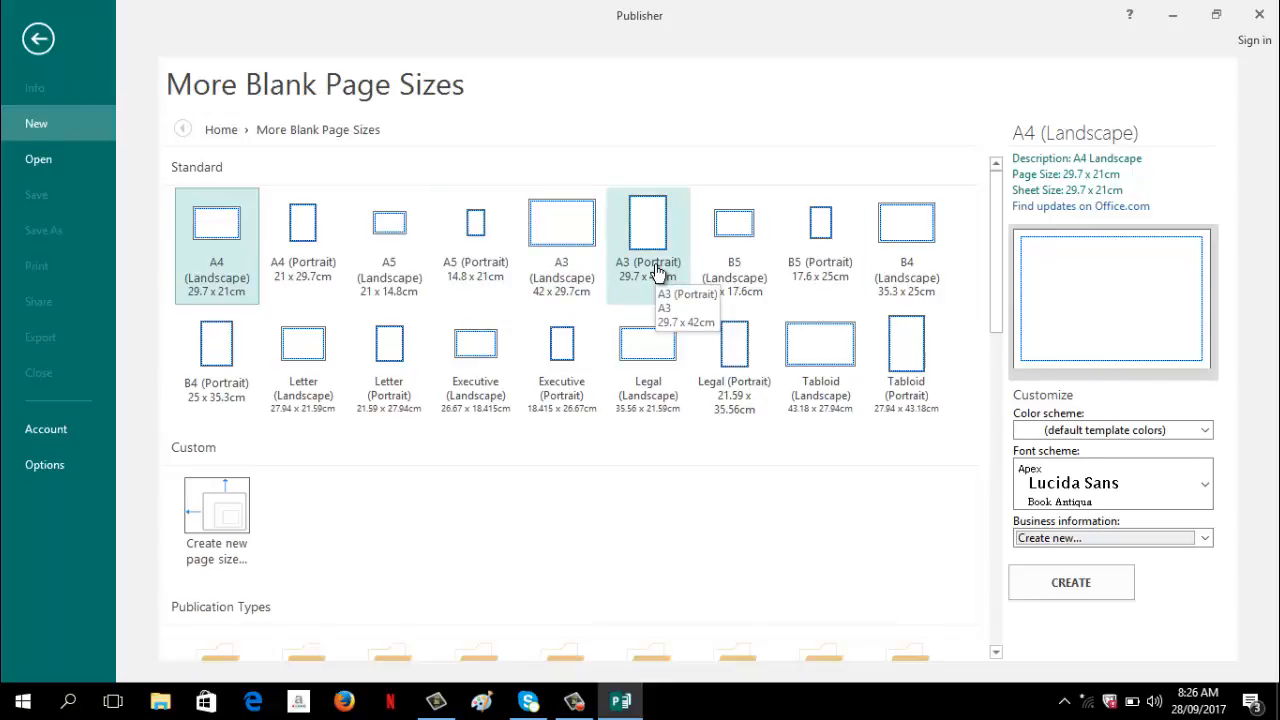
click(648, 222)
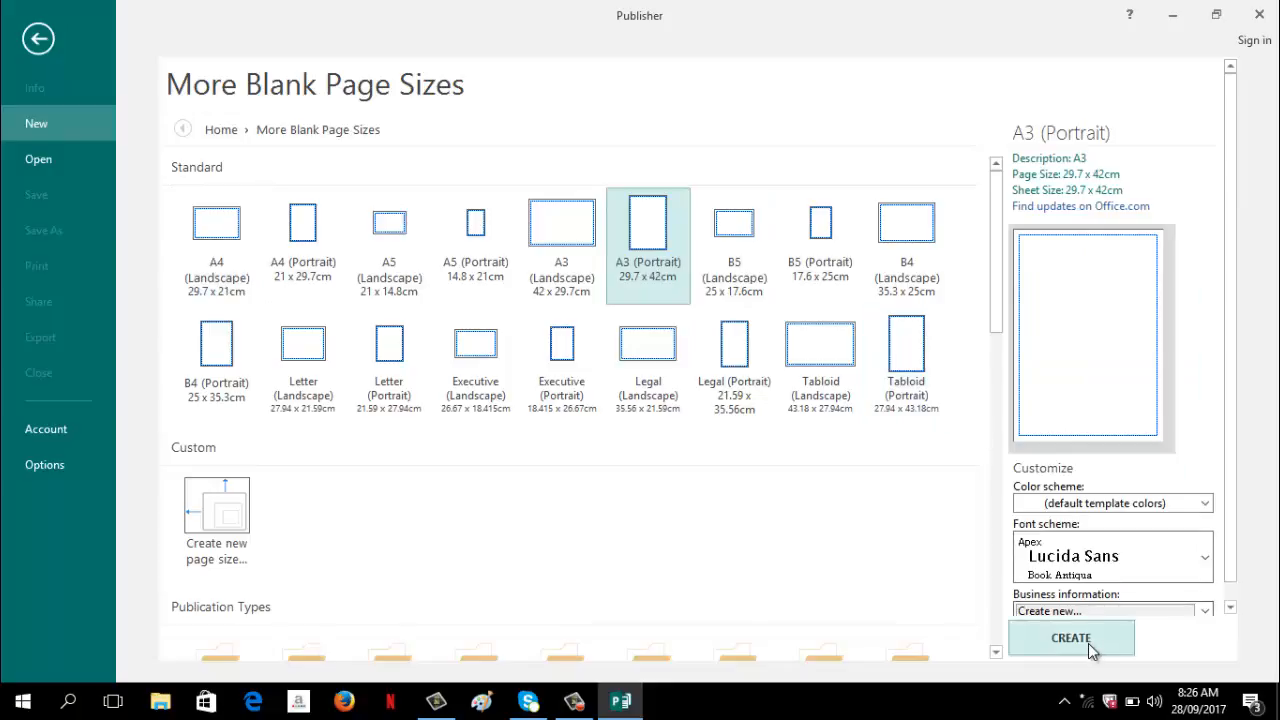
click(1070, 638)
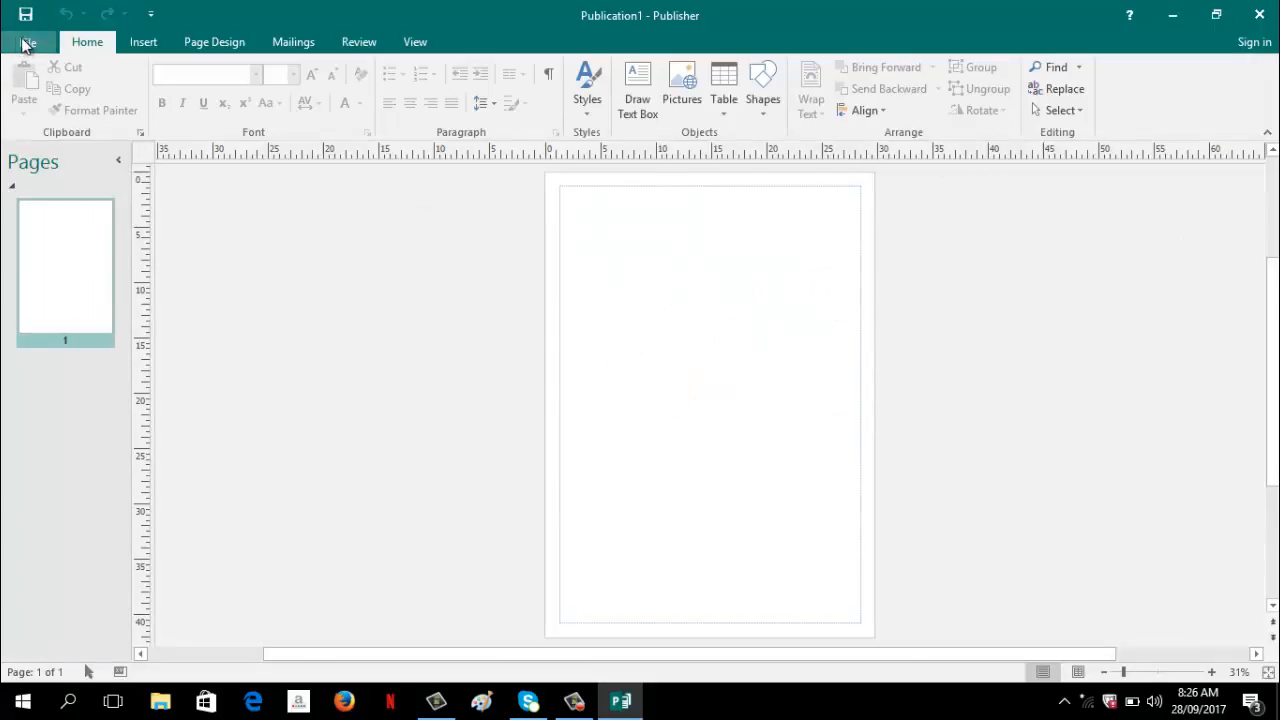
Step: View the print preview showing the A3 page tiled across four Letter sheets
click(28, 42)
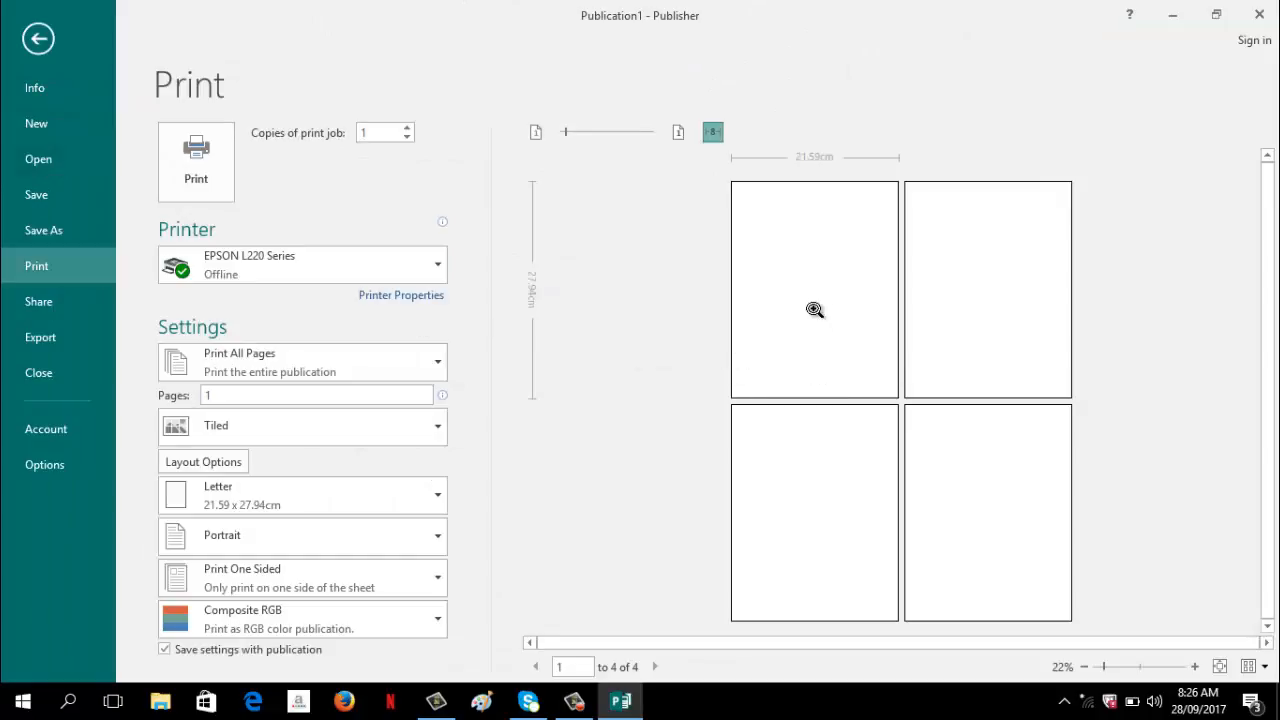
mouse_move(1040, 448)
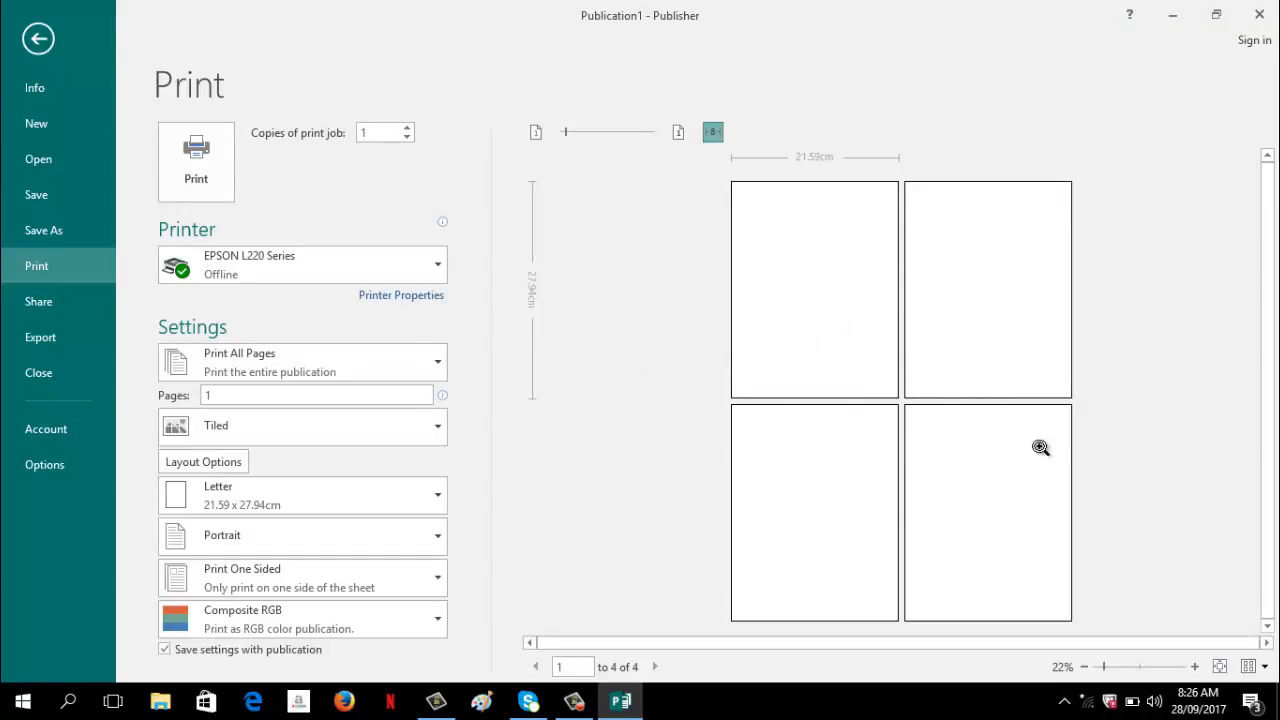
mouse_move(852, 384)
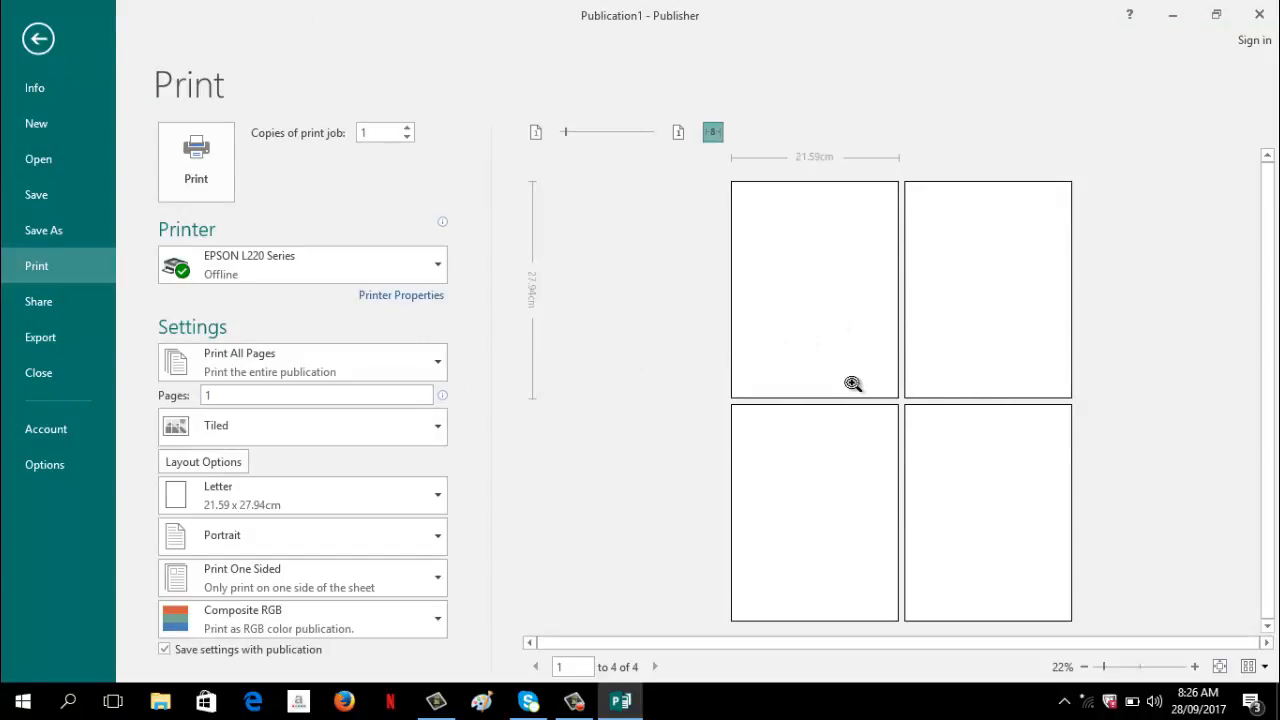
mouse_move(250, 496)
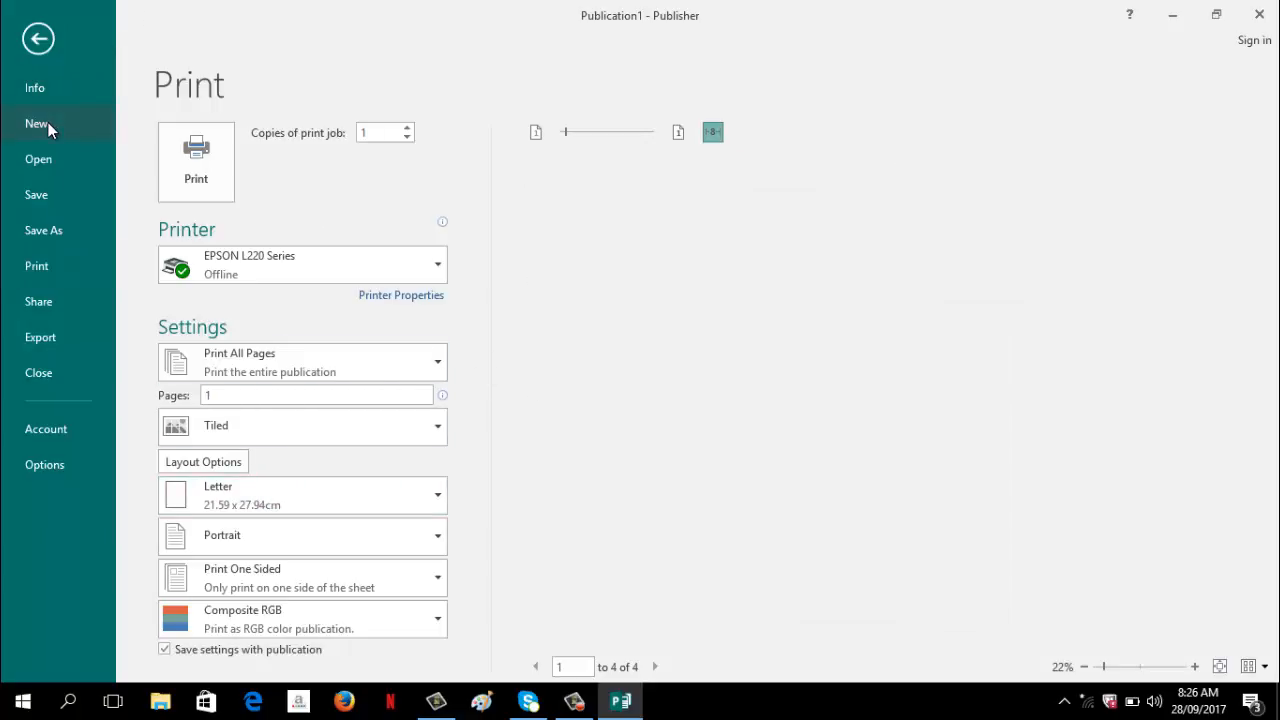
Step: Start a new Posters publication at A2 size, 42 x 59.4cm
click(36, 124)
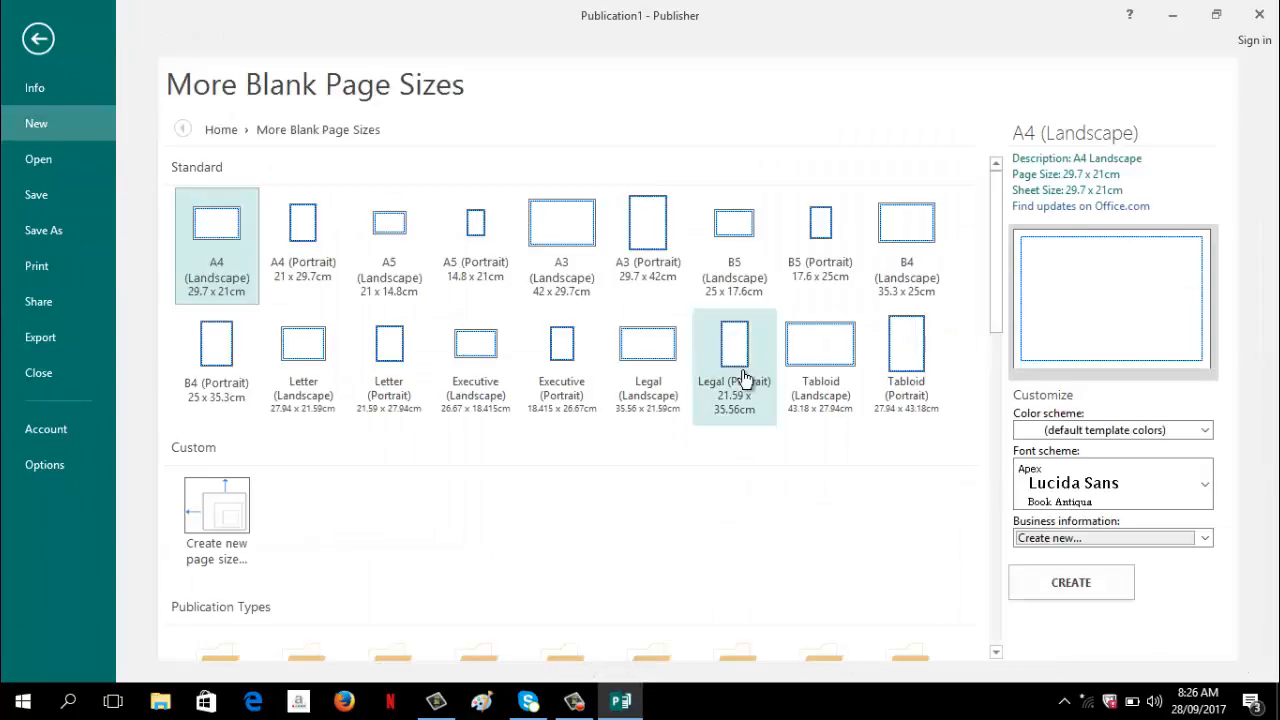
mouse_move(756, 480)
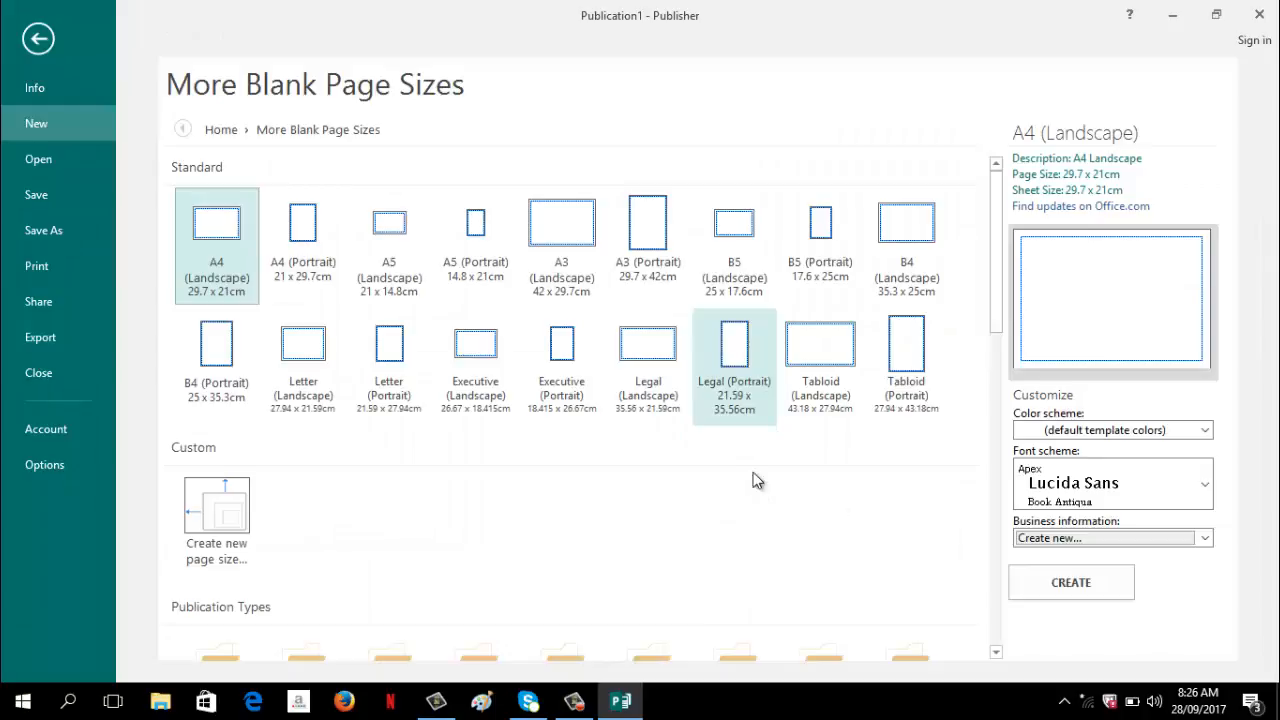
scroll(down, 3)
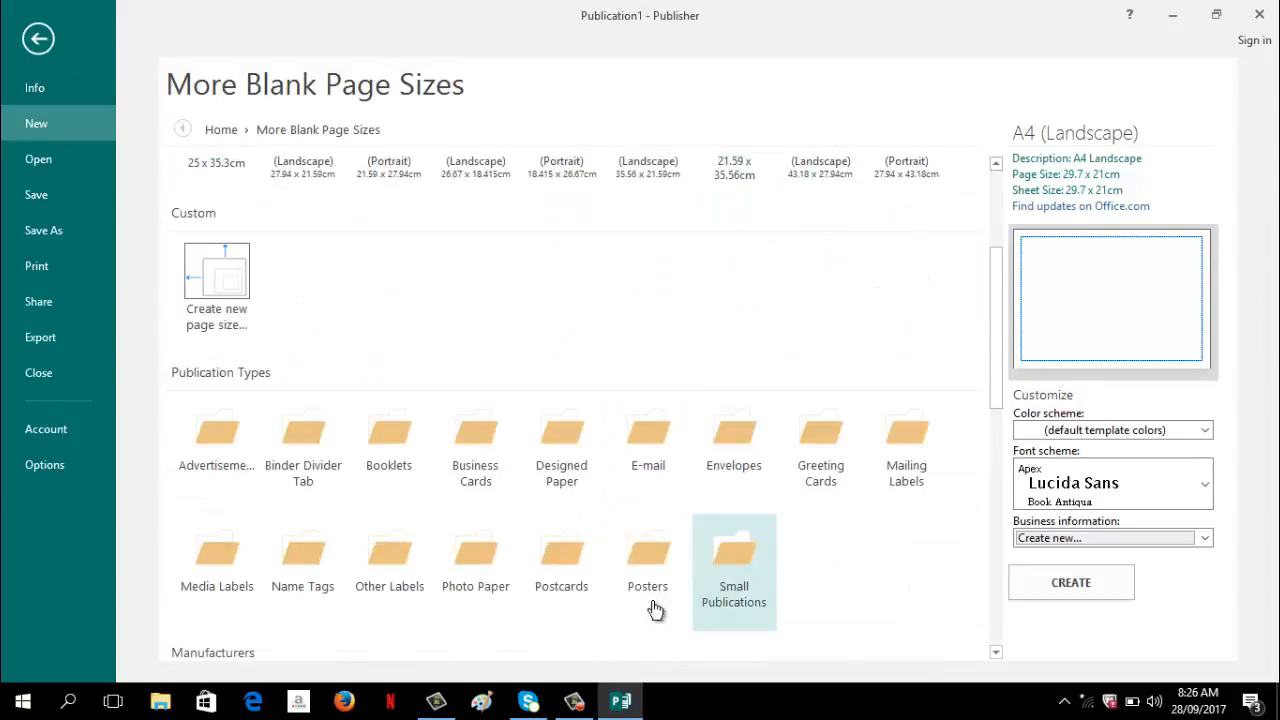
click(648, 560)
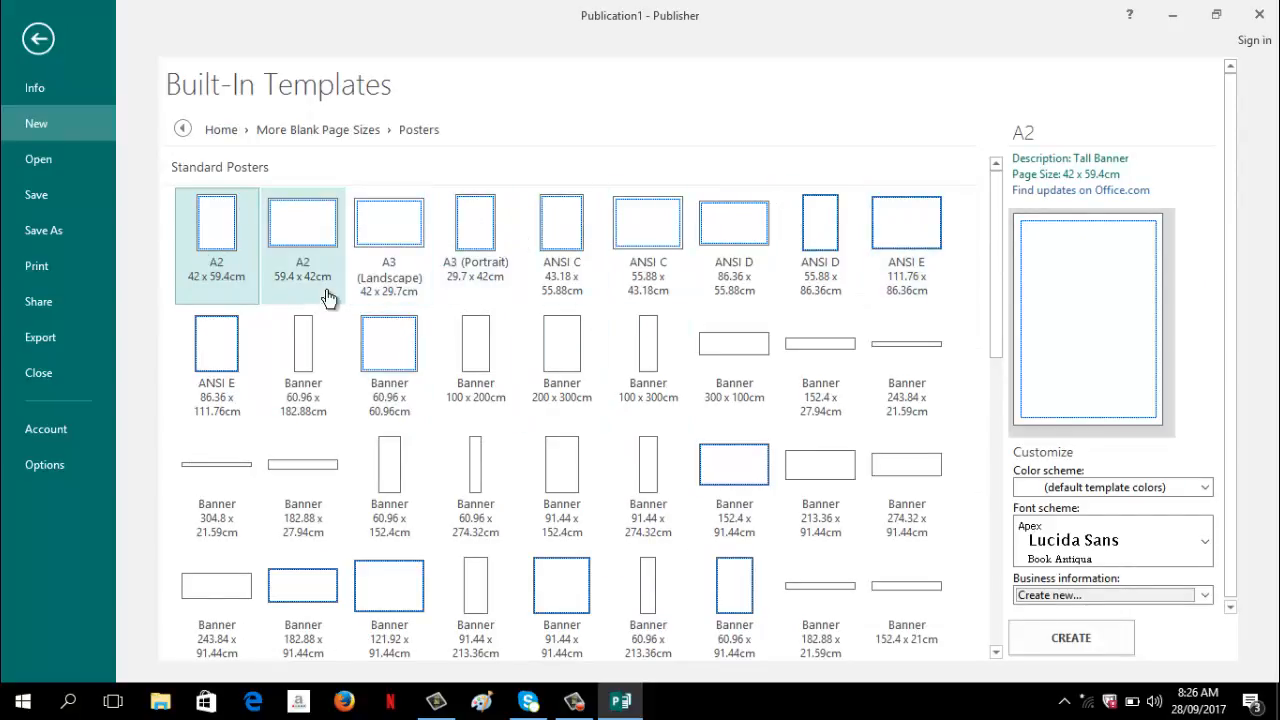
click(216, 244)
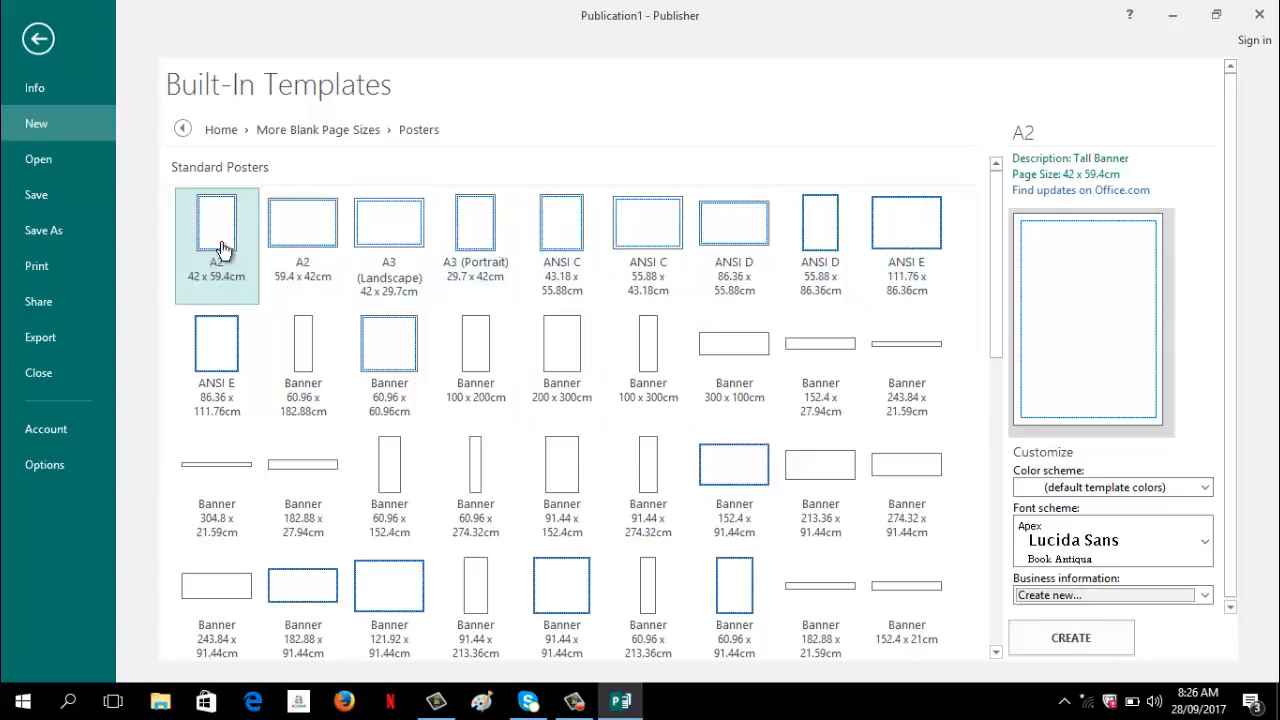
mouse_move(216, 244)
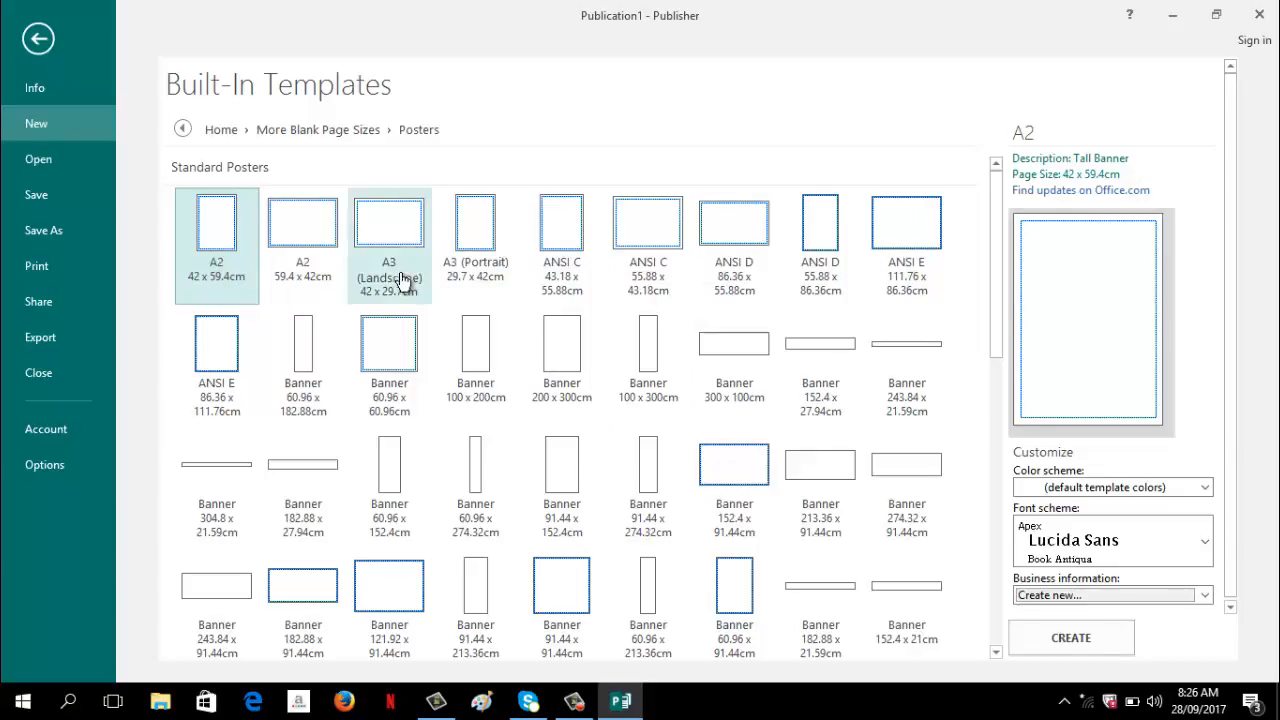
mouse_move(906, 244)
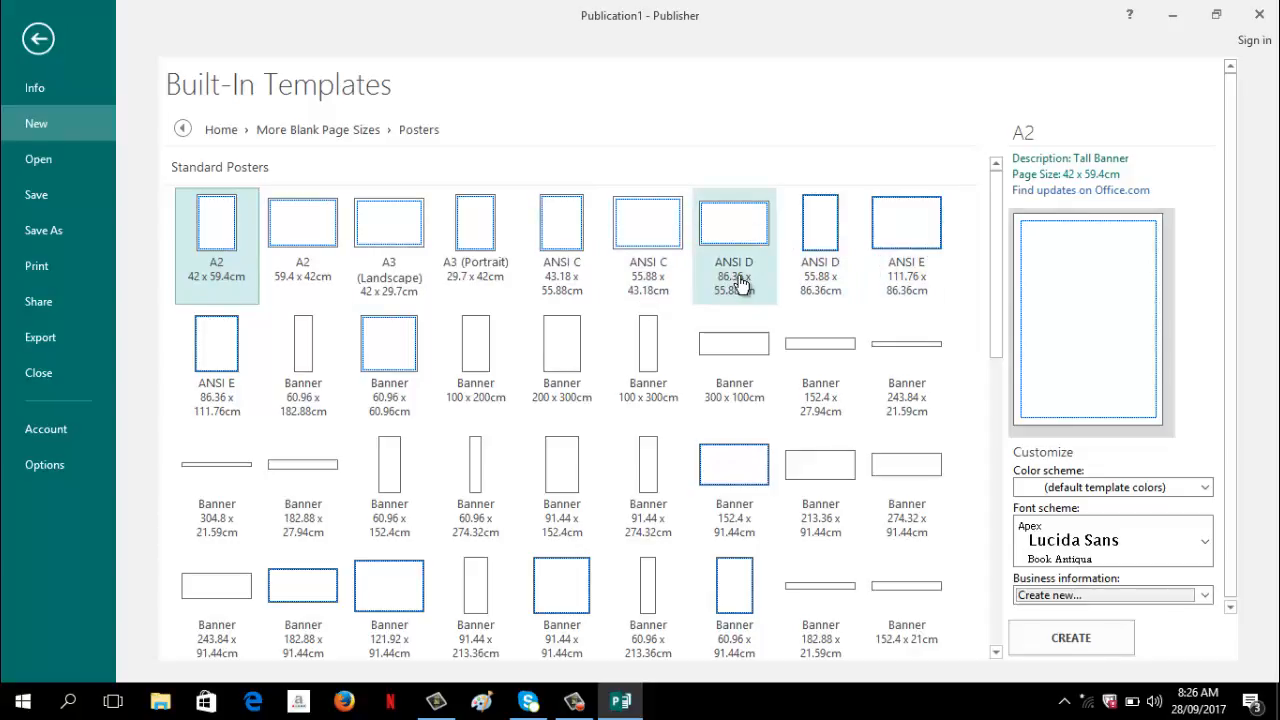
click(216, 220)
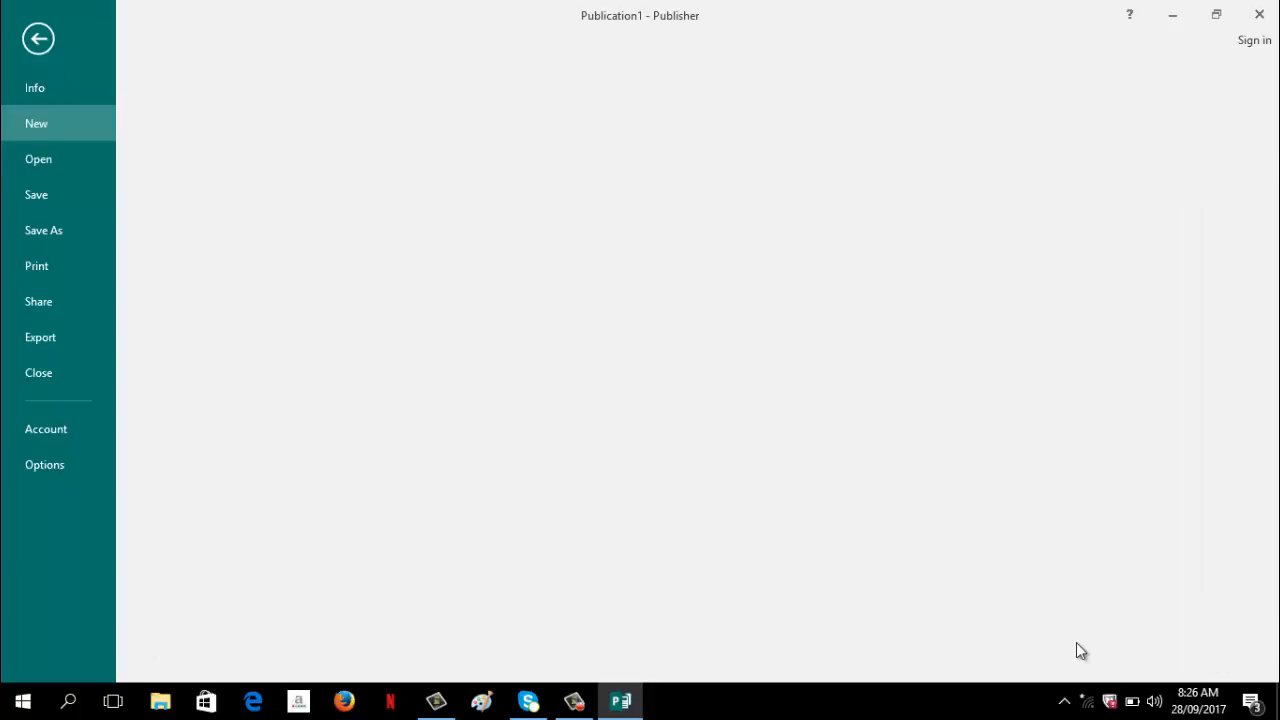
click(38, 38)
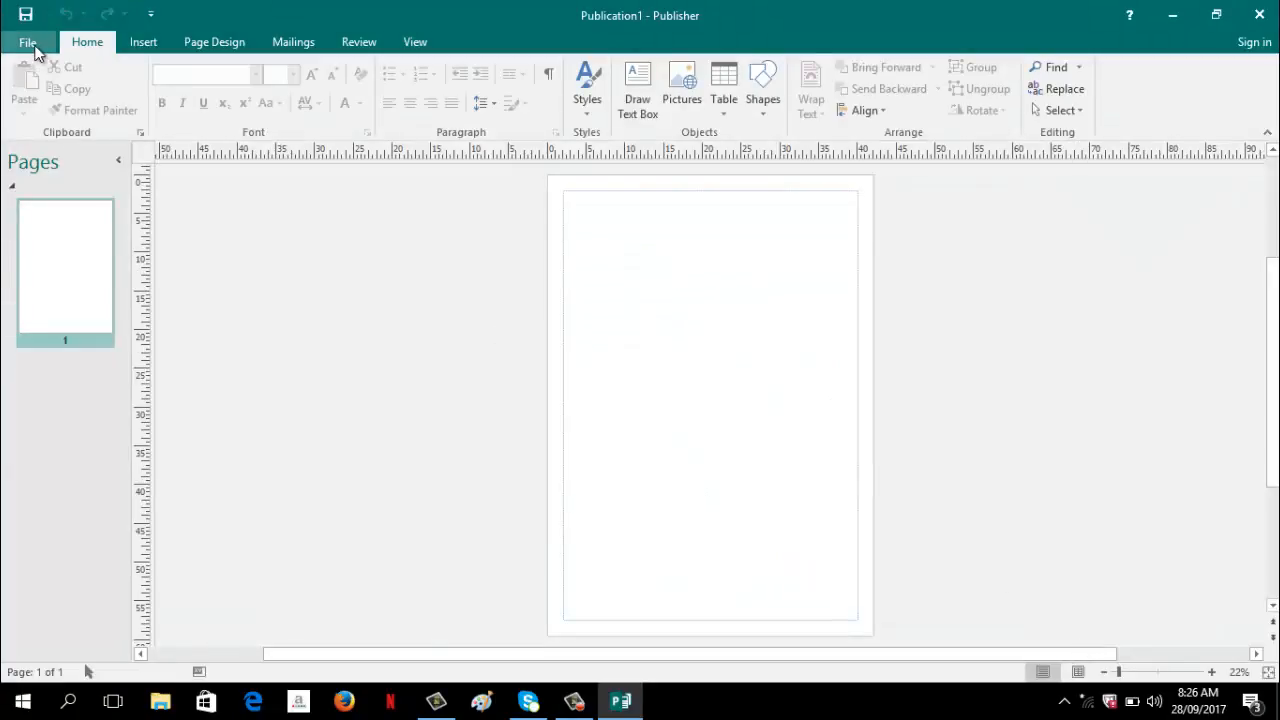
click(28, 40)
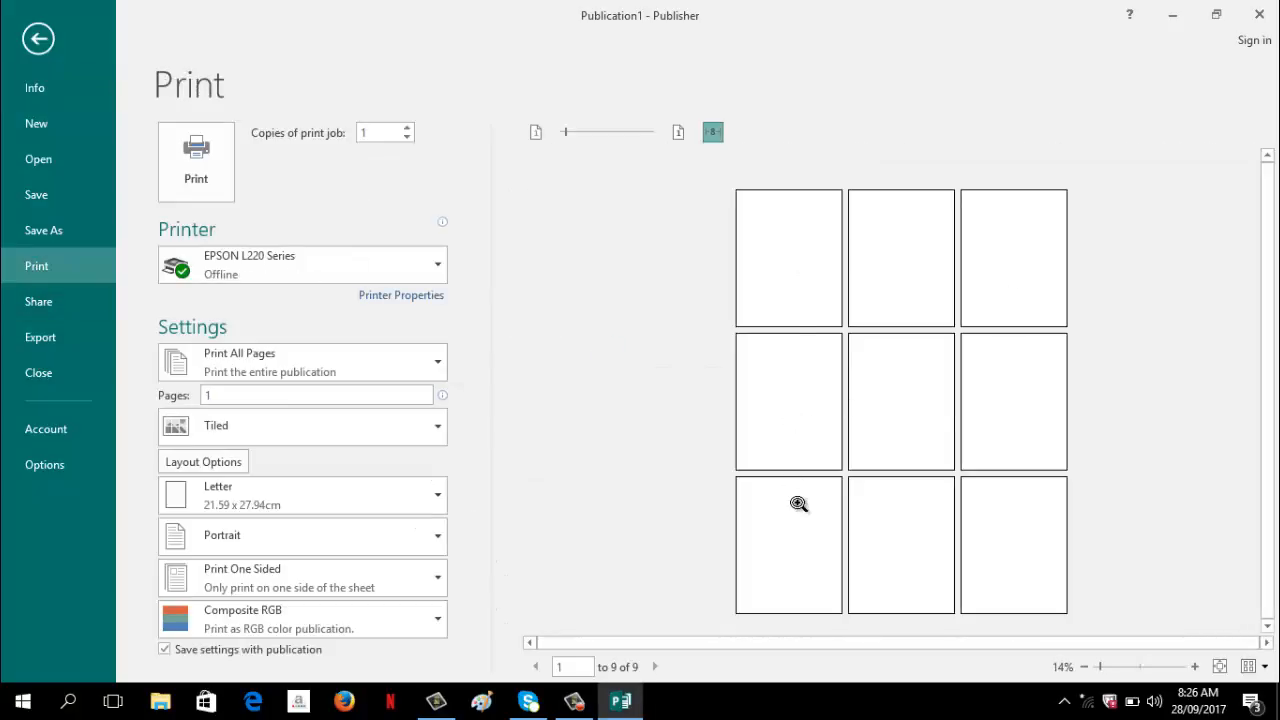
mouse_move(844, 370)
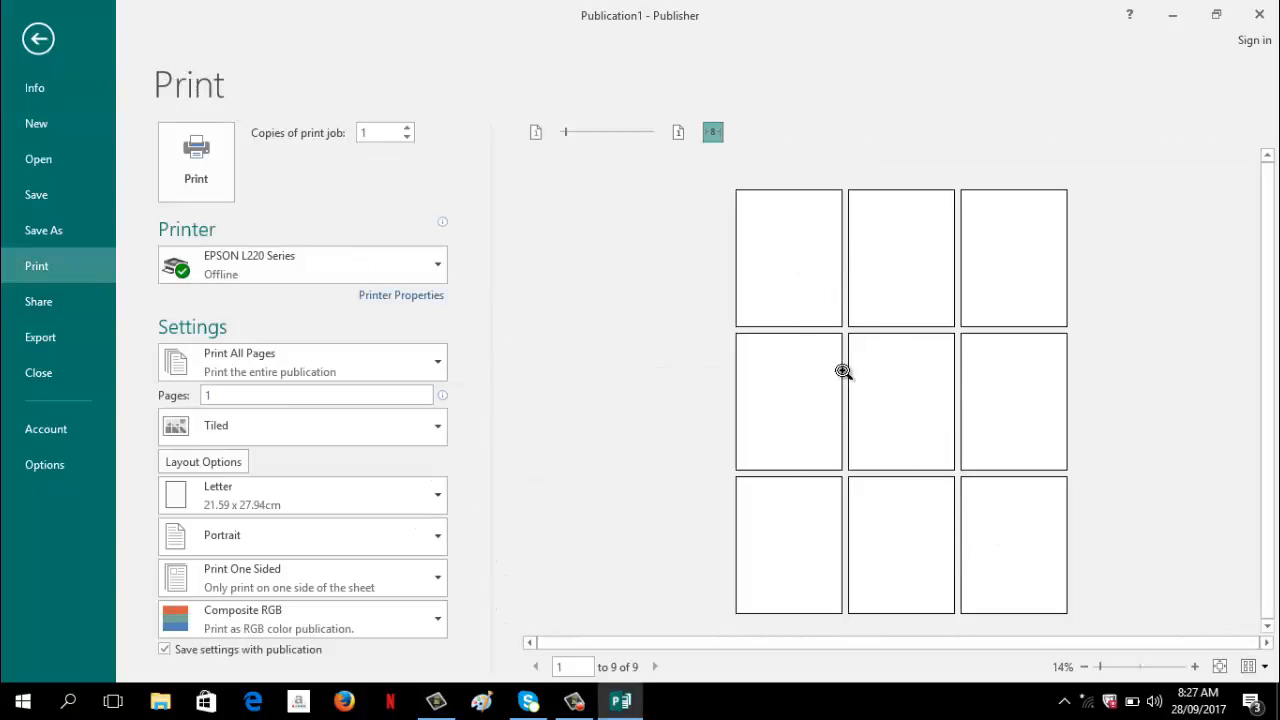
mouse_move(858, 402)
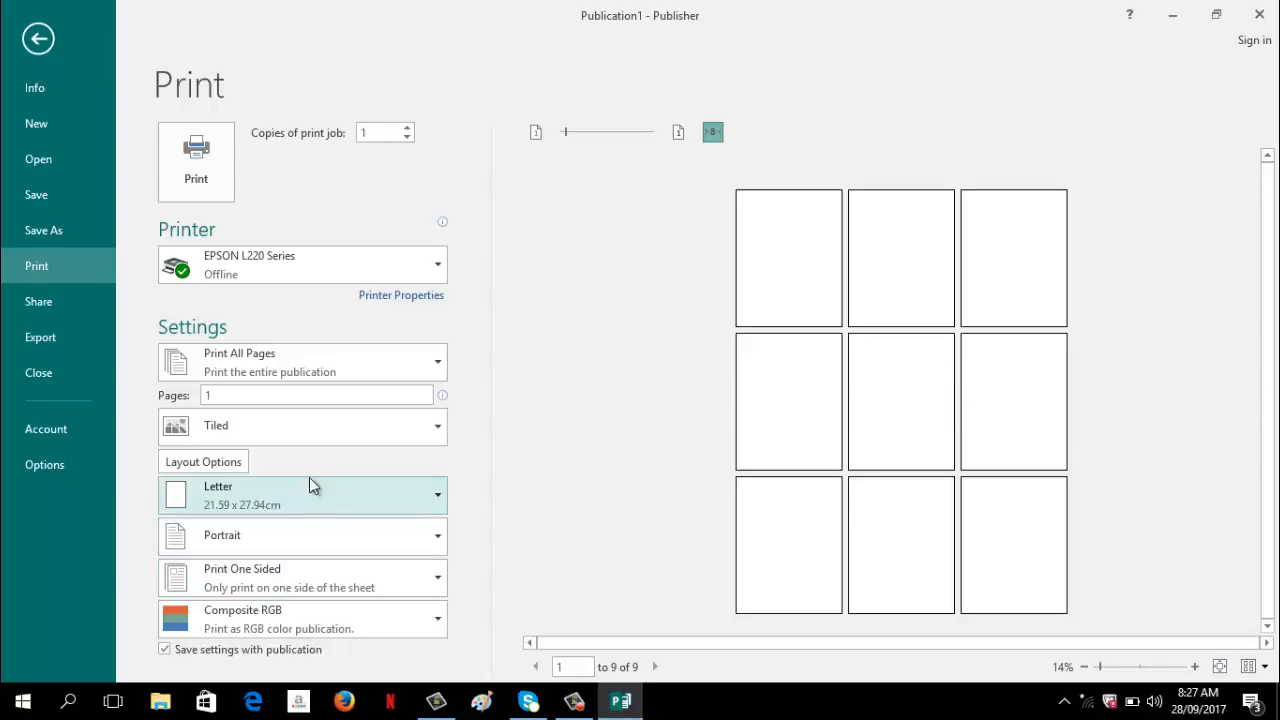
mouse_move(404, 524)
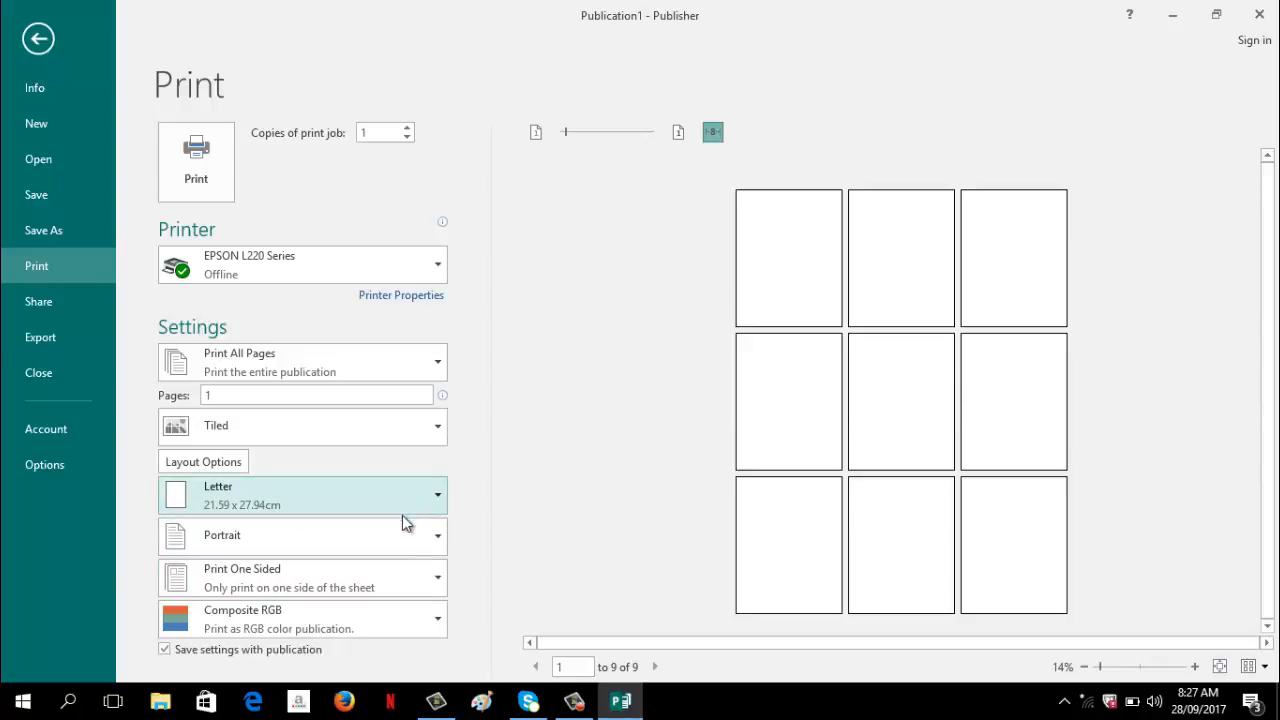
mouse_move(116, 192)
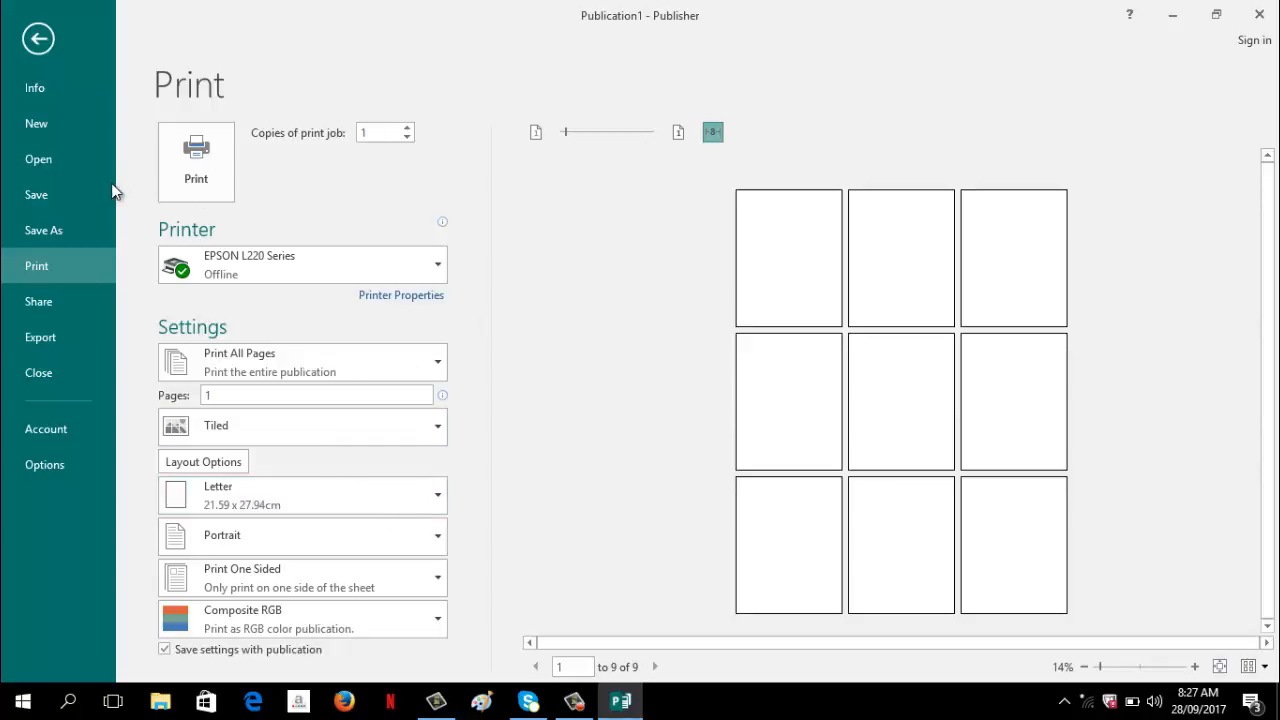
Step: Exit Backstage print preview back to the blank A2 page with Insert commands showing
click(38, 38)
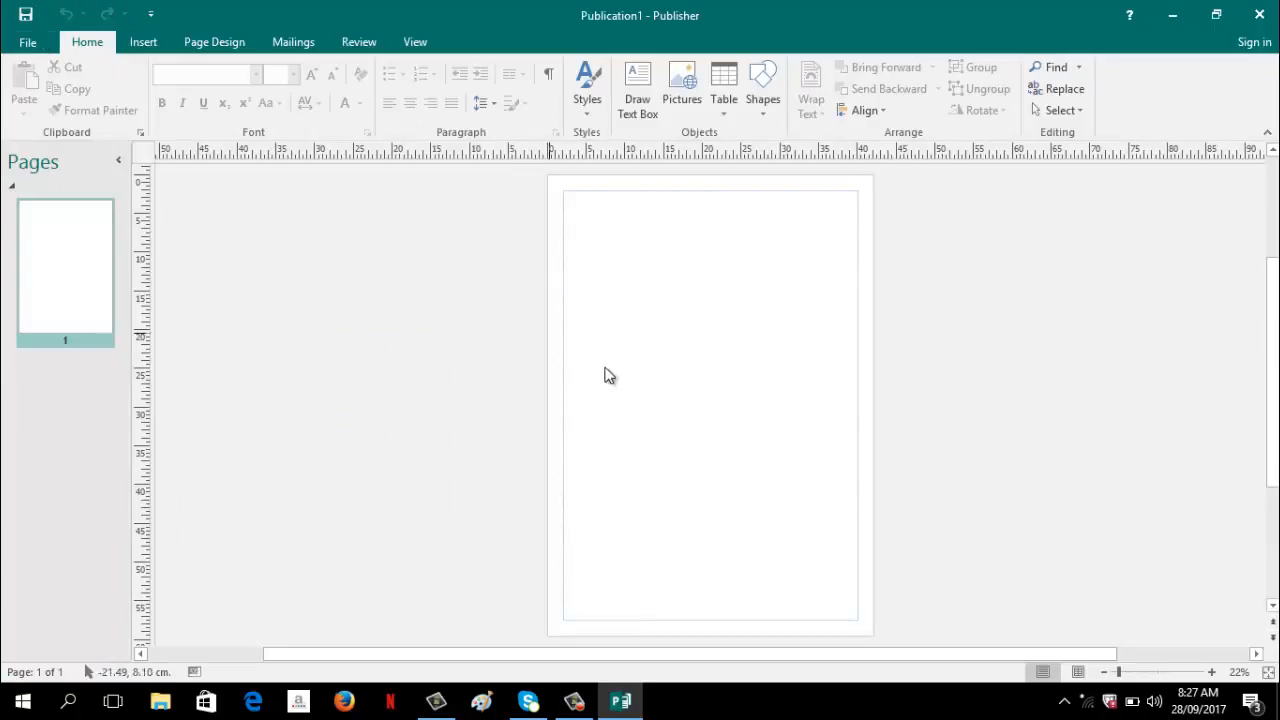
mouse_move(820, 446)
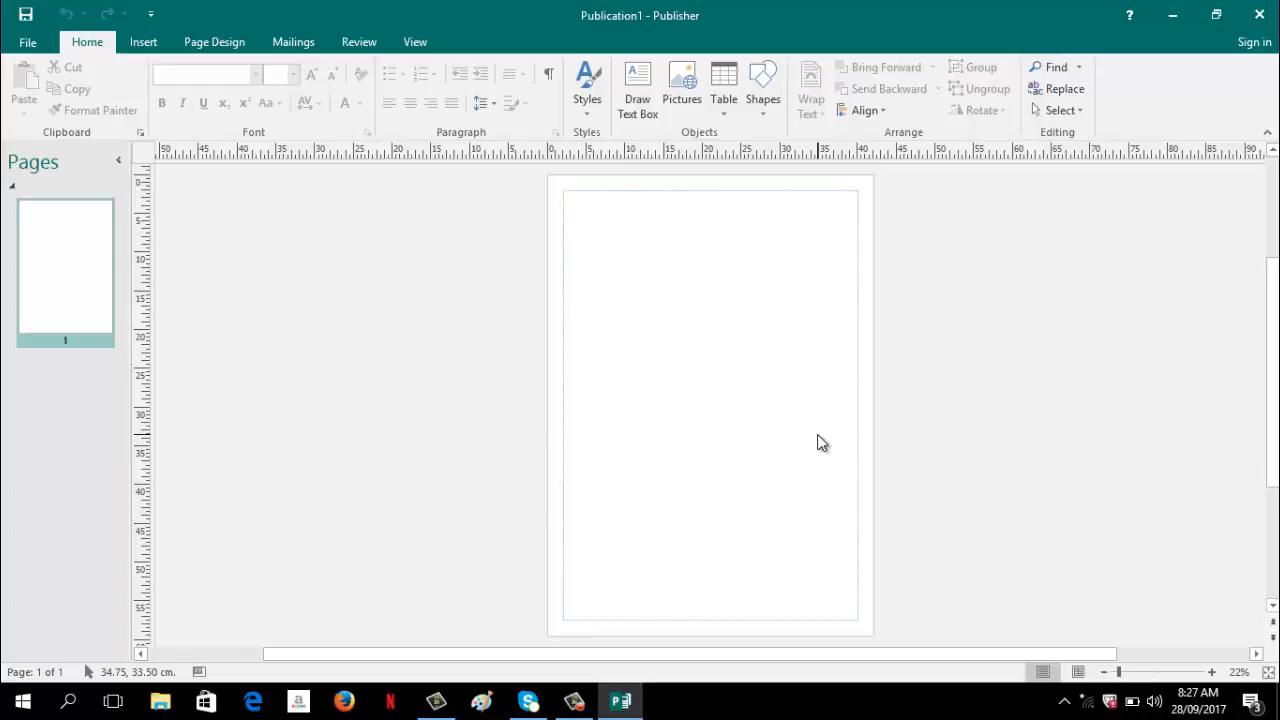
mouse_move(680, 114)
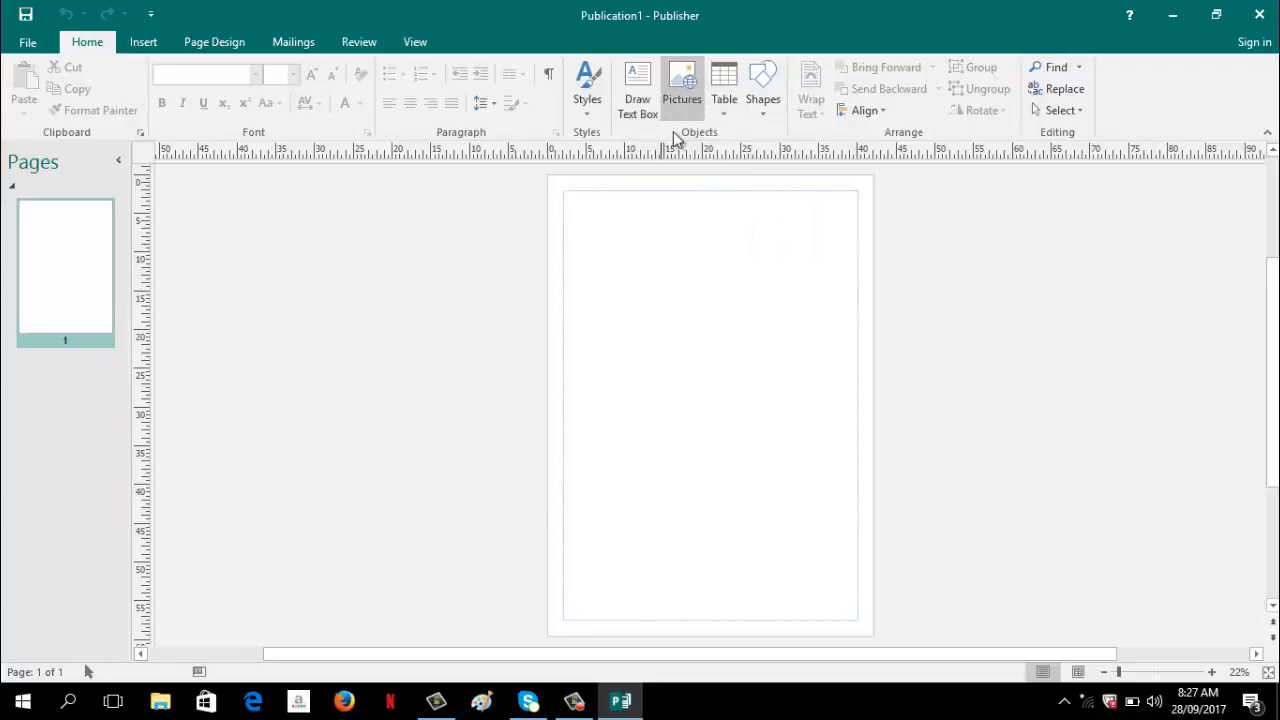
mouse_move(568, 220)
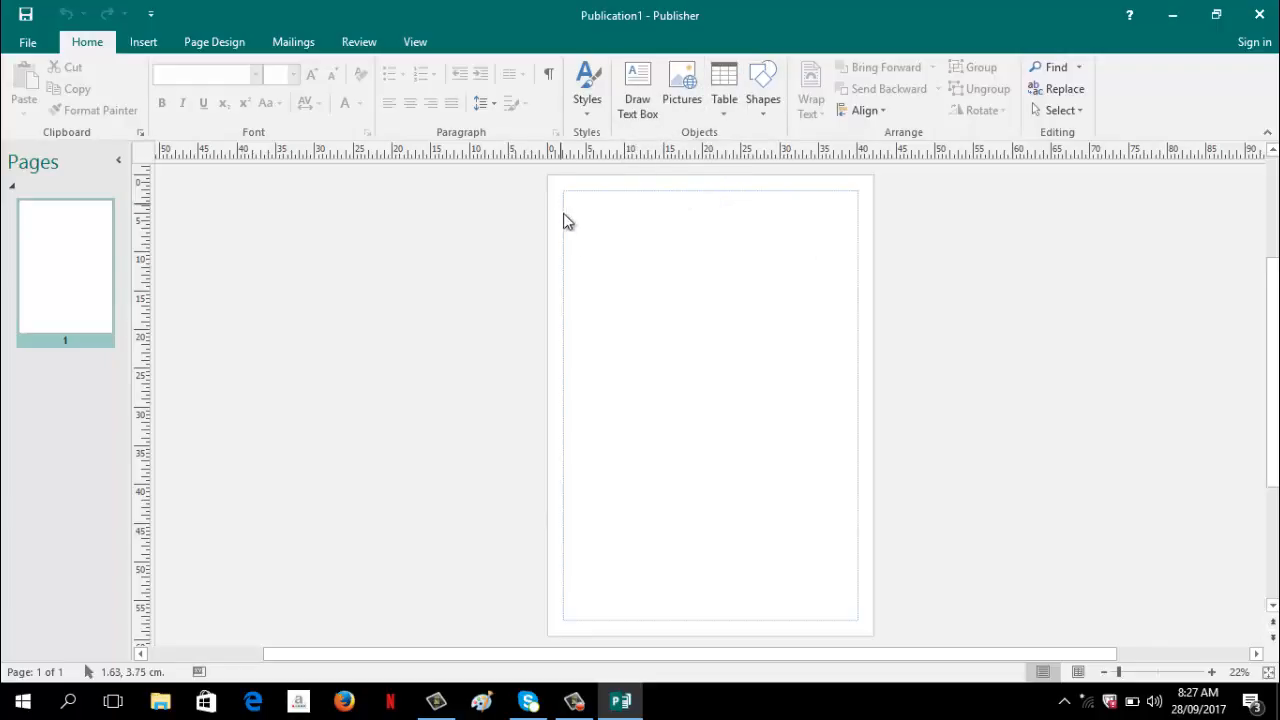
mouse_move(540, 248)
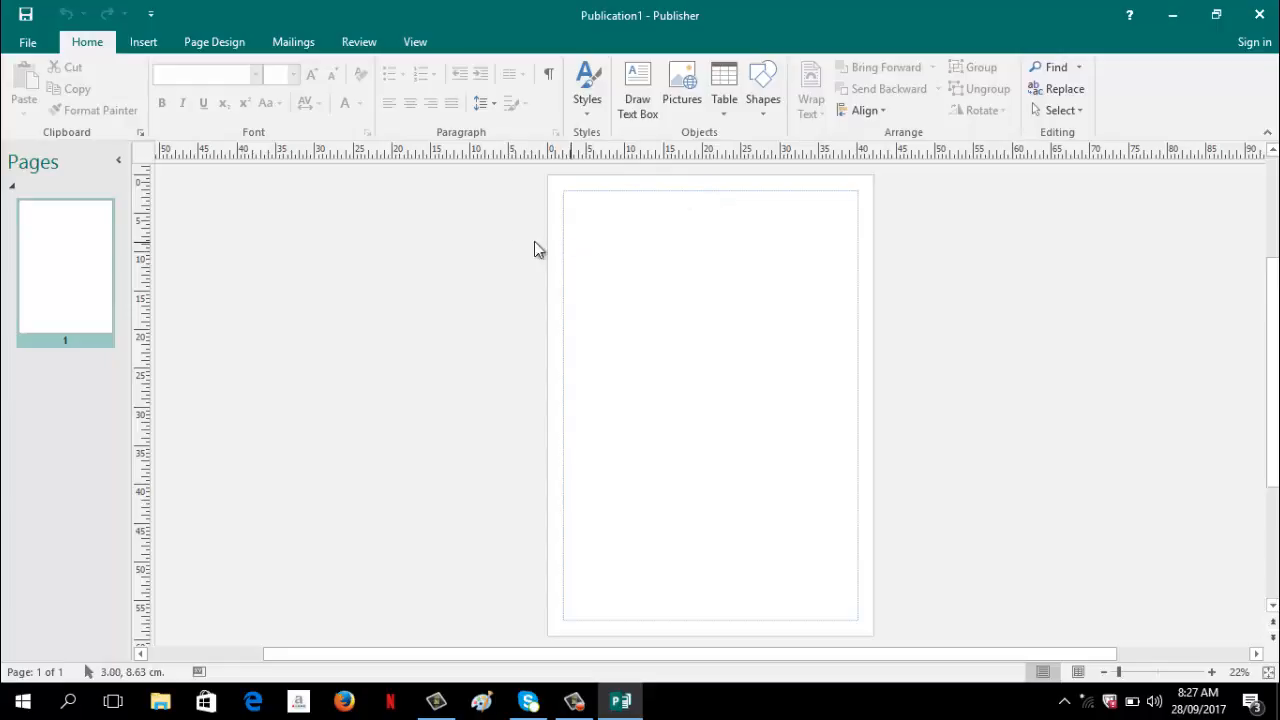
click(144, 42)
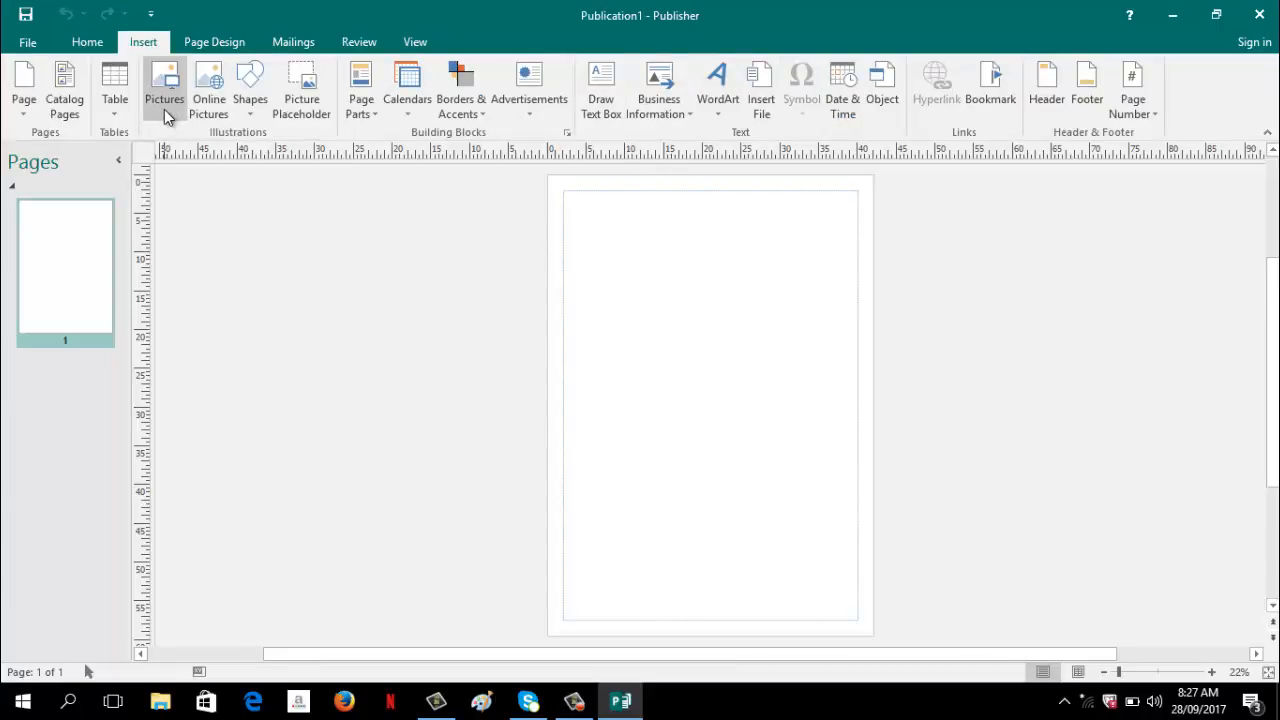
Step: Insert the 'how the lungs aand the heart work together' image from the Saved Pictures folder
click(164, 88)
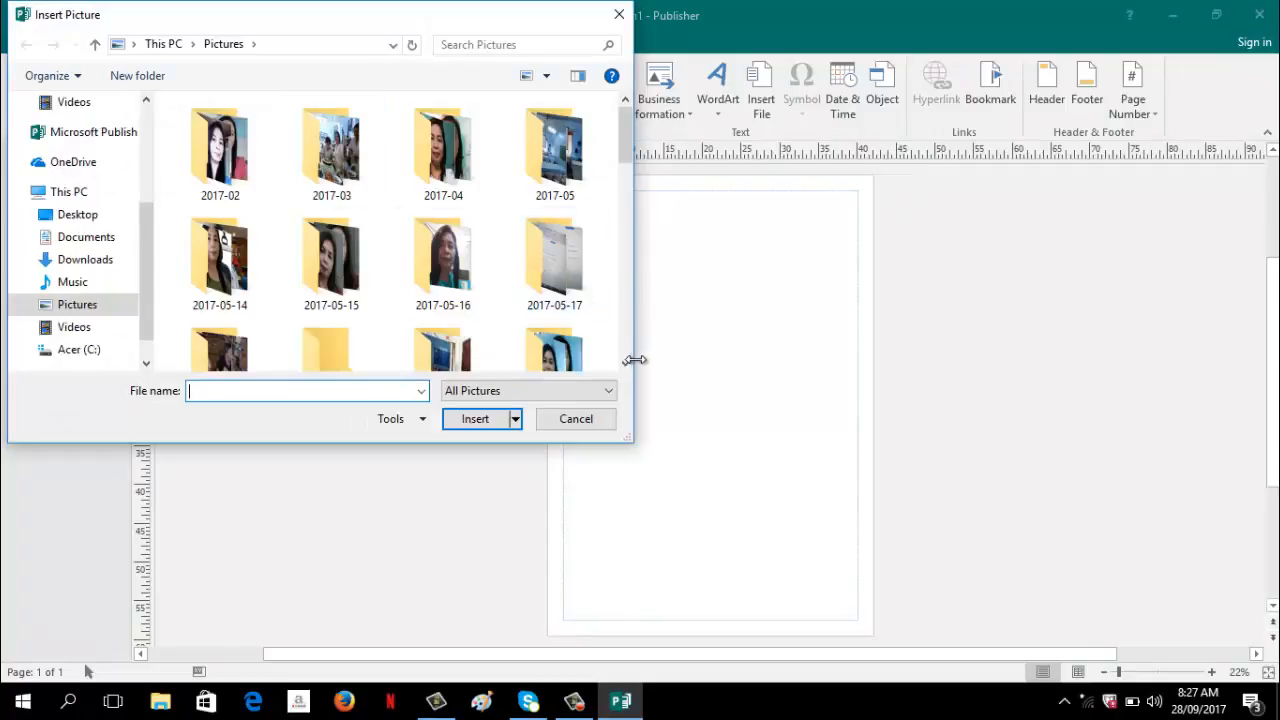
scroll(down, 3)
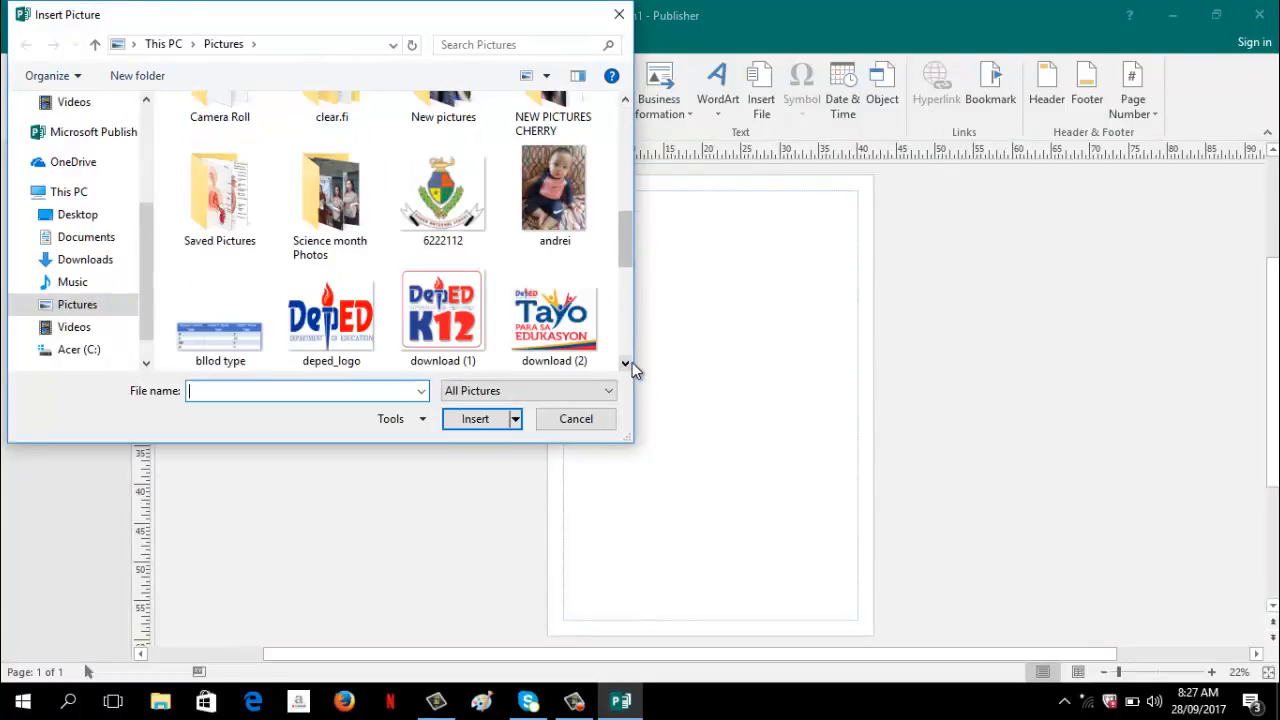
click(220, 190)
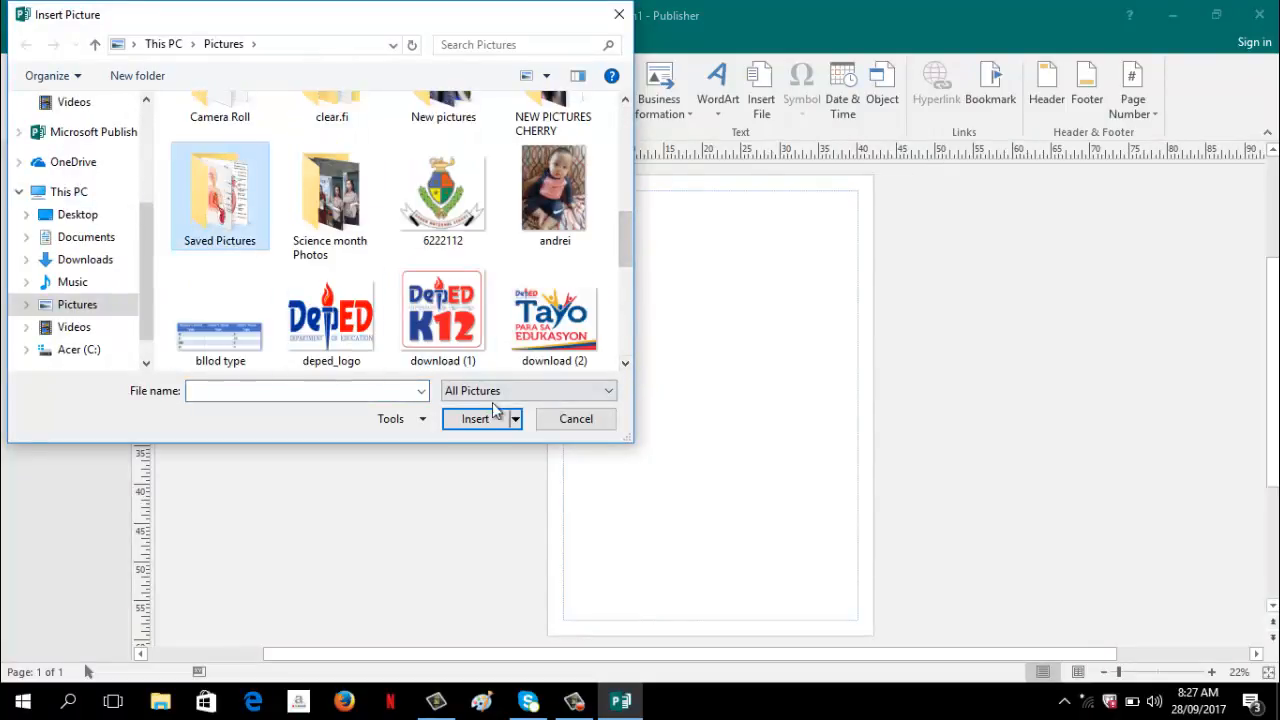
double_click(220, 196)
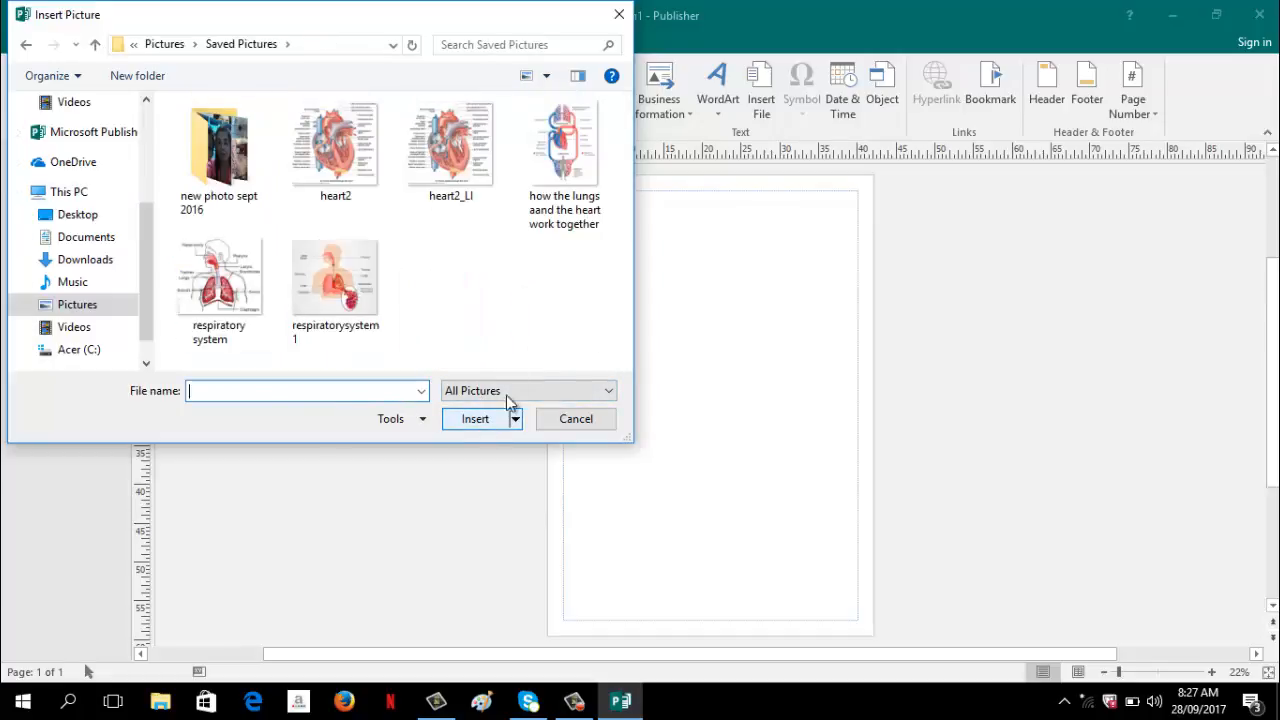
click(564, 144)
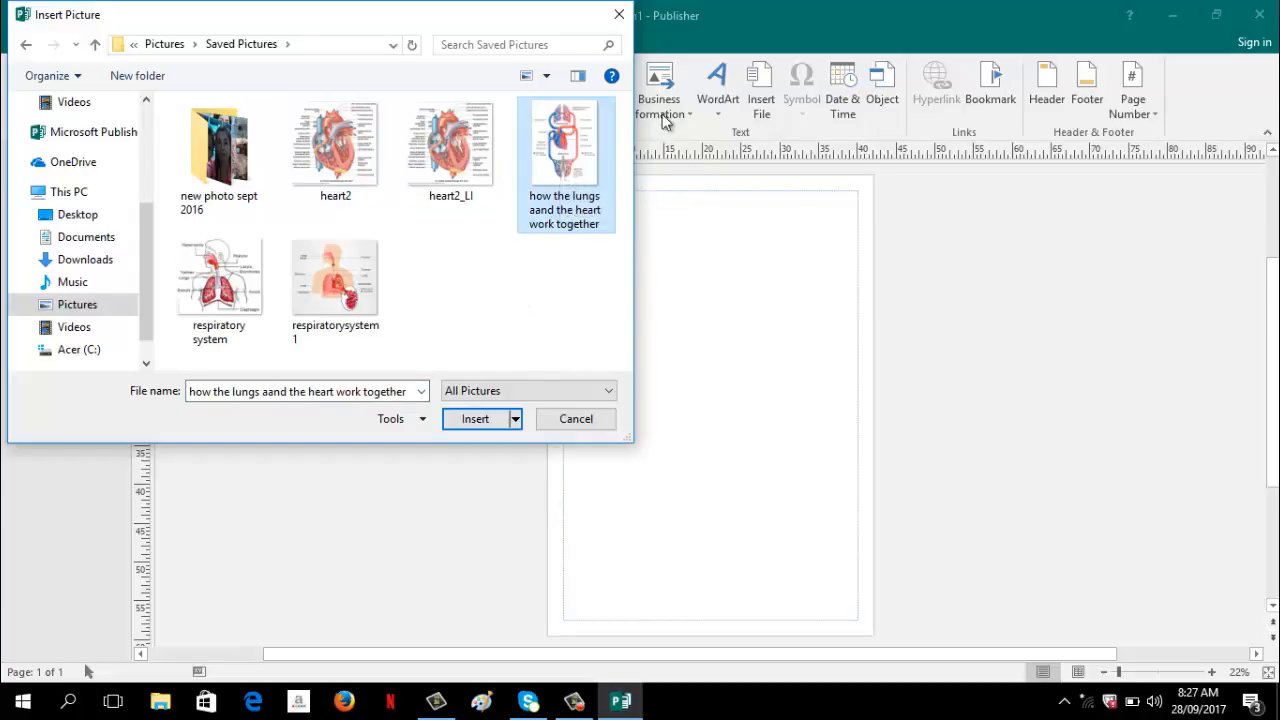
mouse_move(476, 418)
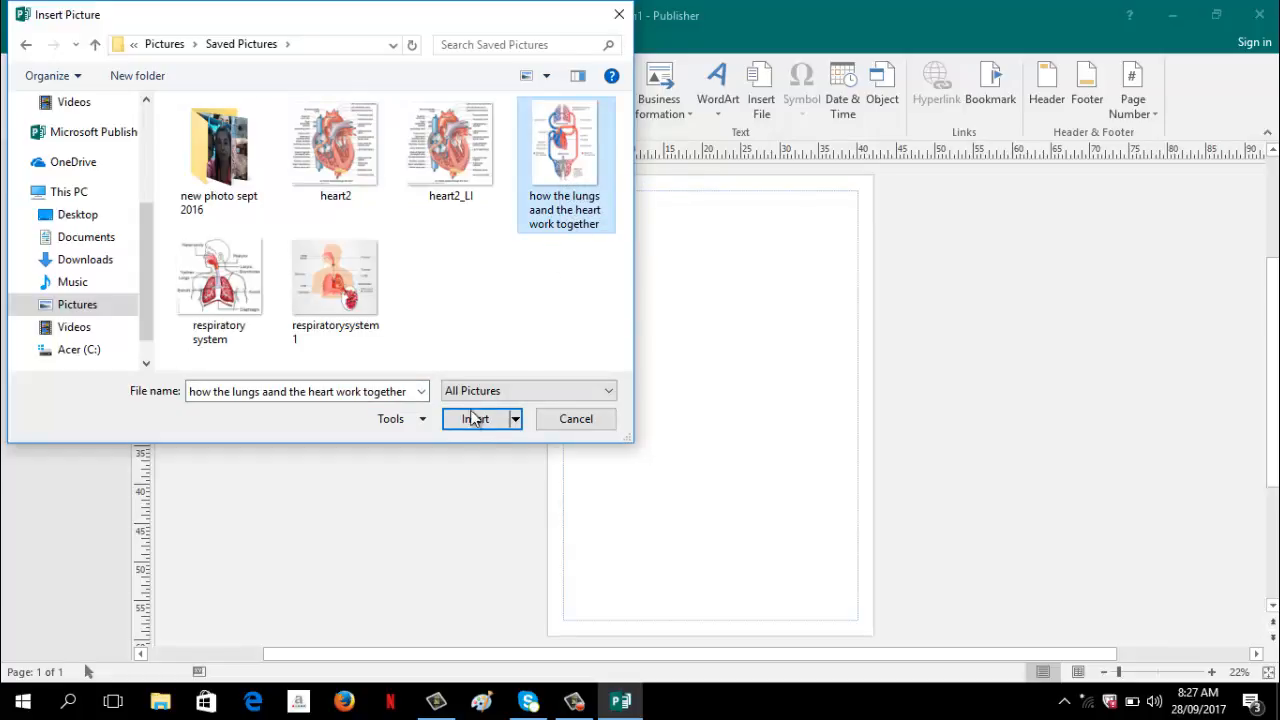
mouse_move(480, 440)
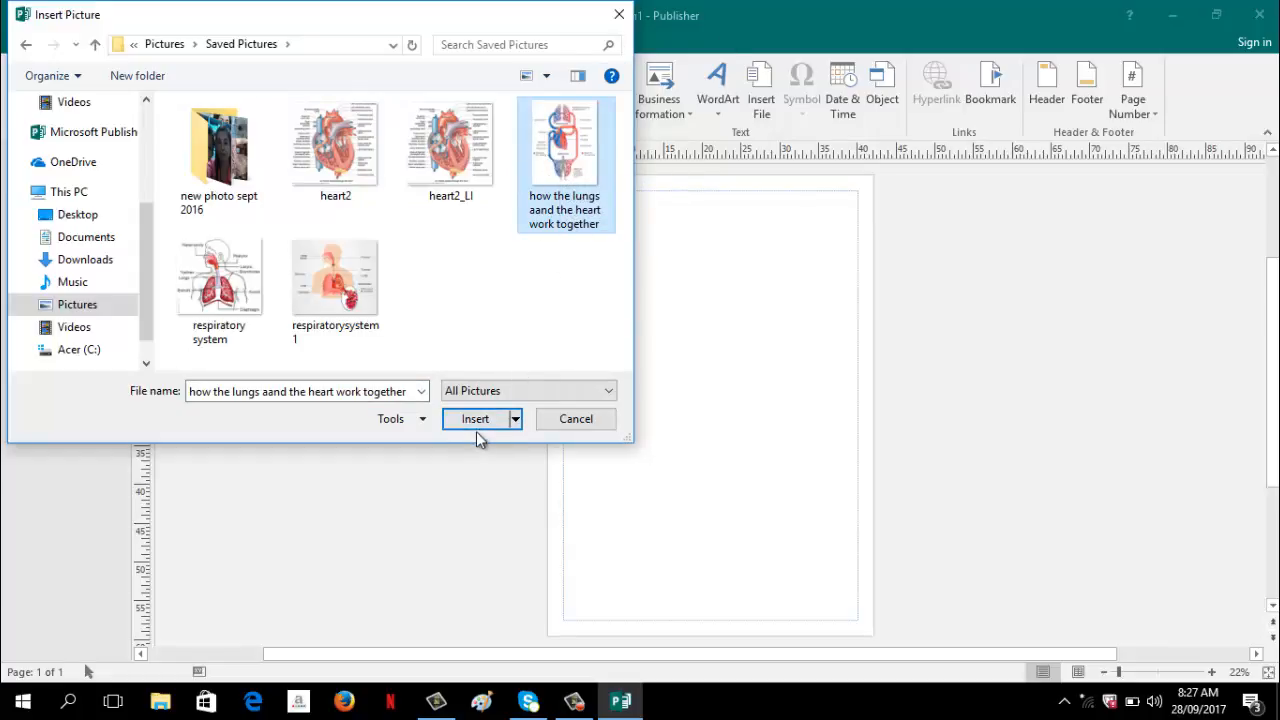
click(476, 418)
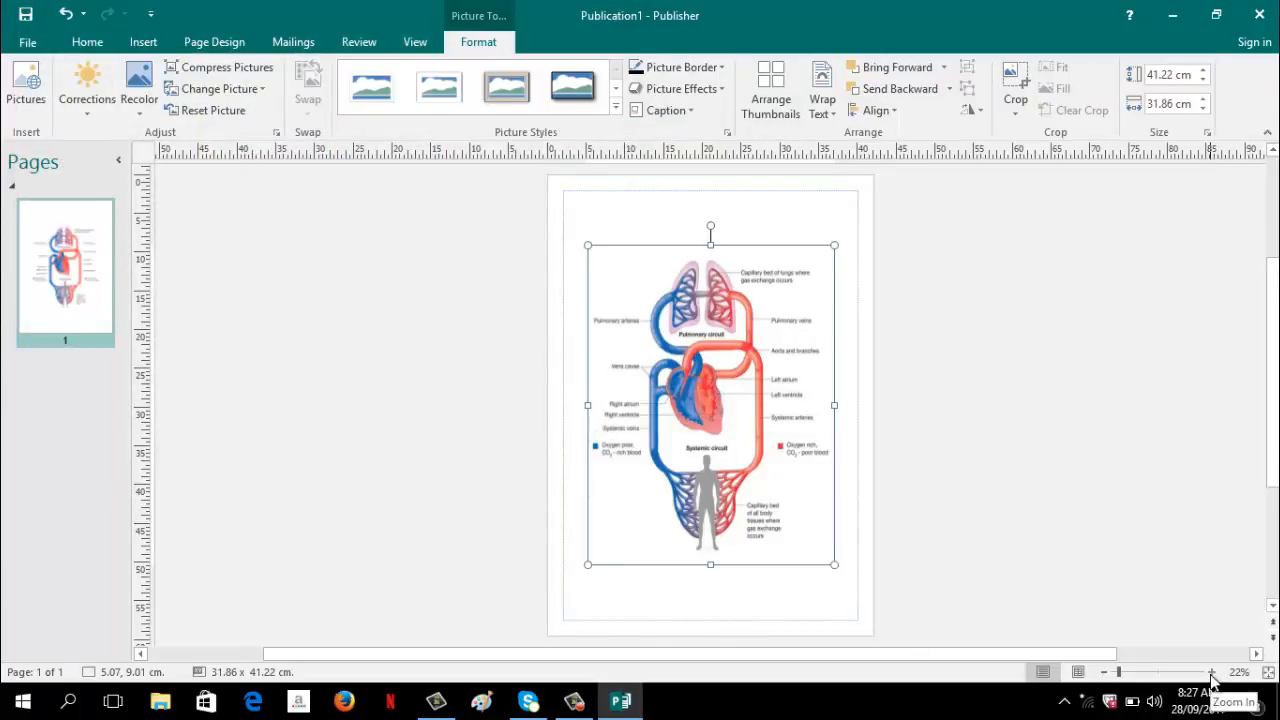
Step: Stretch the diagram's left, right and bottom edges to the margins, about 38 × 55.3 cm
click(1212, 672)
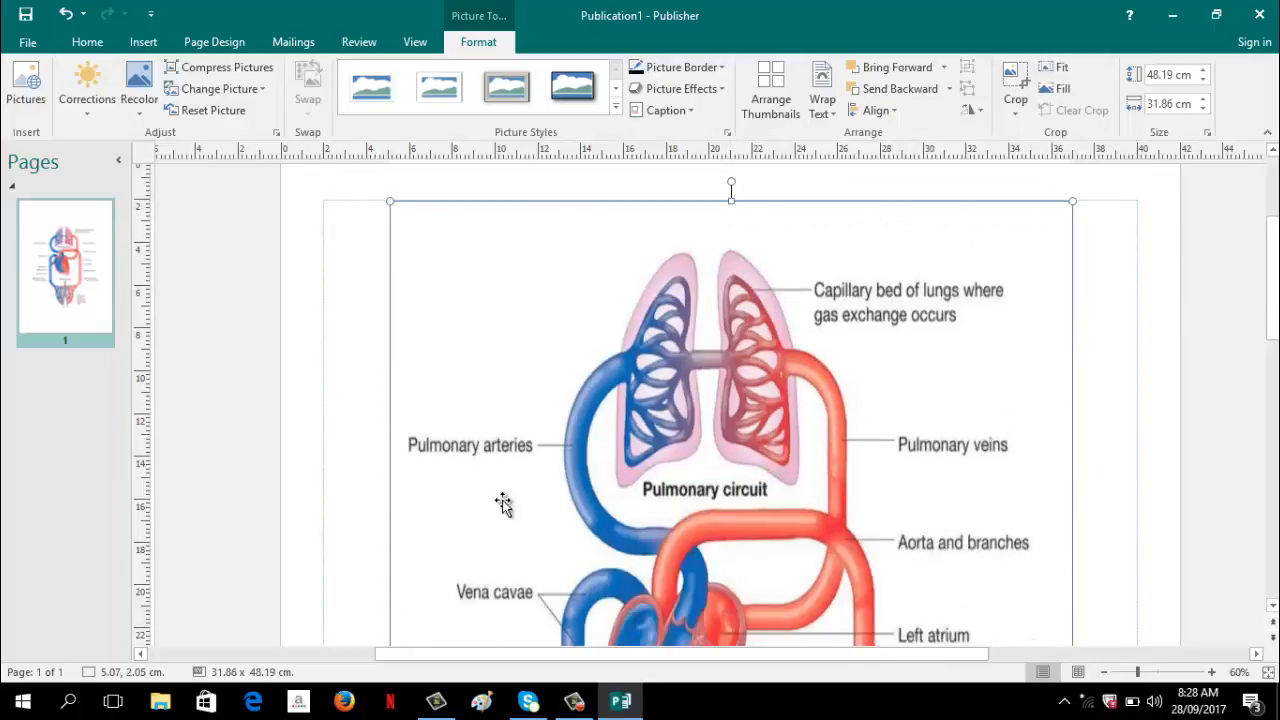
scroll(down, 3)
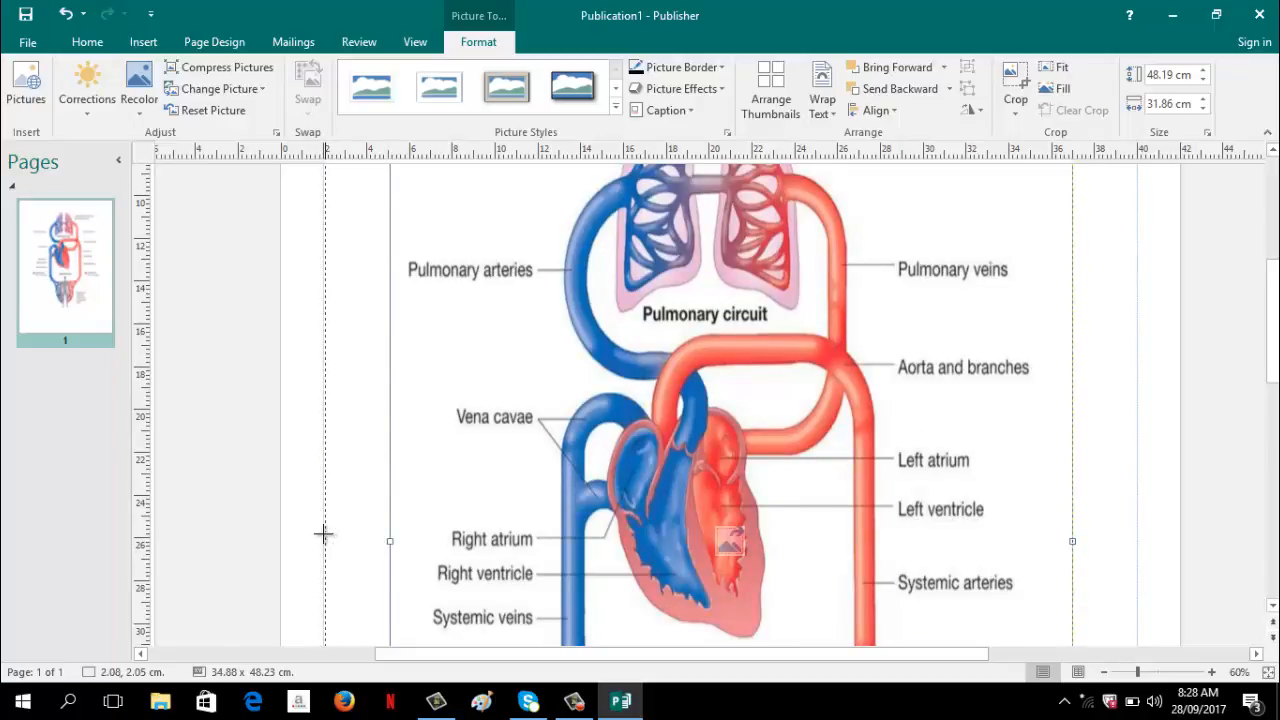
drag(1072, 540, 1068, 544)
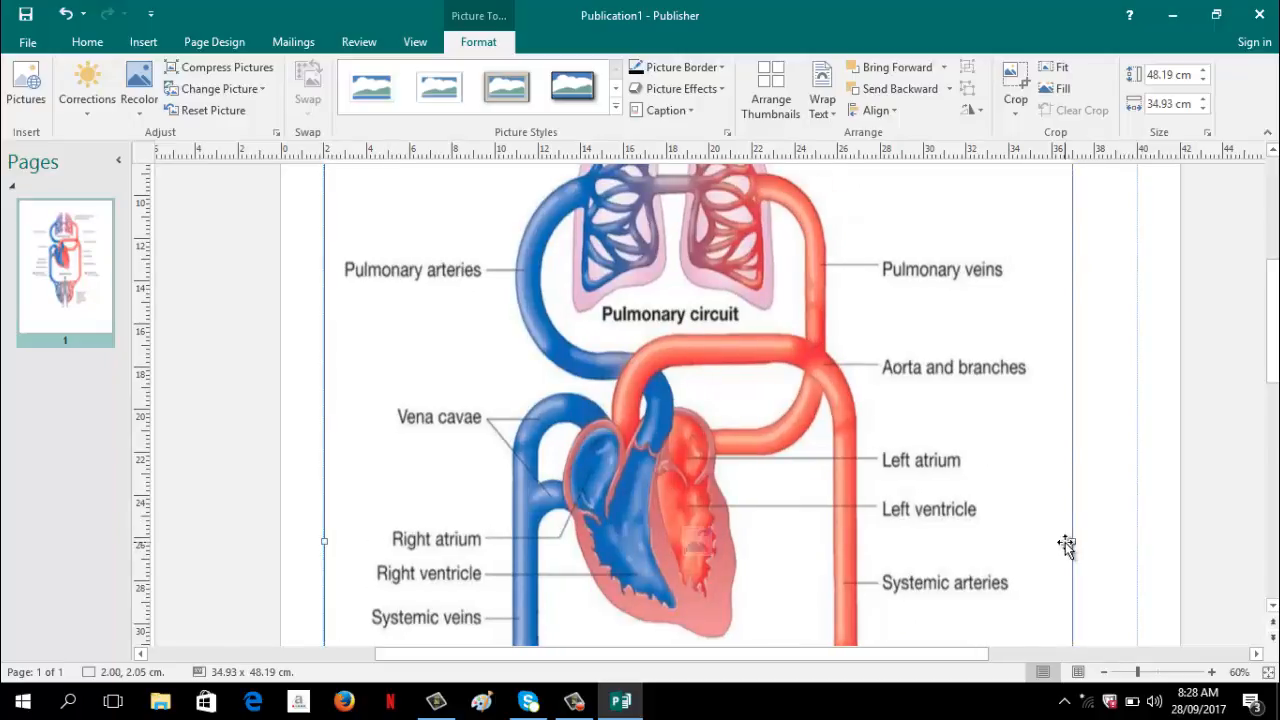
drag(1072, 540, 1136, 540)
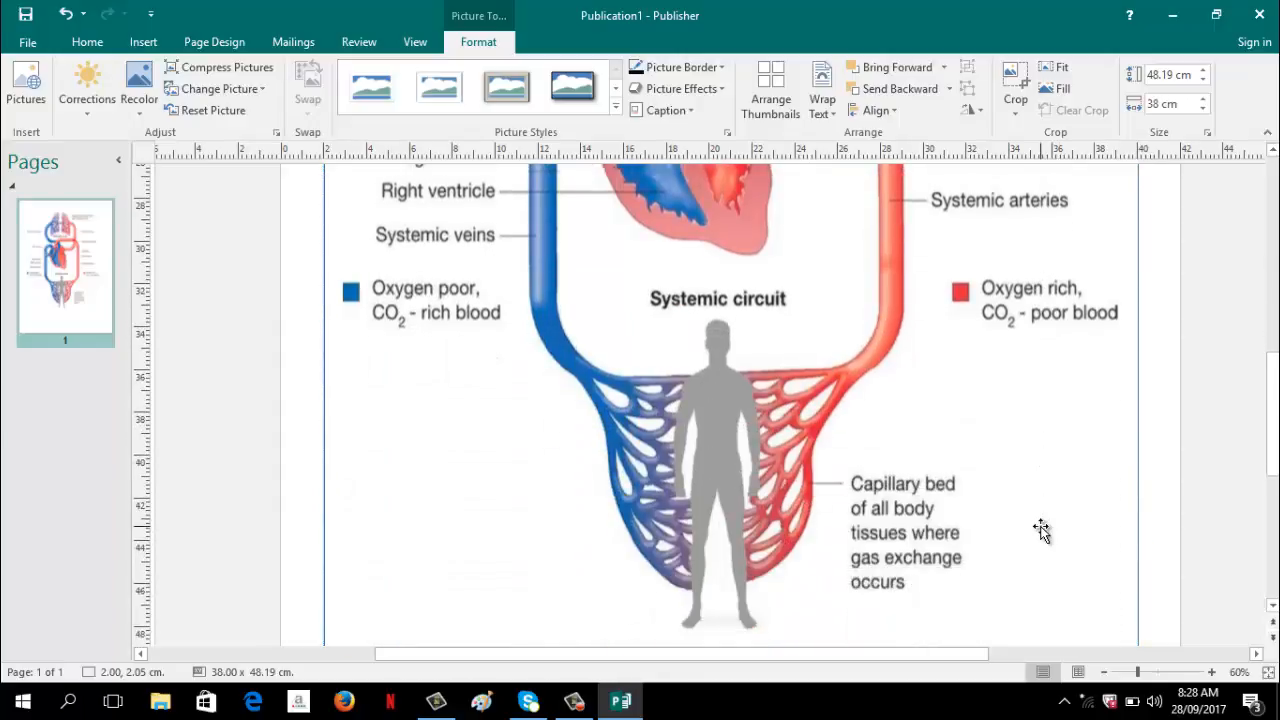
scroll(down, 3)
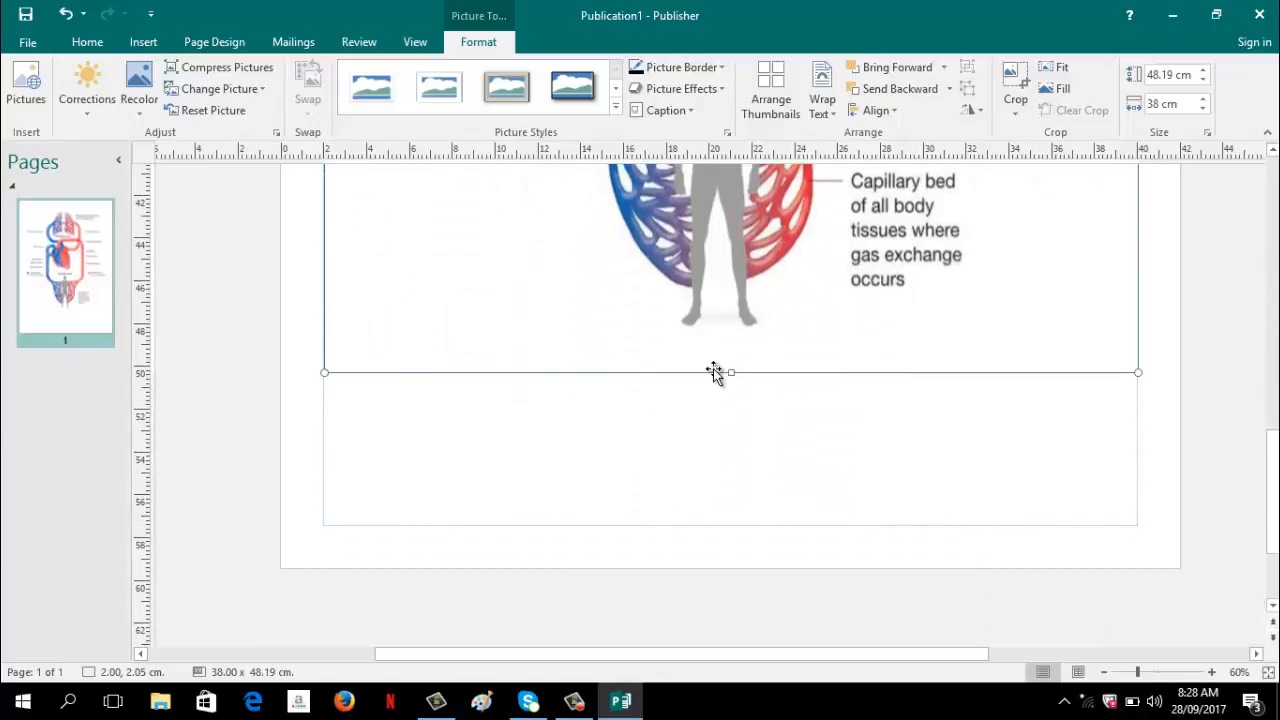
drag(730, 372, 728, 490)
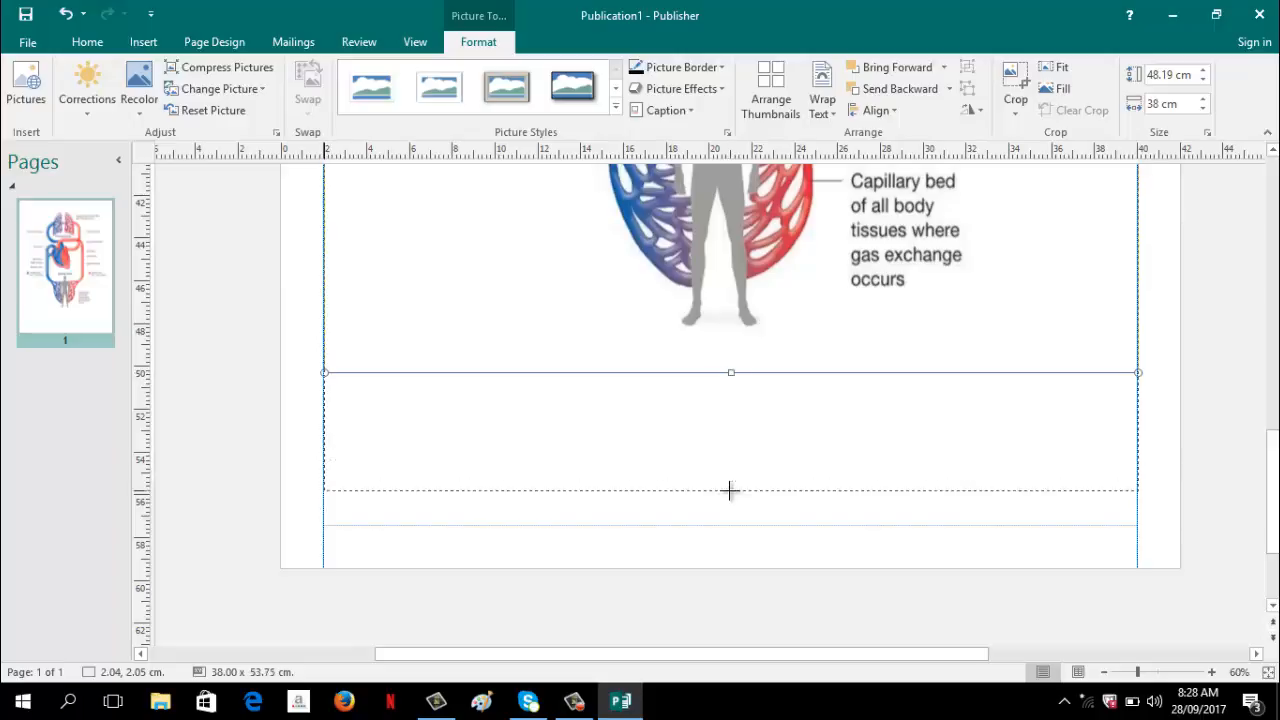
drag(732, 490, 732, 524)
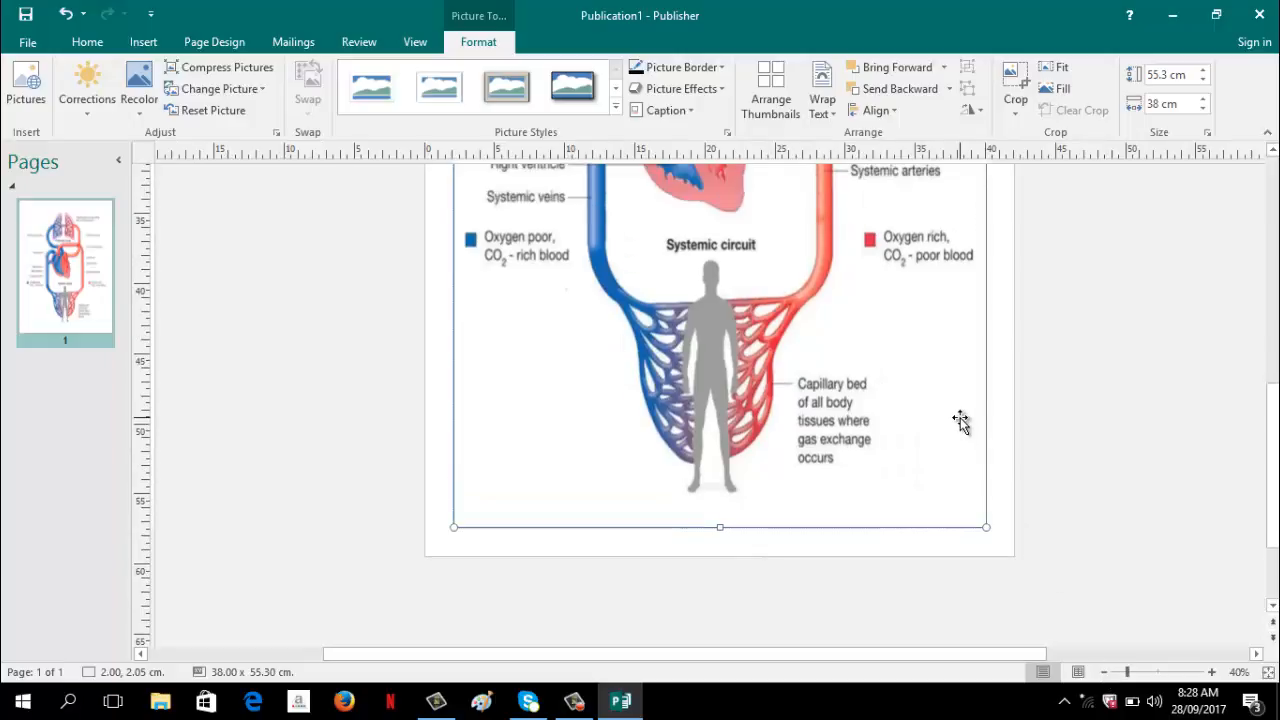
scroll(up, 3)
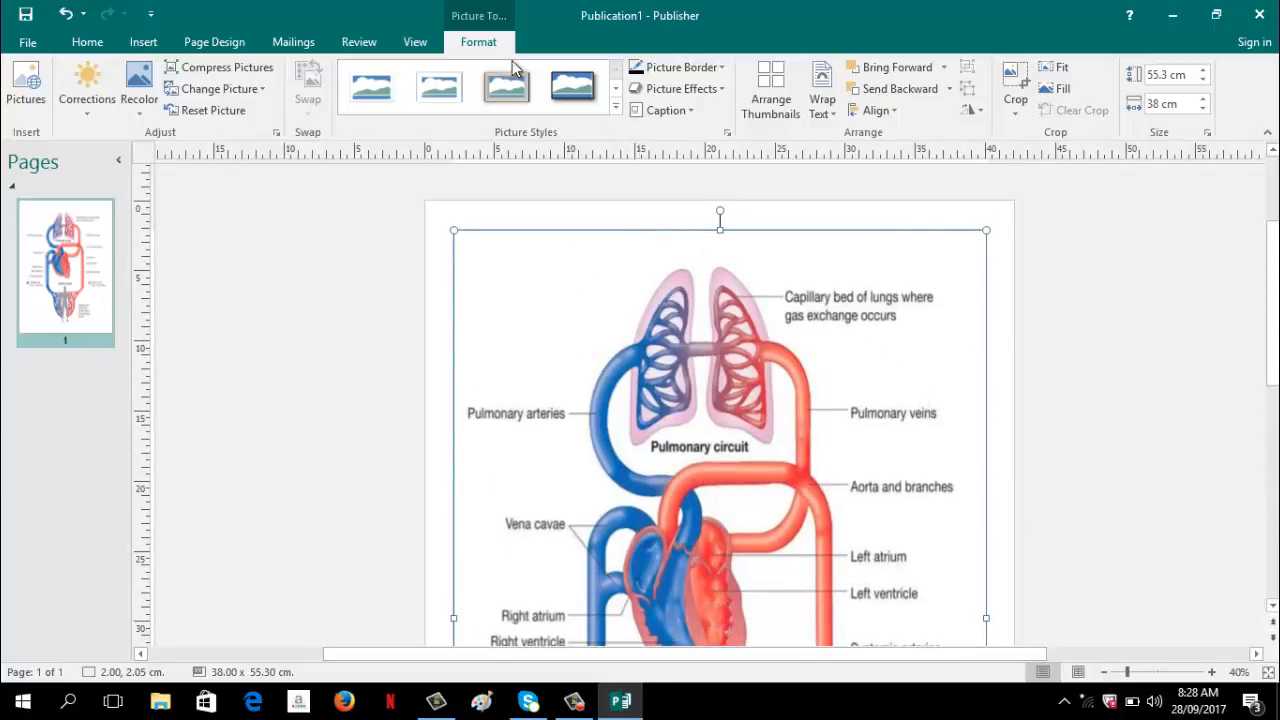
Step: Apply a framed picture style to the diagram and adjust its Picture Border line
click(572, 86)
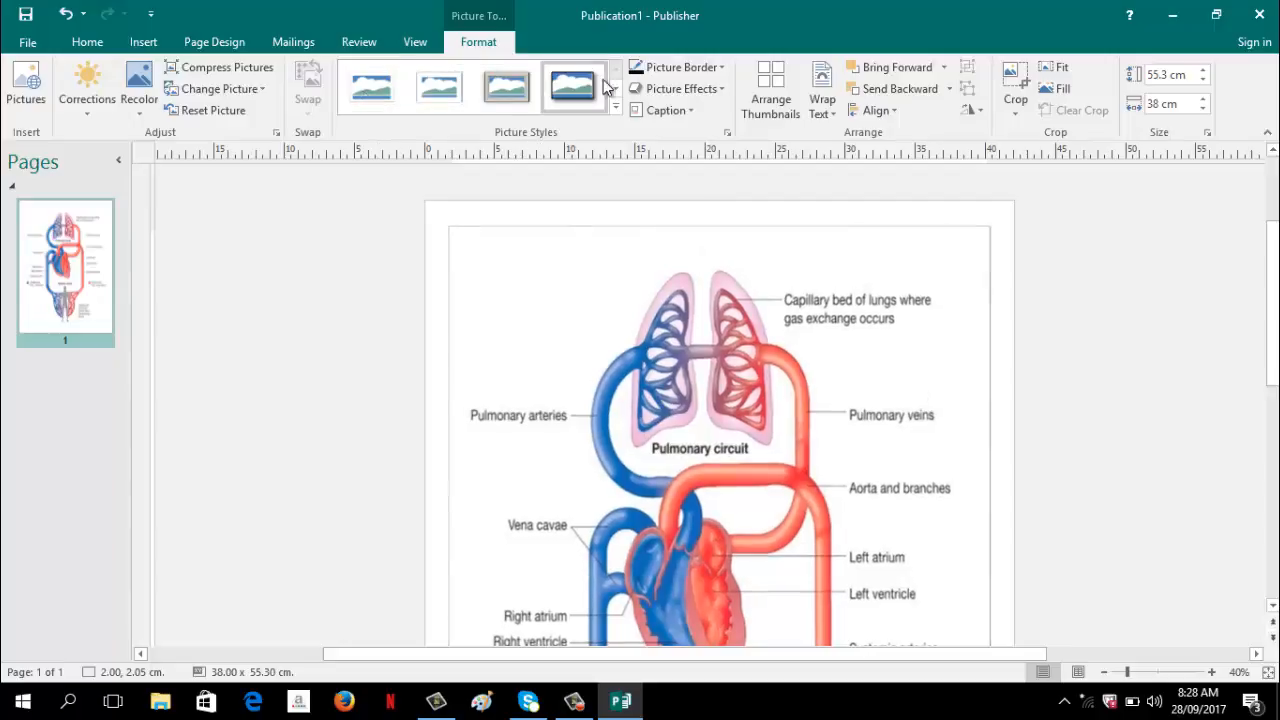
mouse_move(616, 108)
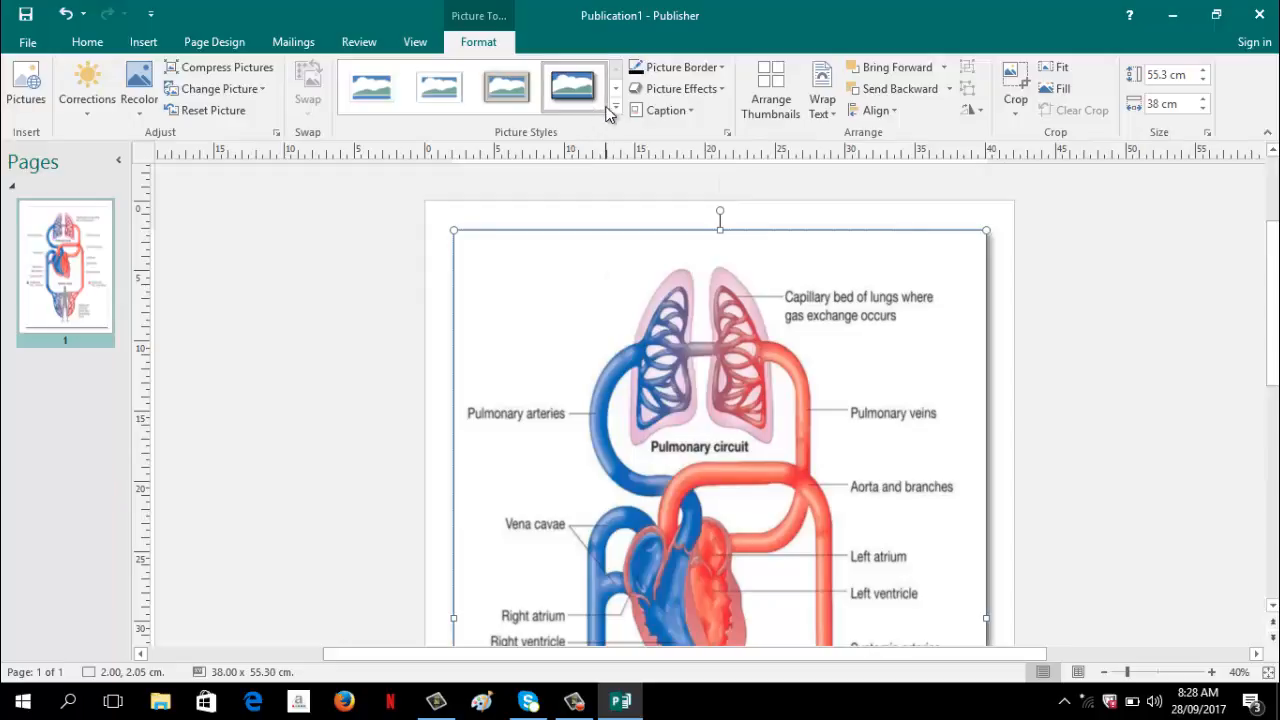
mouse_move(616, 108)
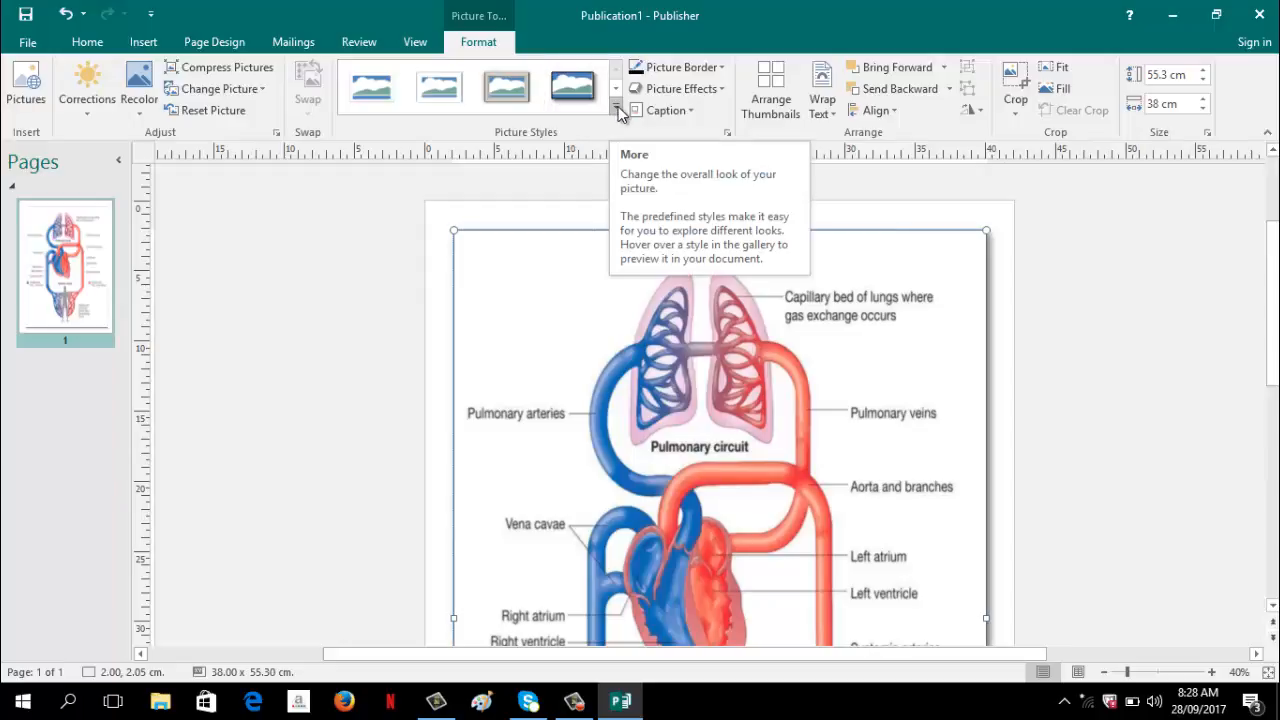
click(616, 110)
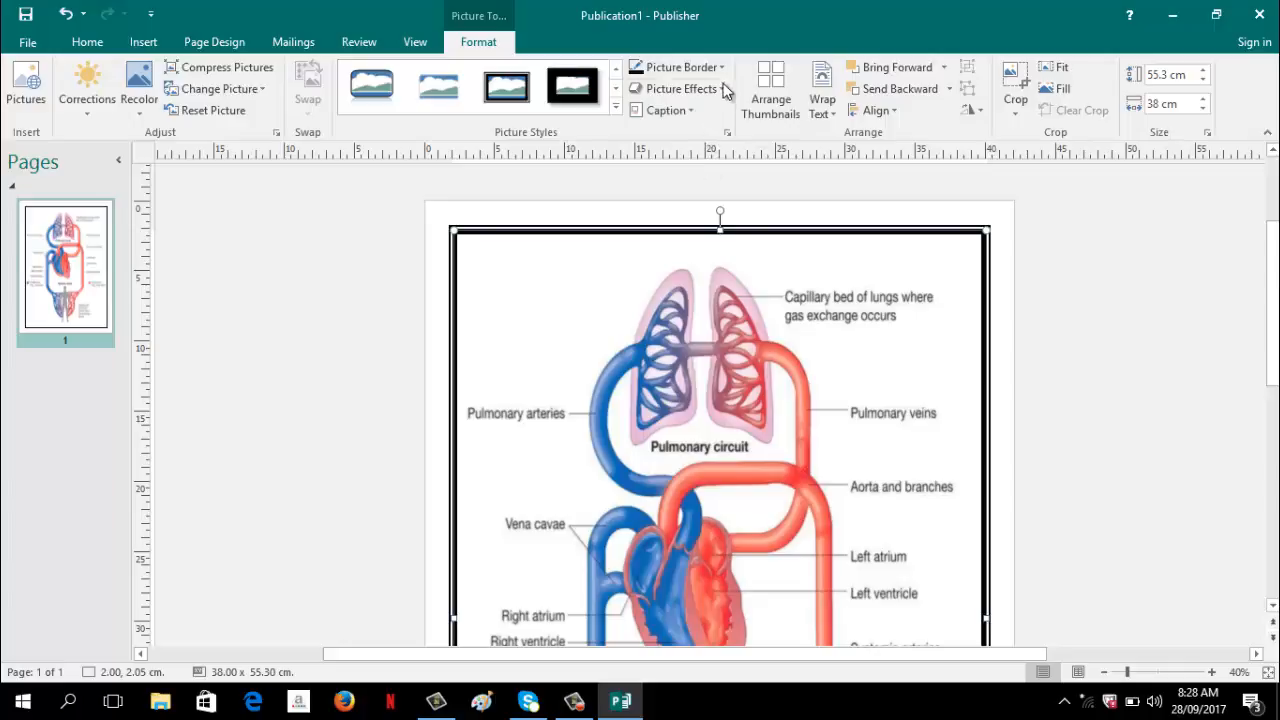
mouse_move(680, 68)
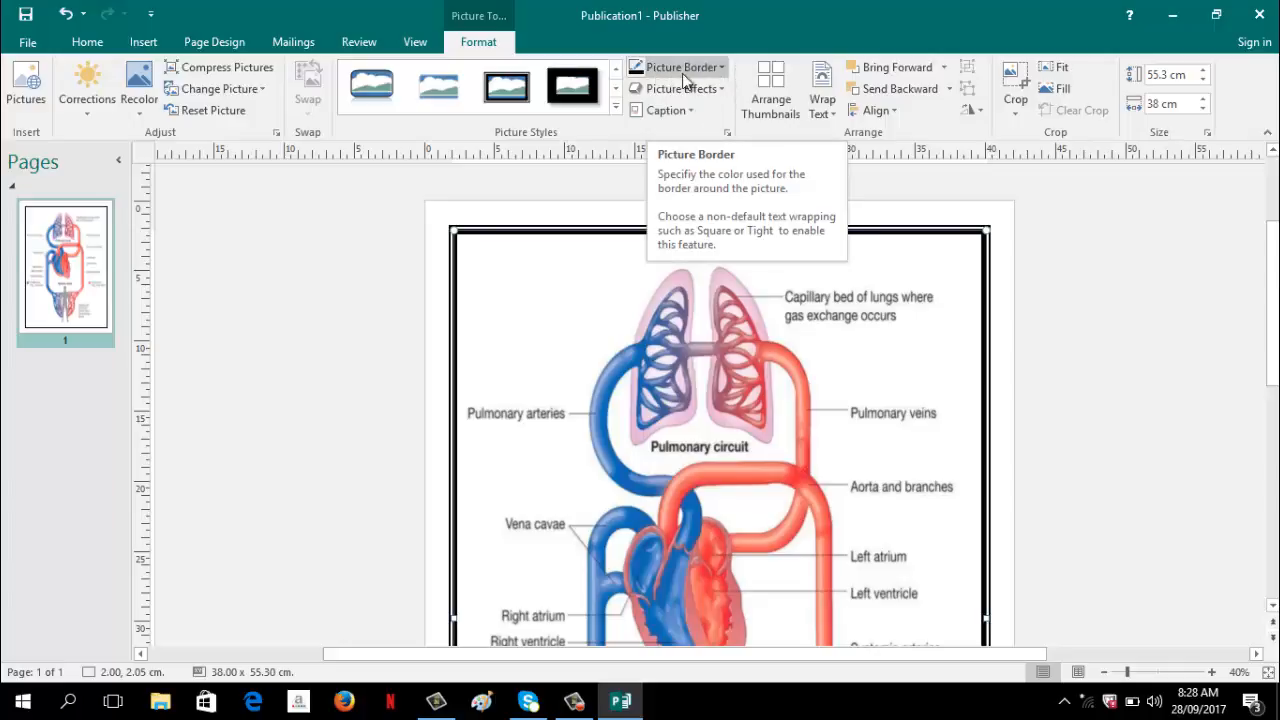
mouse_move(724, 72)
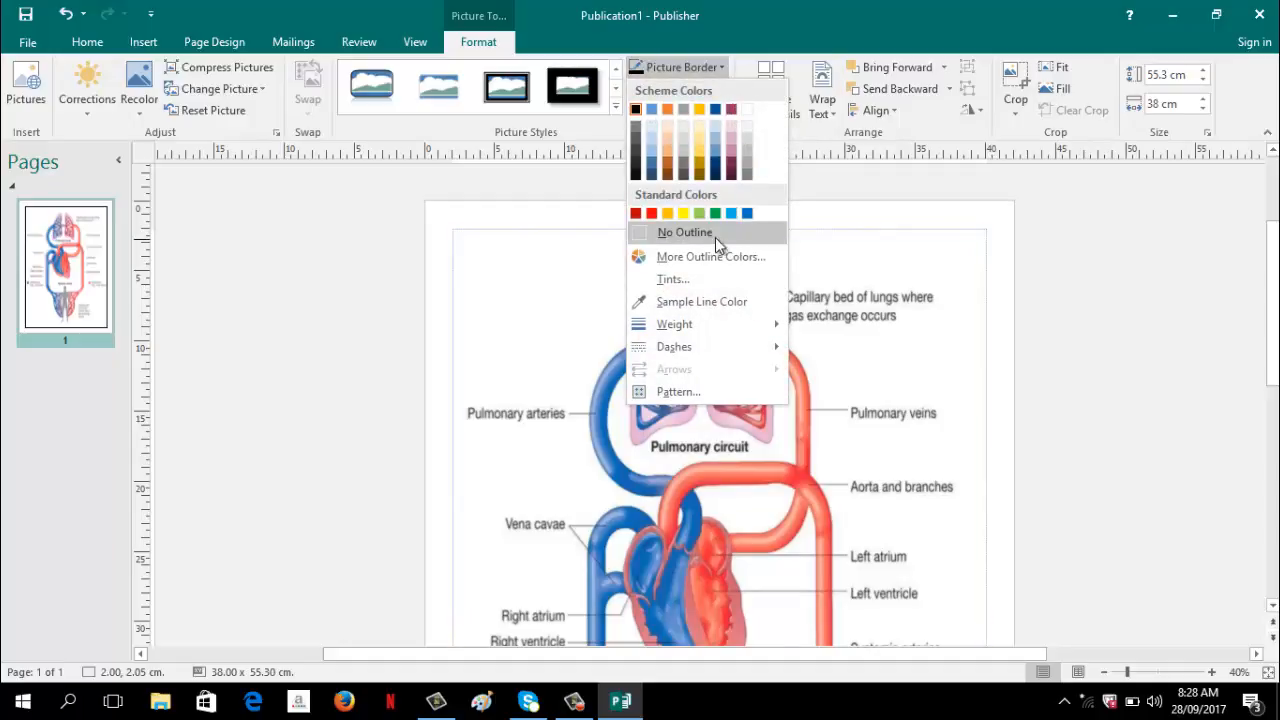
click(716, 164)
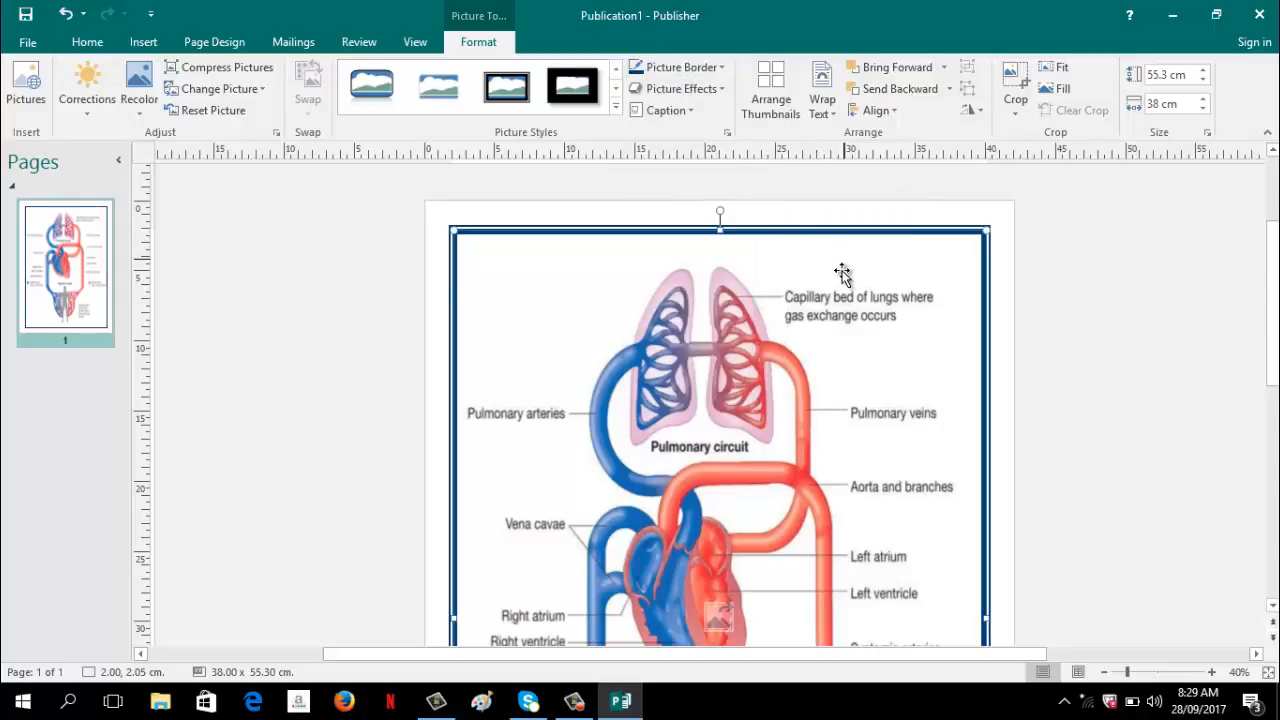
mouse_move(718, 196)
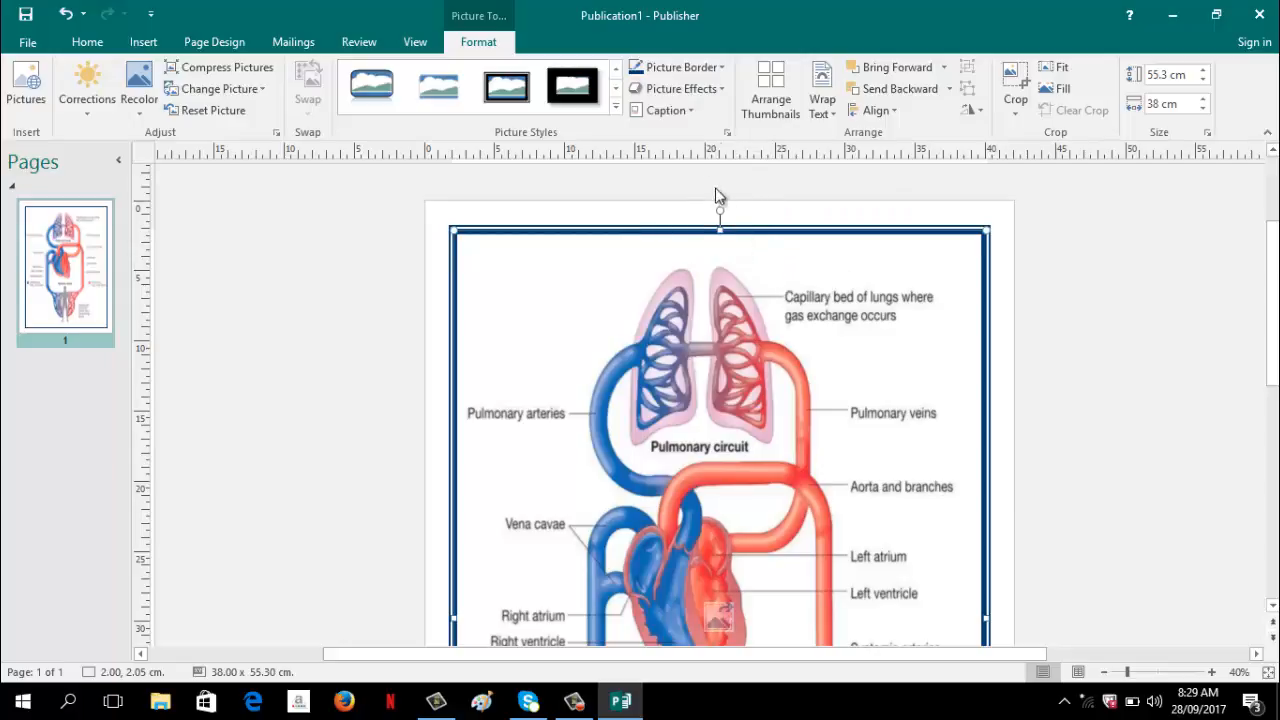
mouse_move(708, 172)
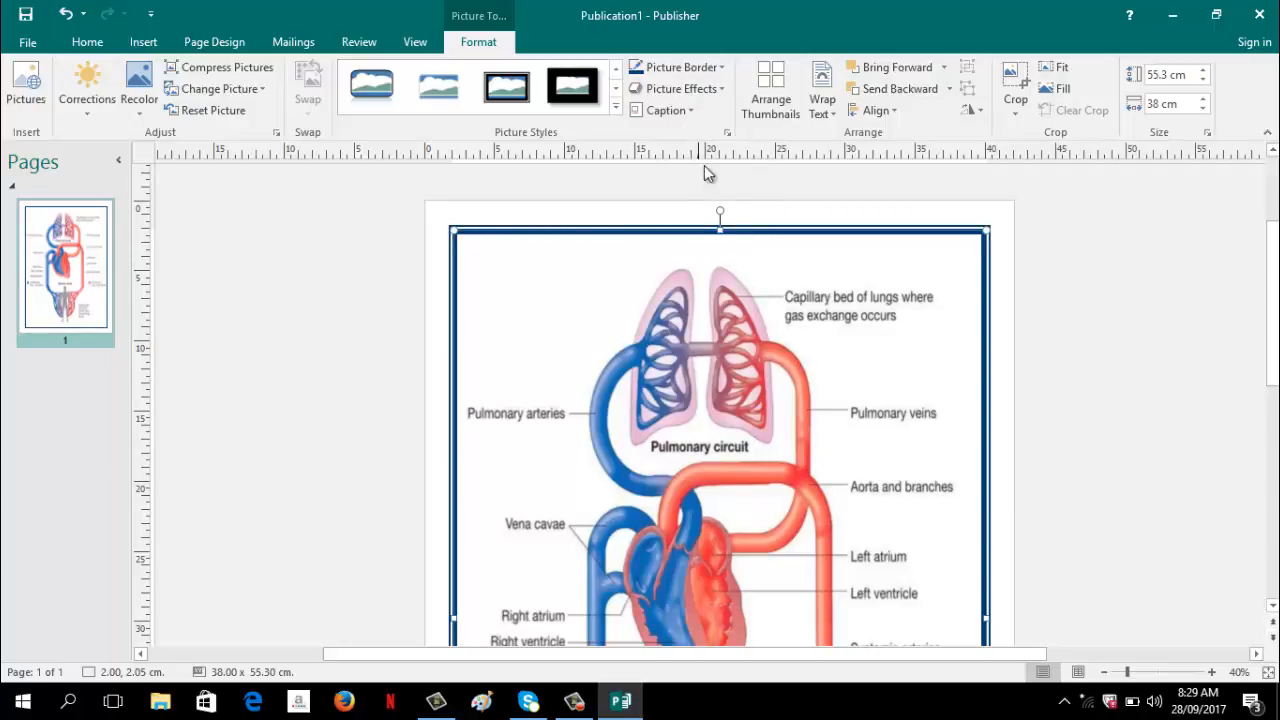
mouse_move(716, 252)
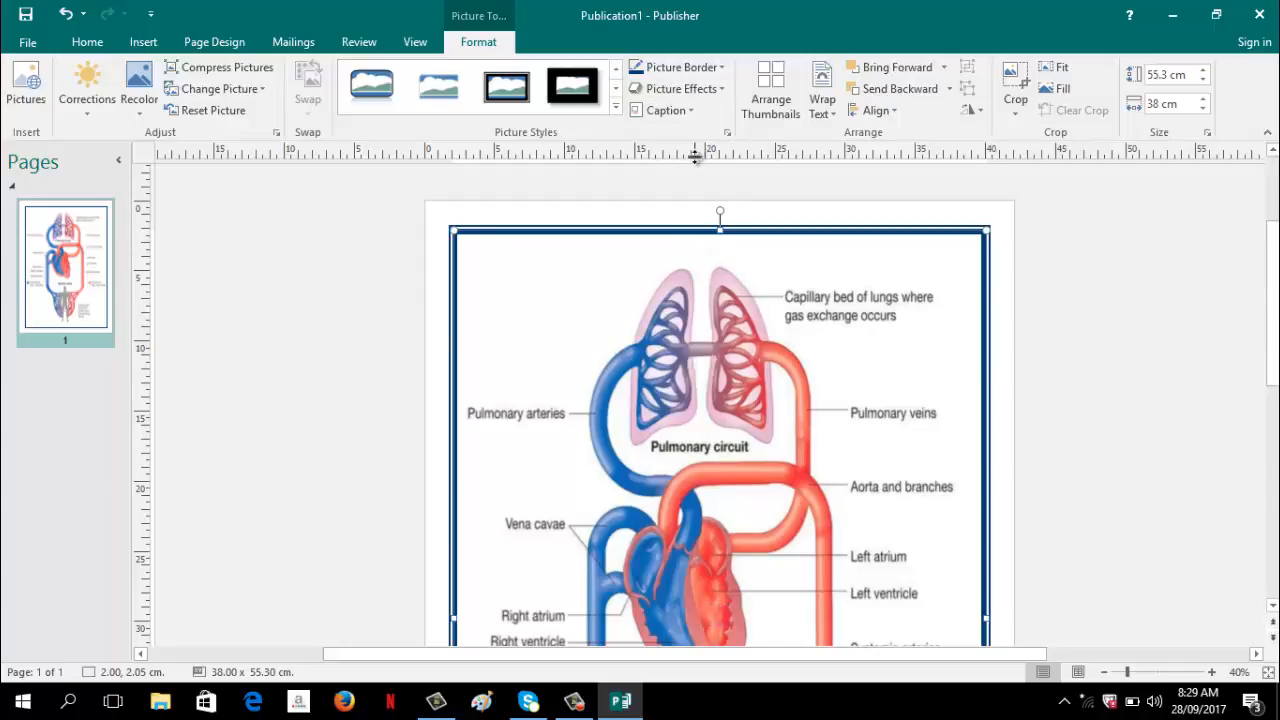
mouse_move(156, 36)
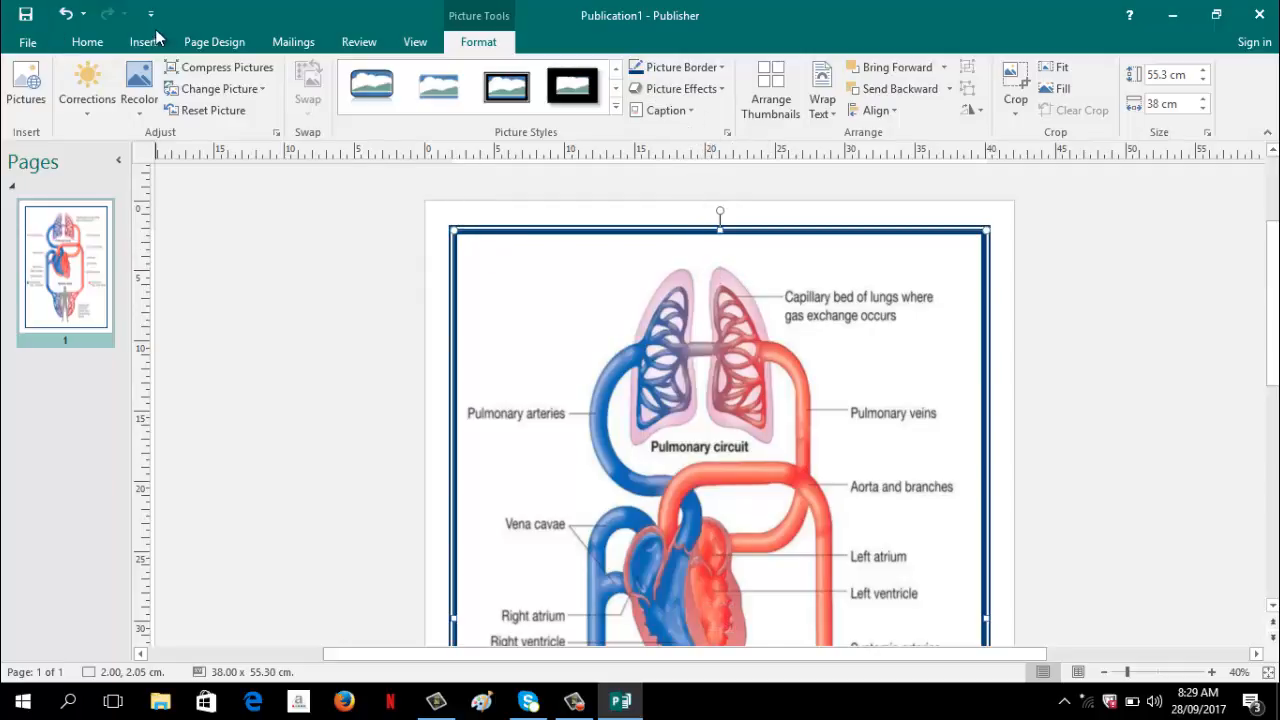
Step: Open the WordArt style gallery from Insert to browse Plain and Transform looks
click(144, 40)
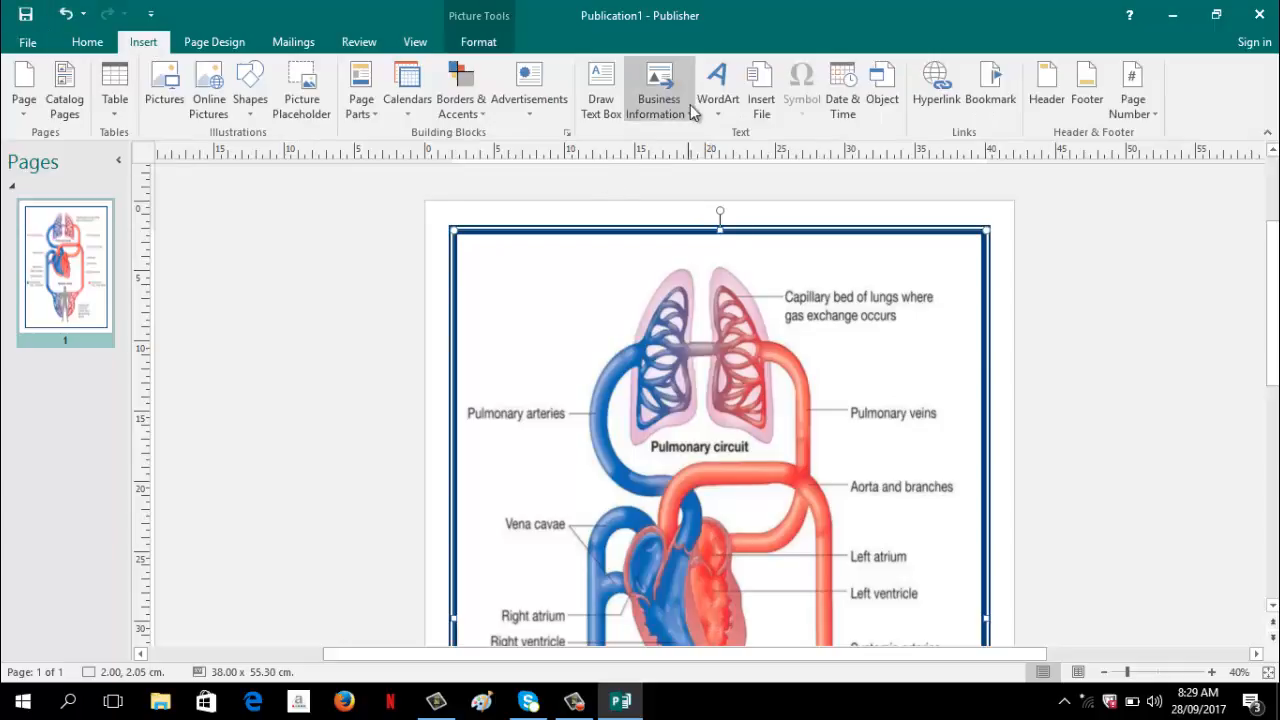
click(716, 88)
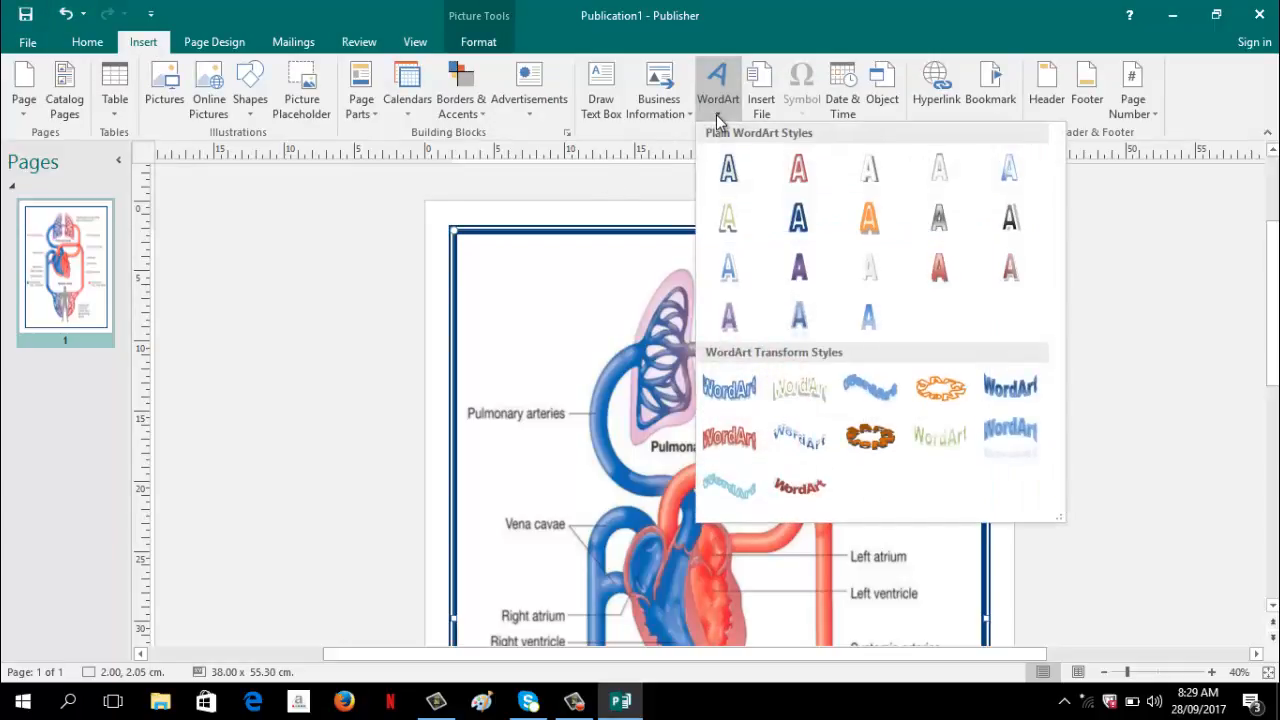
mouse_move(940, 338)
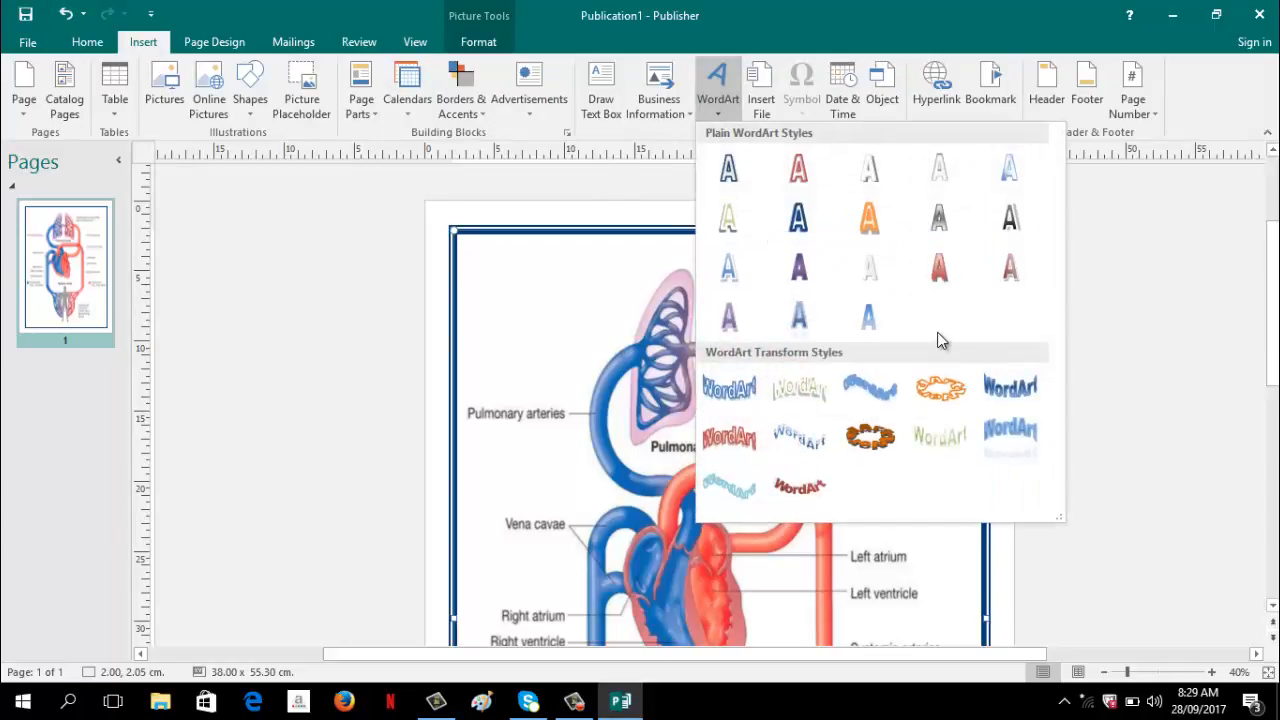
mouse_move(798, 268)
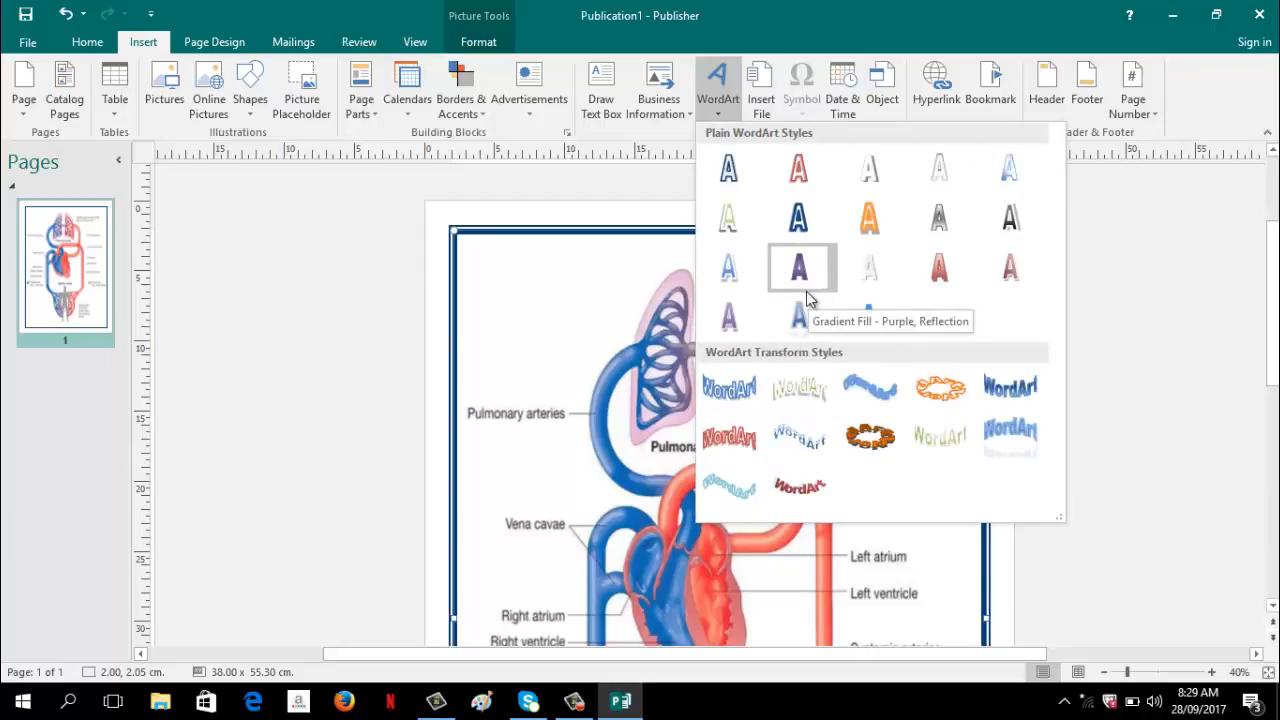
mouse_move(824, 284)
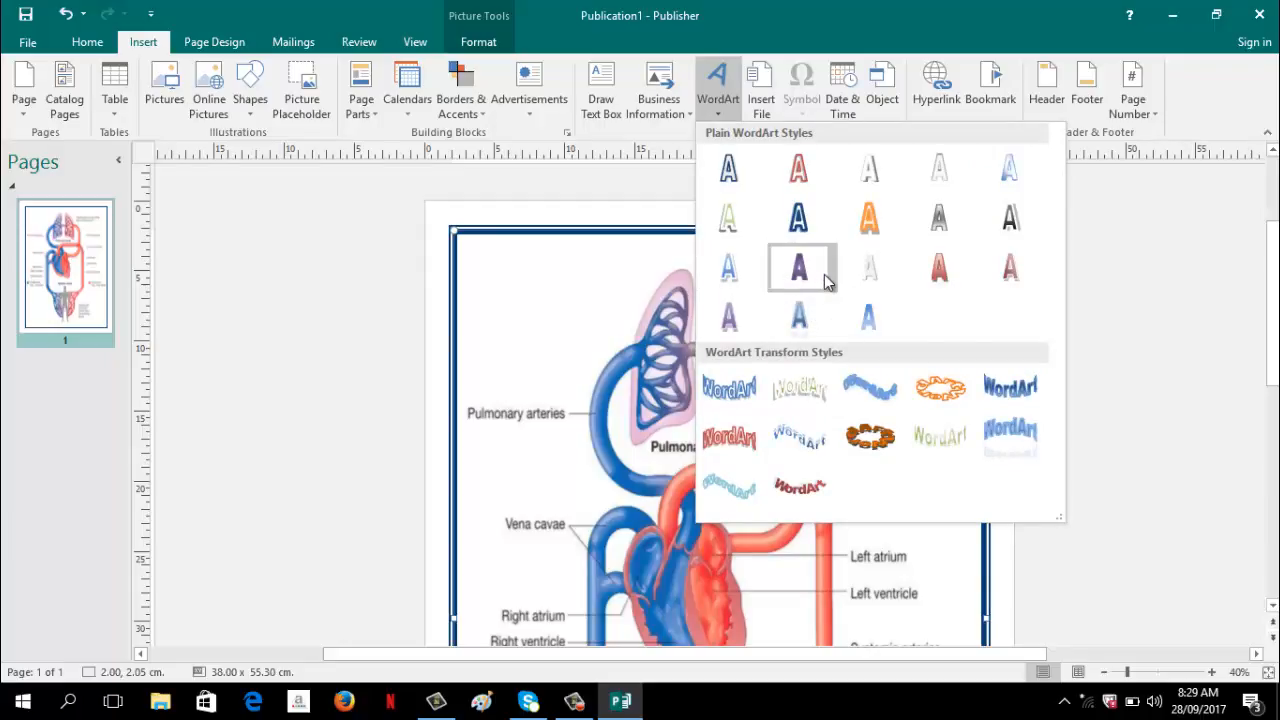
mouse_move(800, 388)
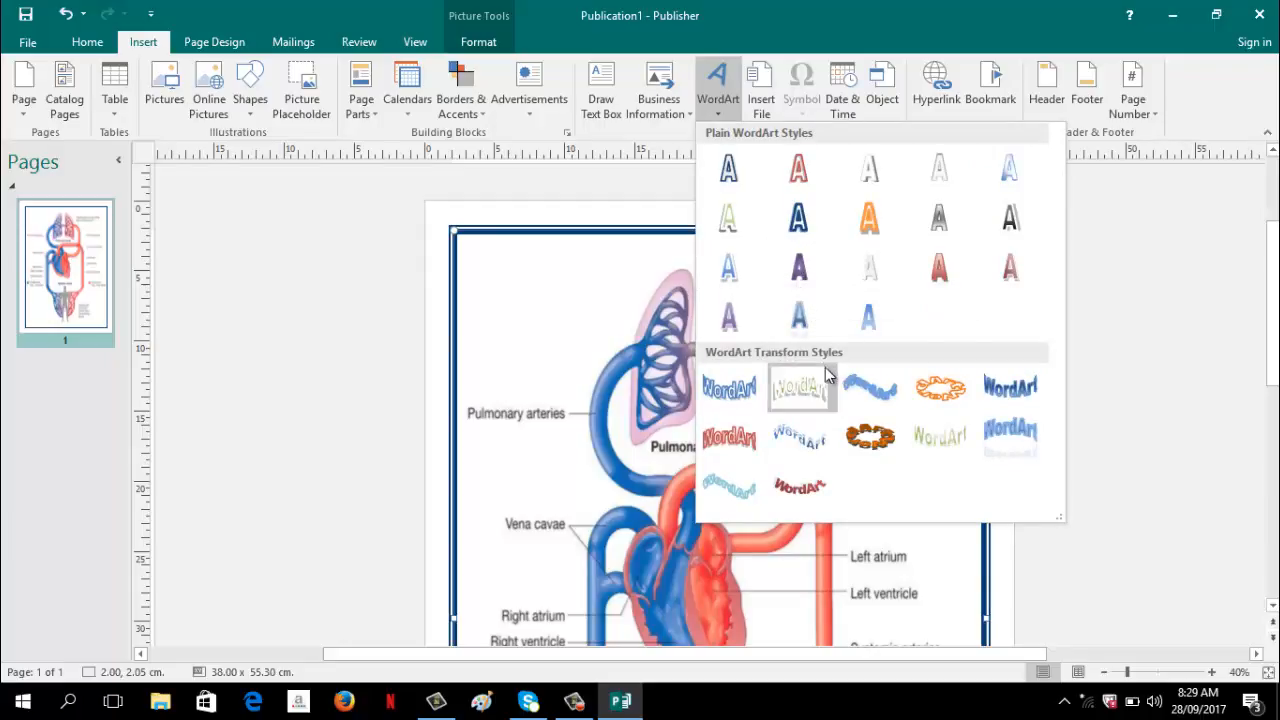
mouse_move(940, 388)
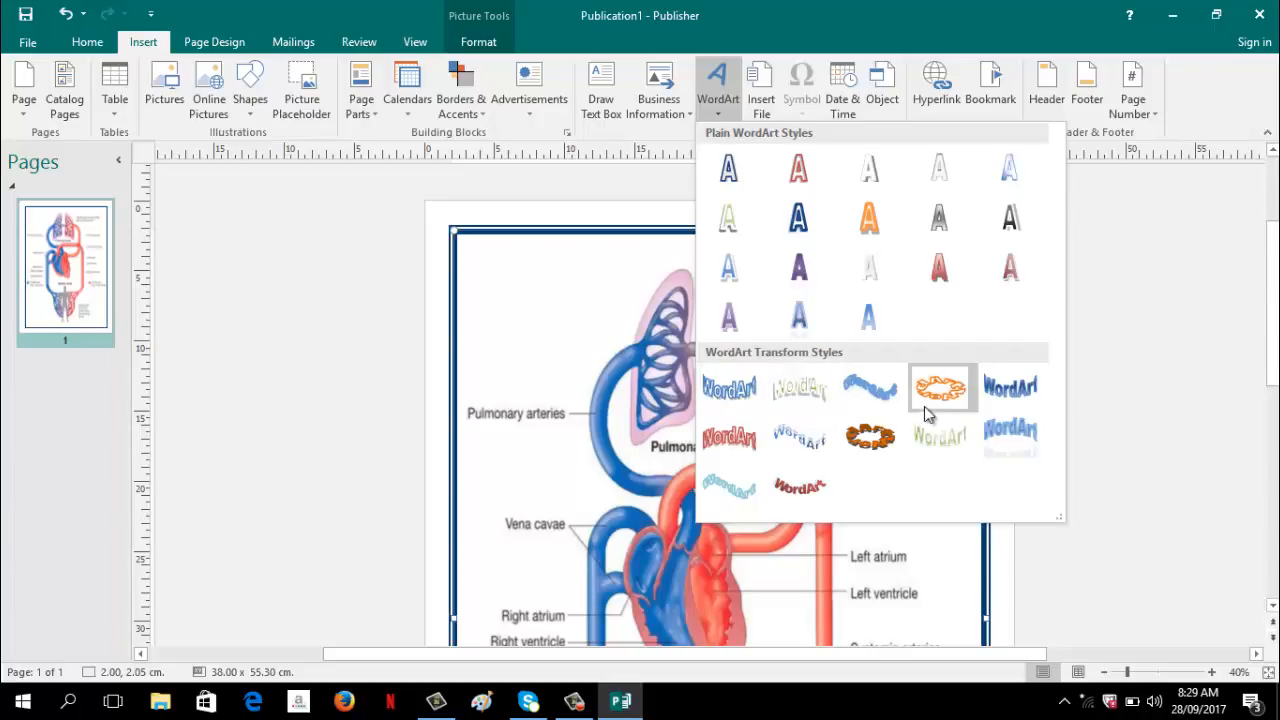
mouse_move(730, 488)
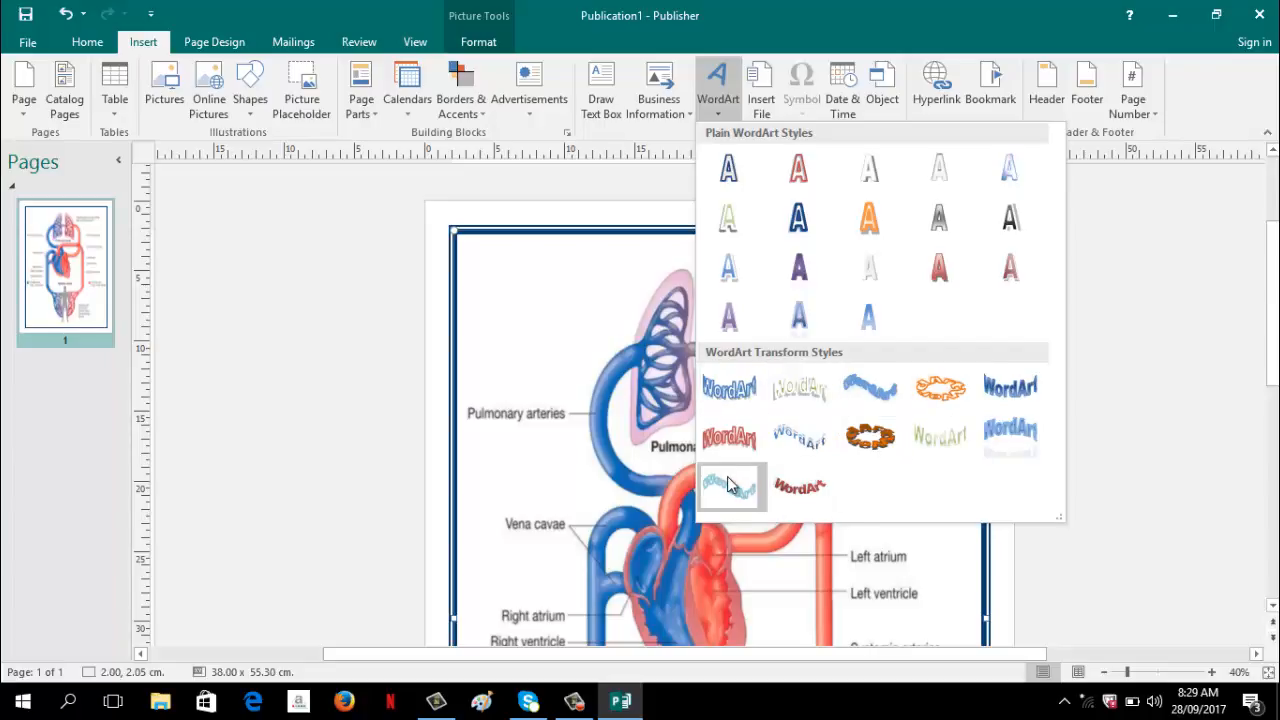
mouse_move(868, 268)
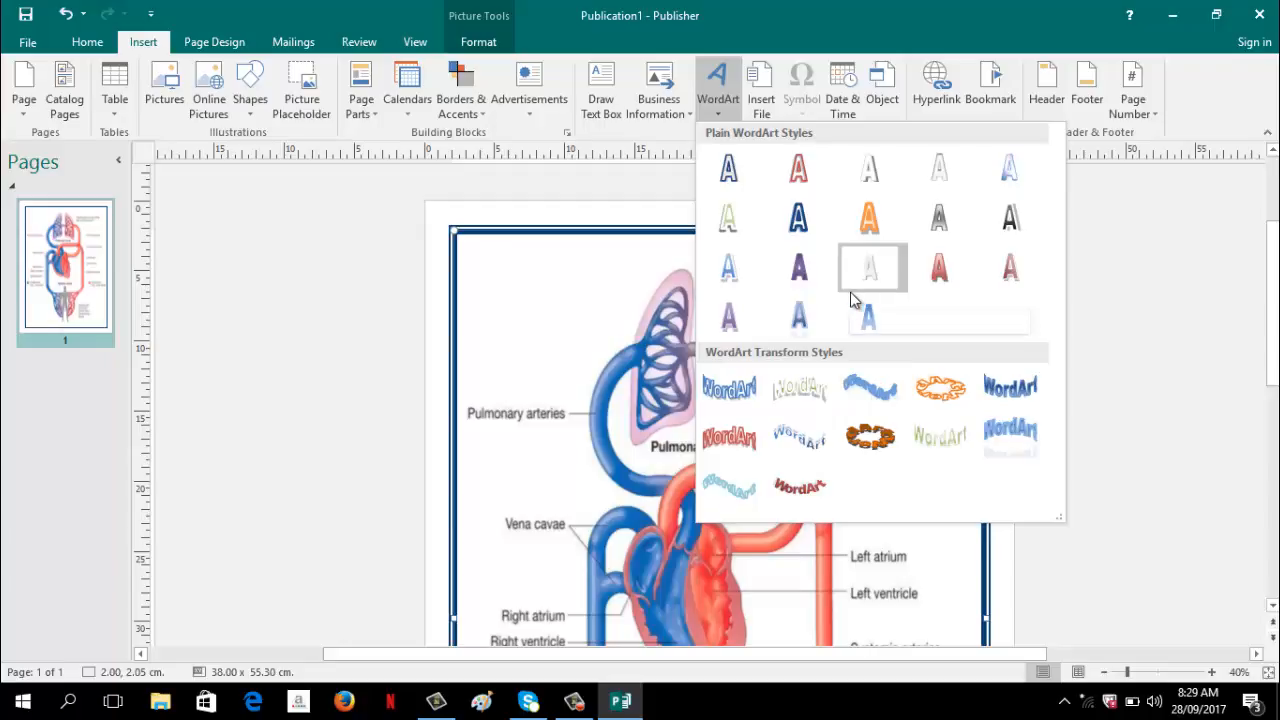
mouse_move(1012, 218)
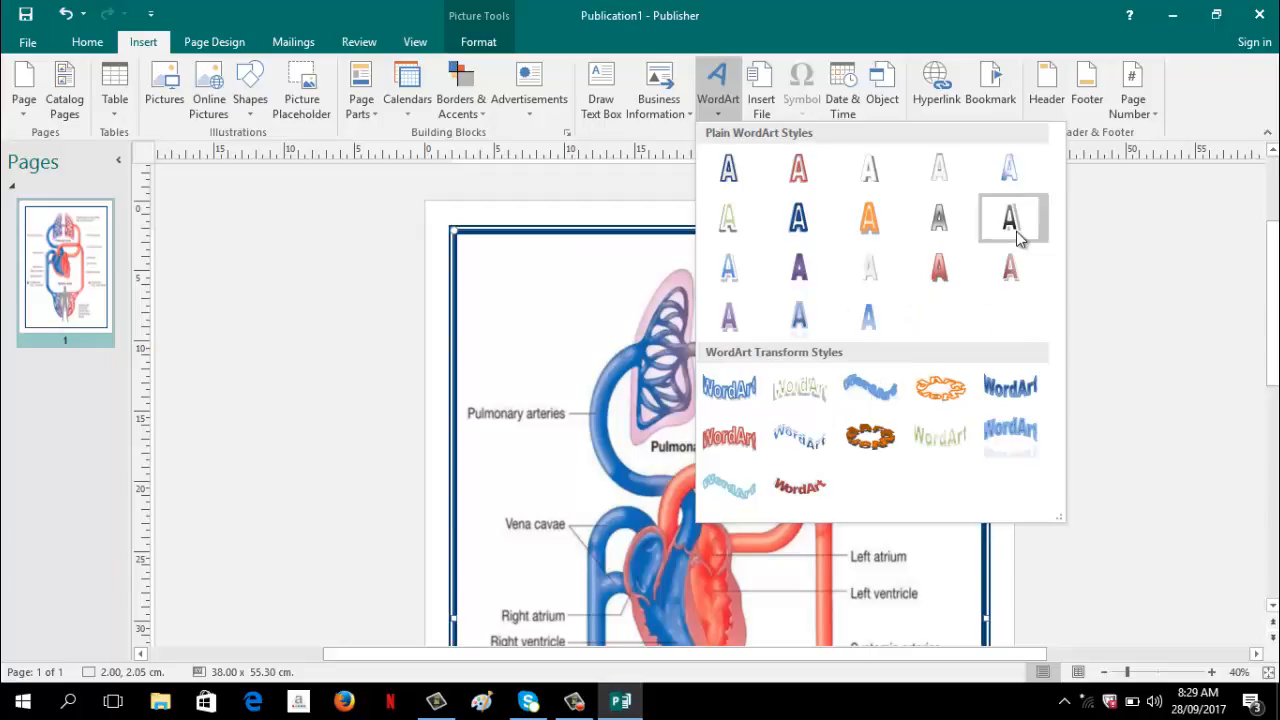
mouse_move(1012, 218)
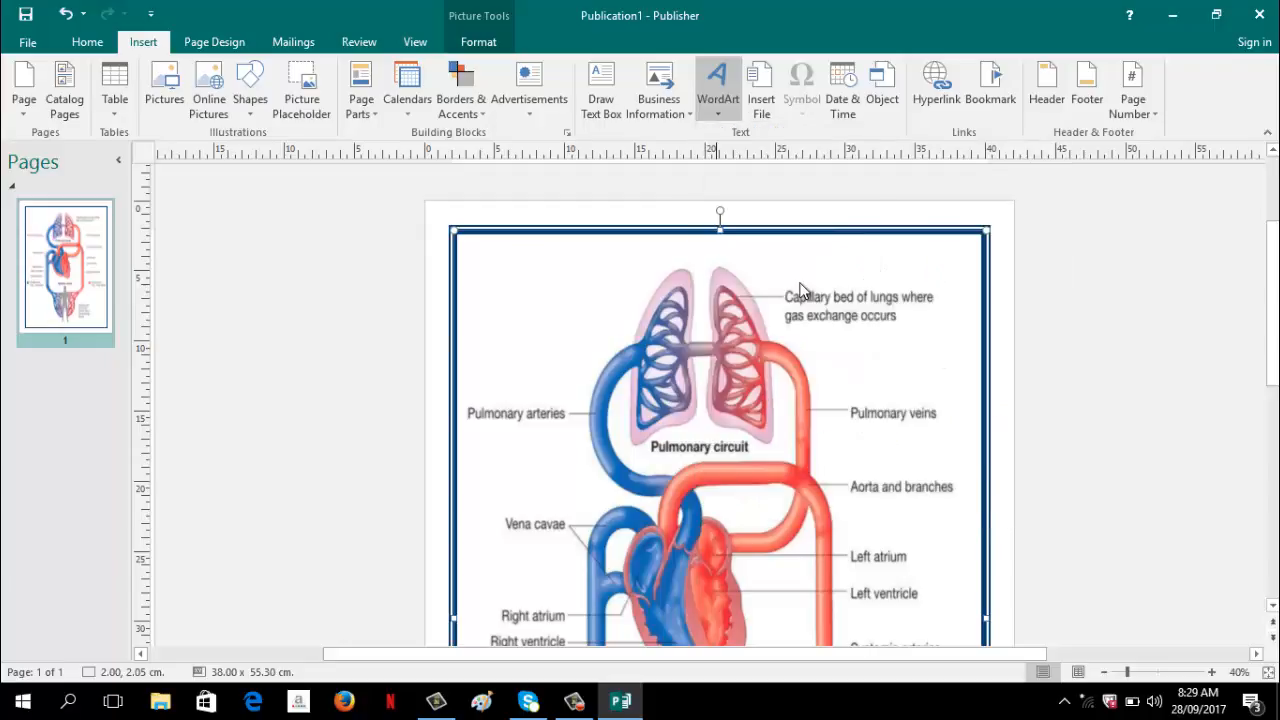
Step: Insert plain WordArt reading 'How the lungs and the heart work together' in Arial Black 36
click(718, 84)
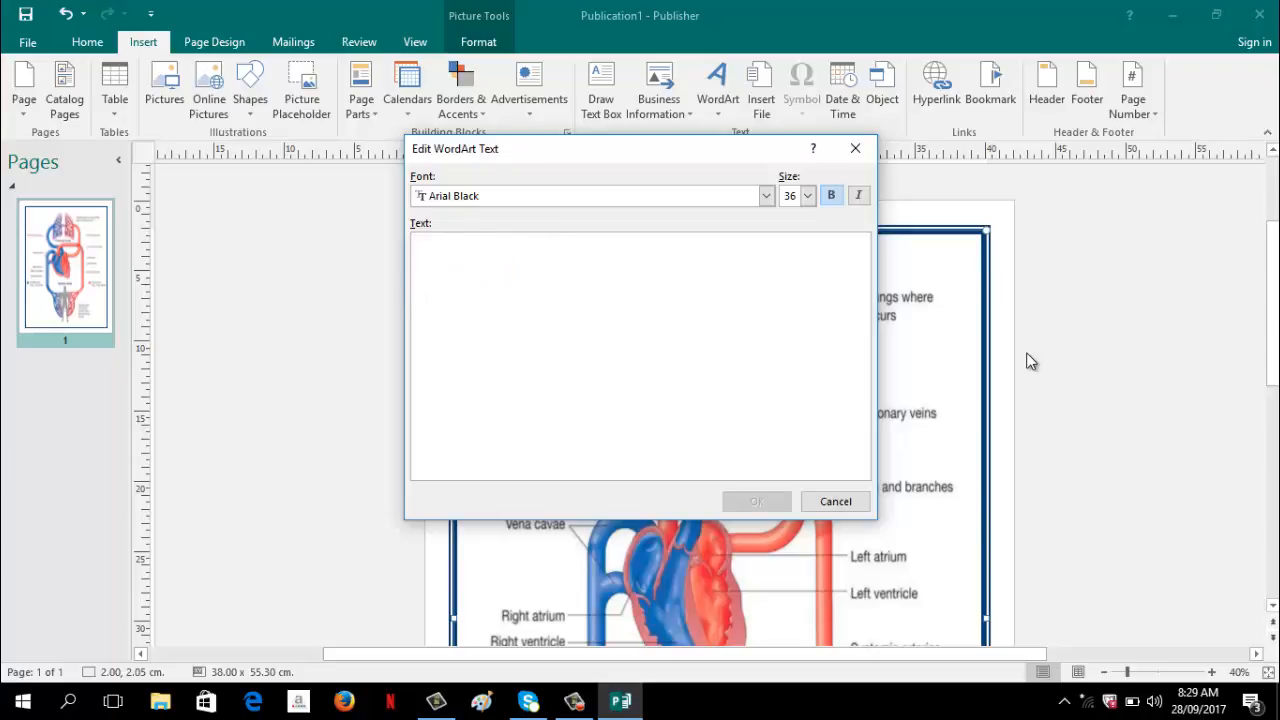
text(How the)
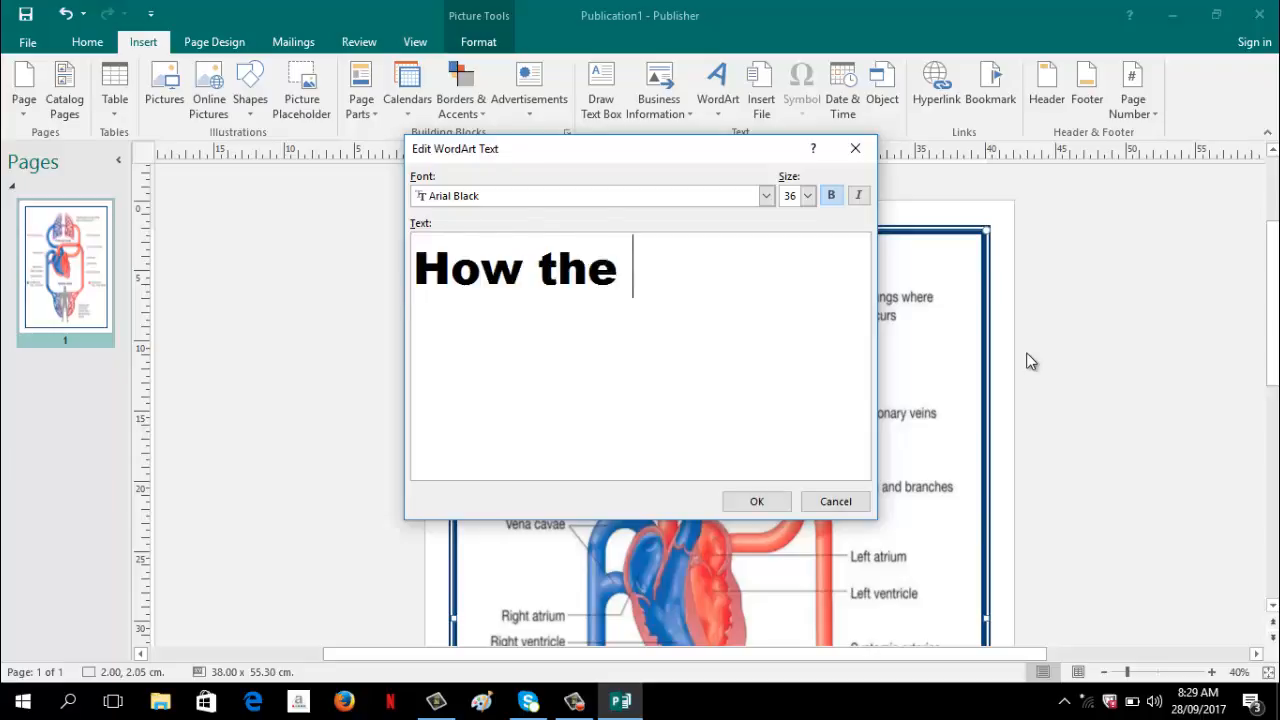
text(lungs and t)
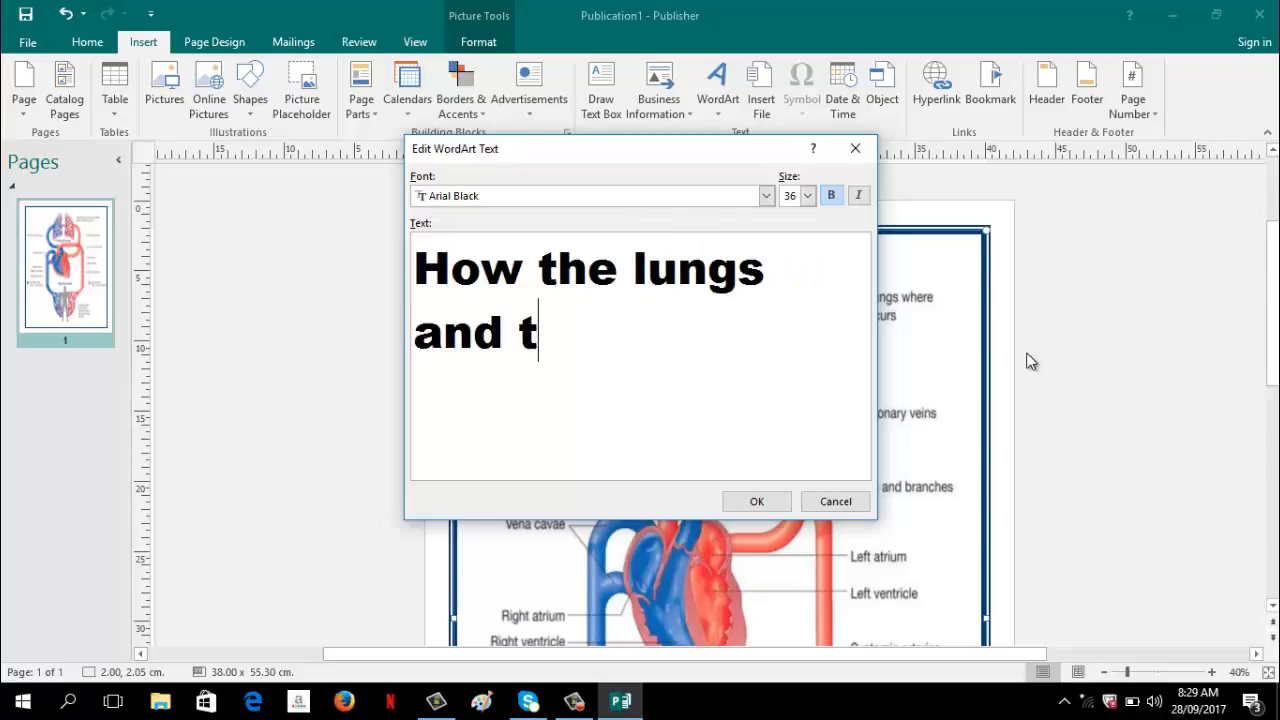
text(he hea)
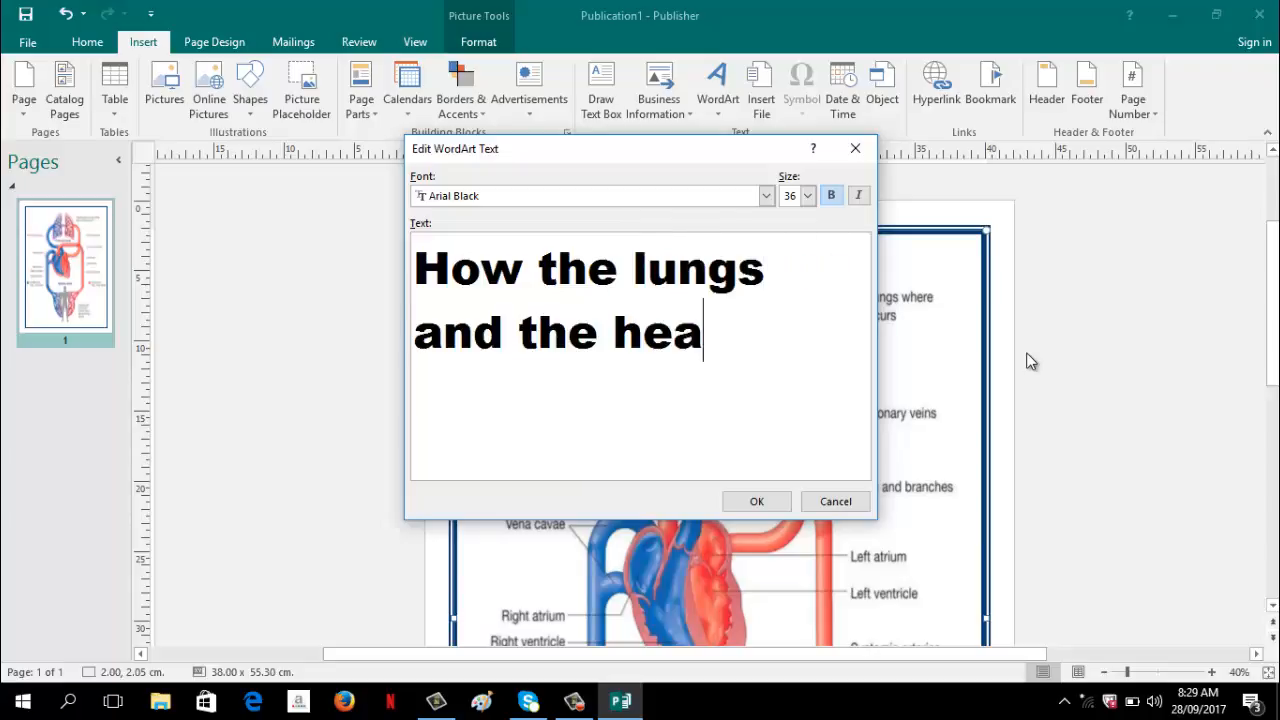
text(rt work)
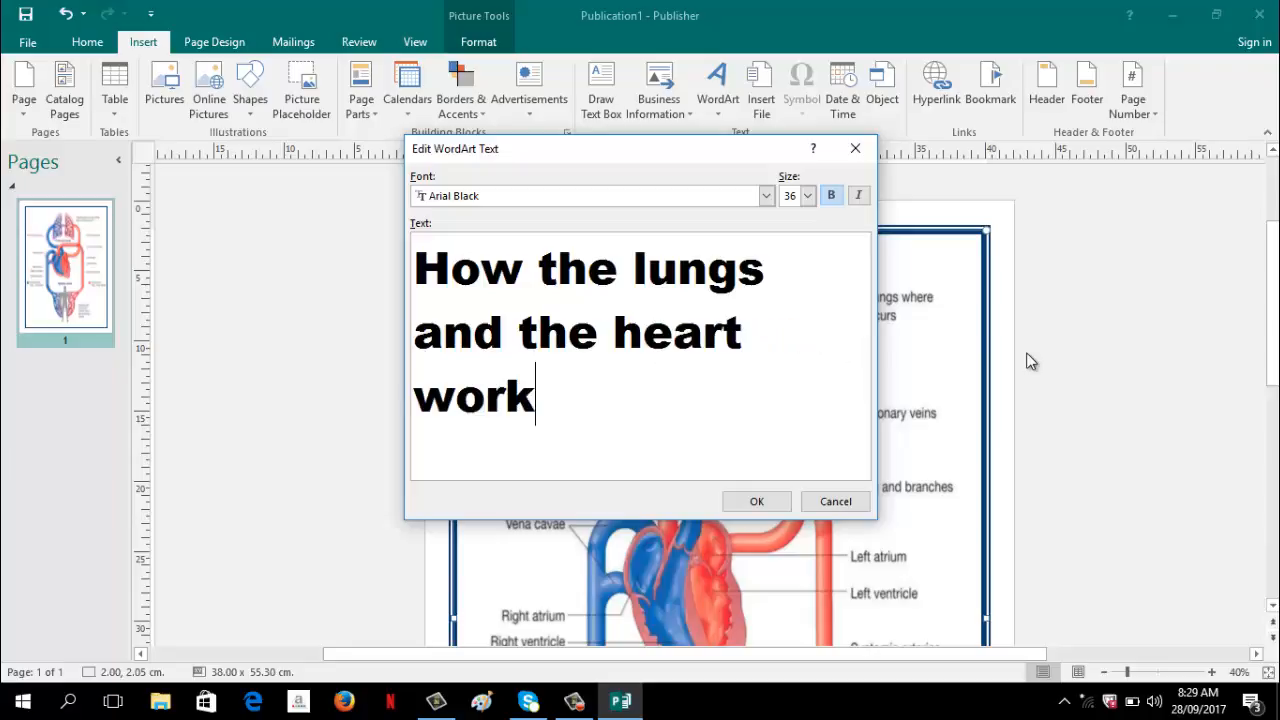
text(together)
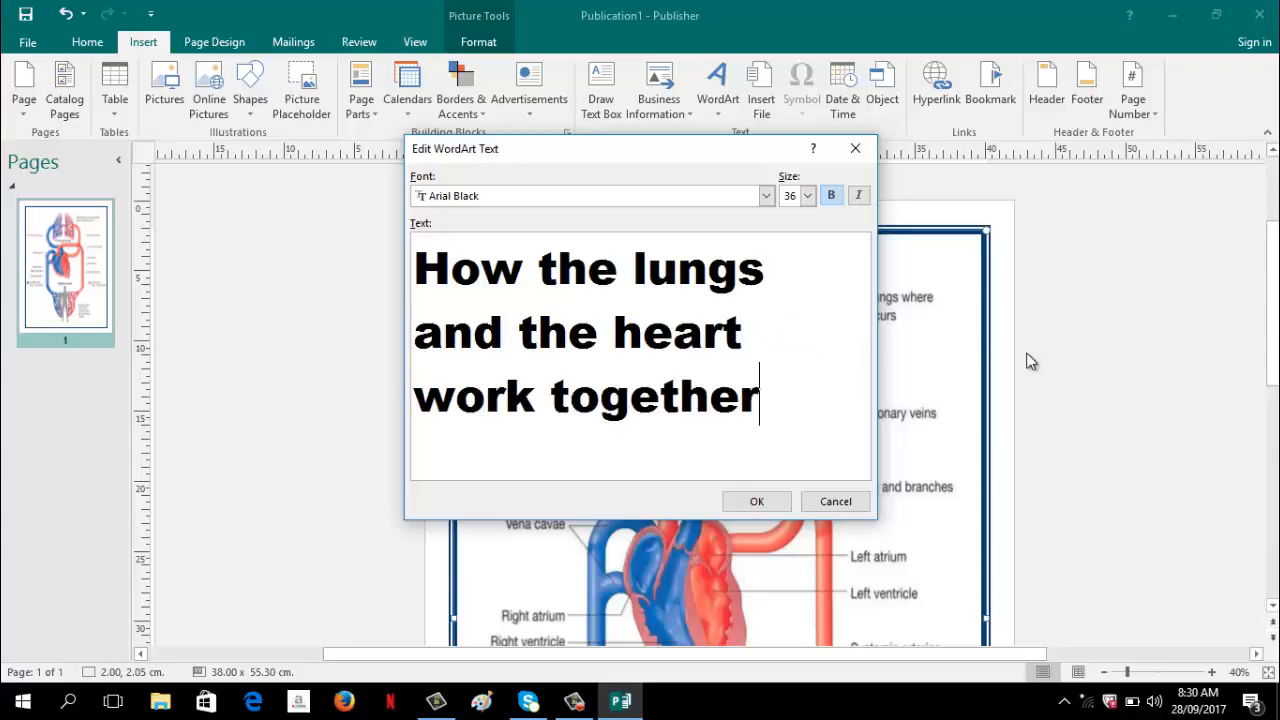
mouse_move(790, 492)
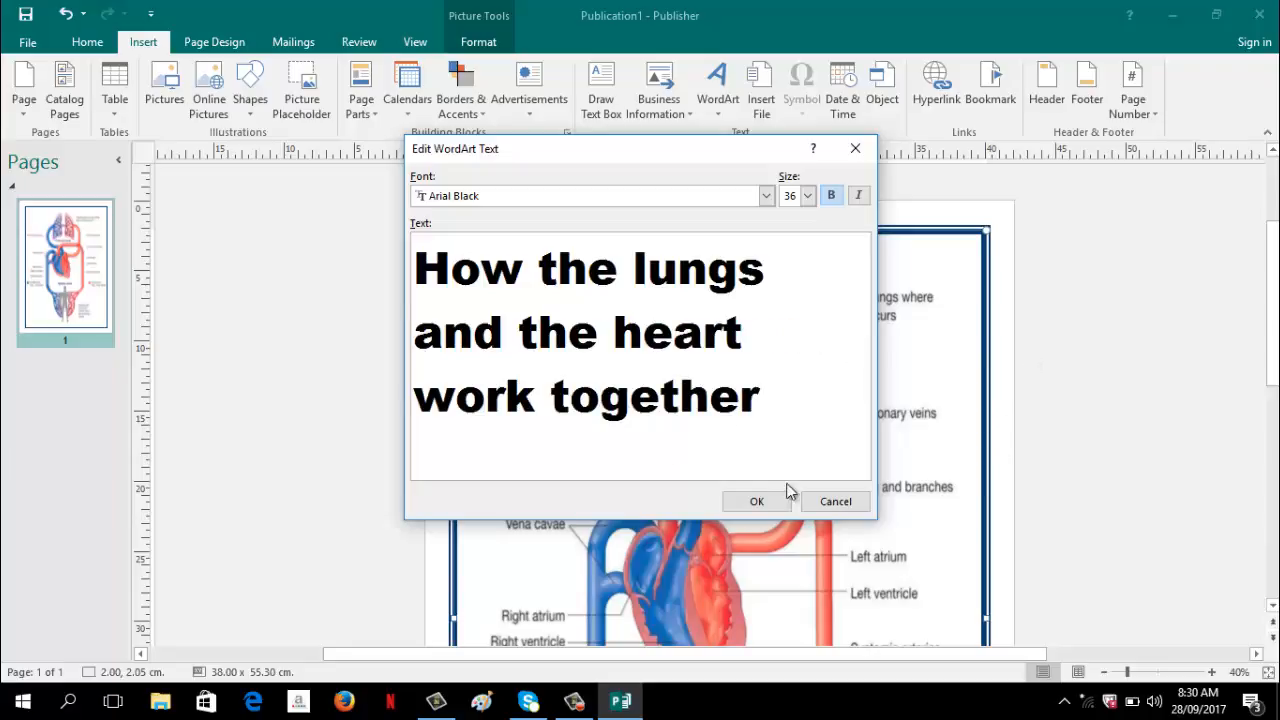
click(756, 500)
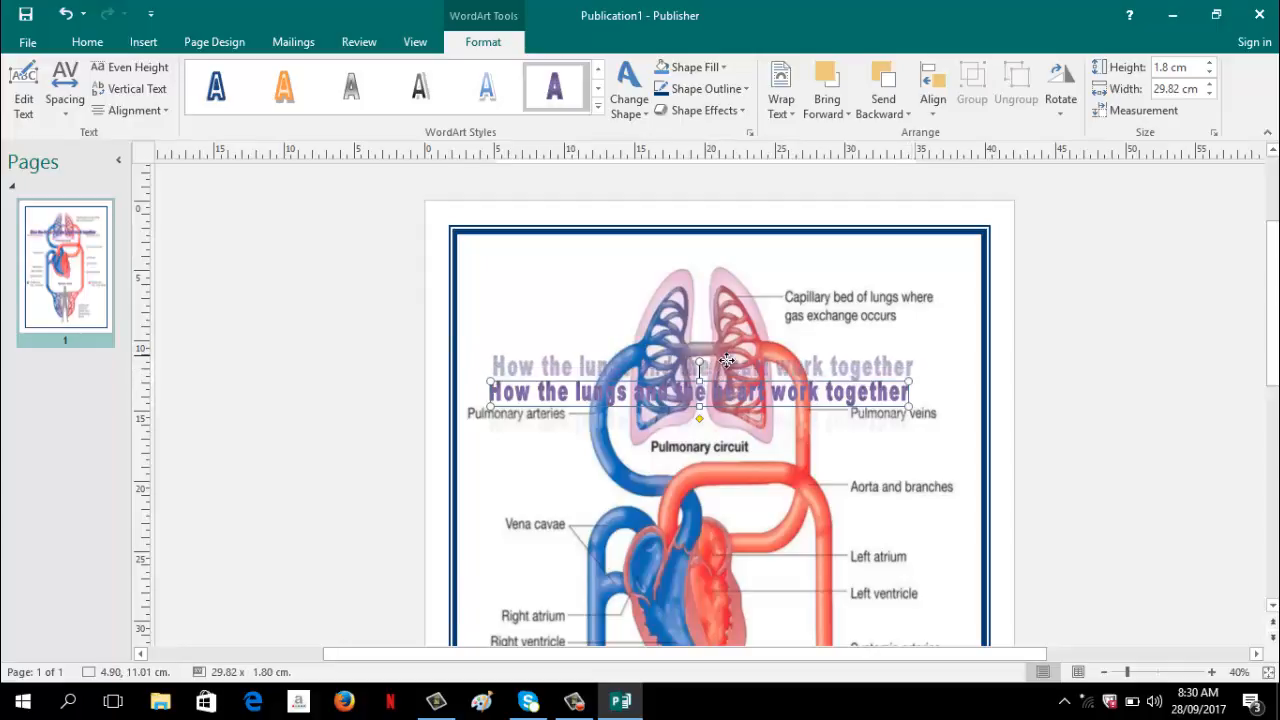
Step: Drag the WordArt title upward to sit at the page top inside the border
drag(700, 364, 740, 272)
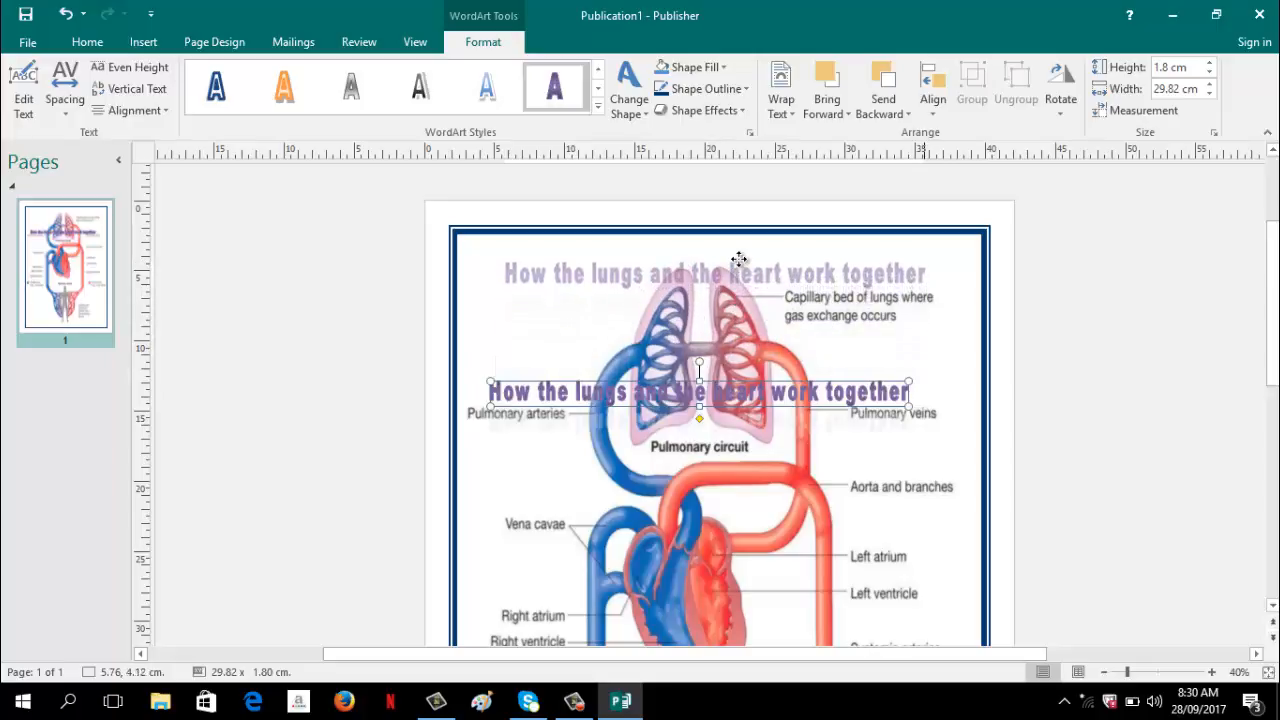
drag(698, 390, 712, 256)
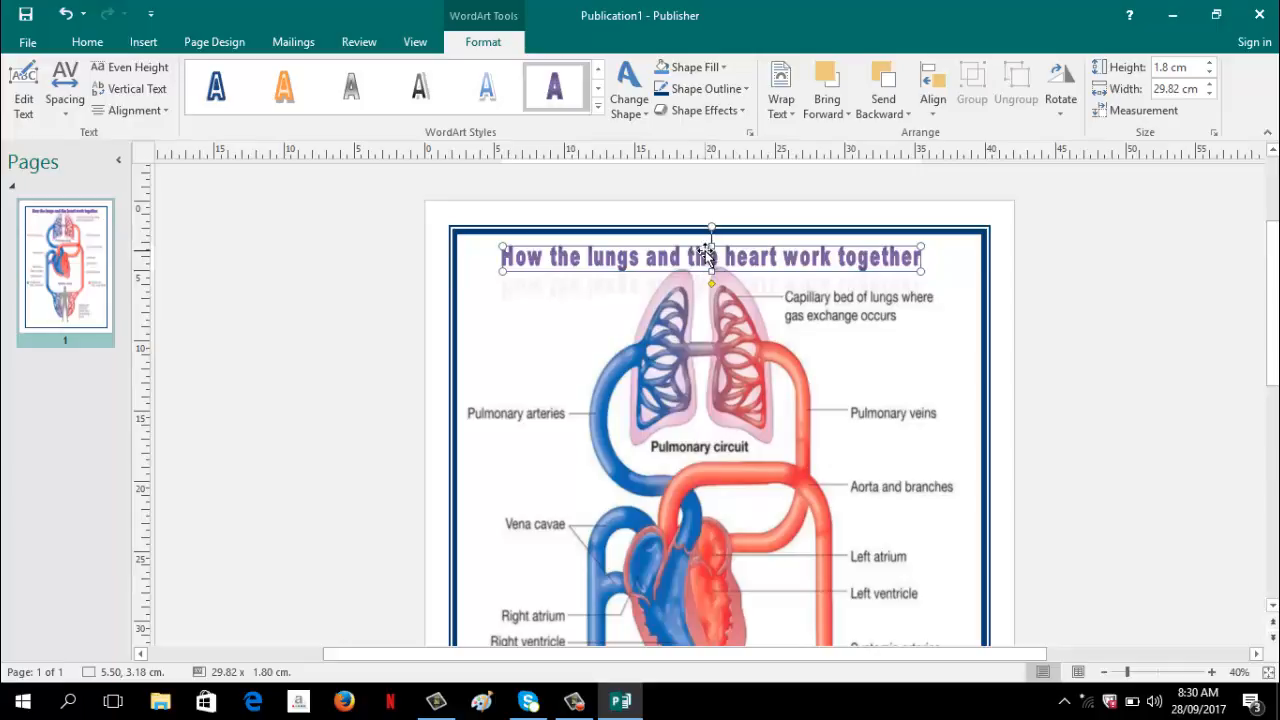
Step: Through Format WordArt's fill effects, change the title's fill colour from purple to black
right_click(710, 256)
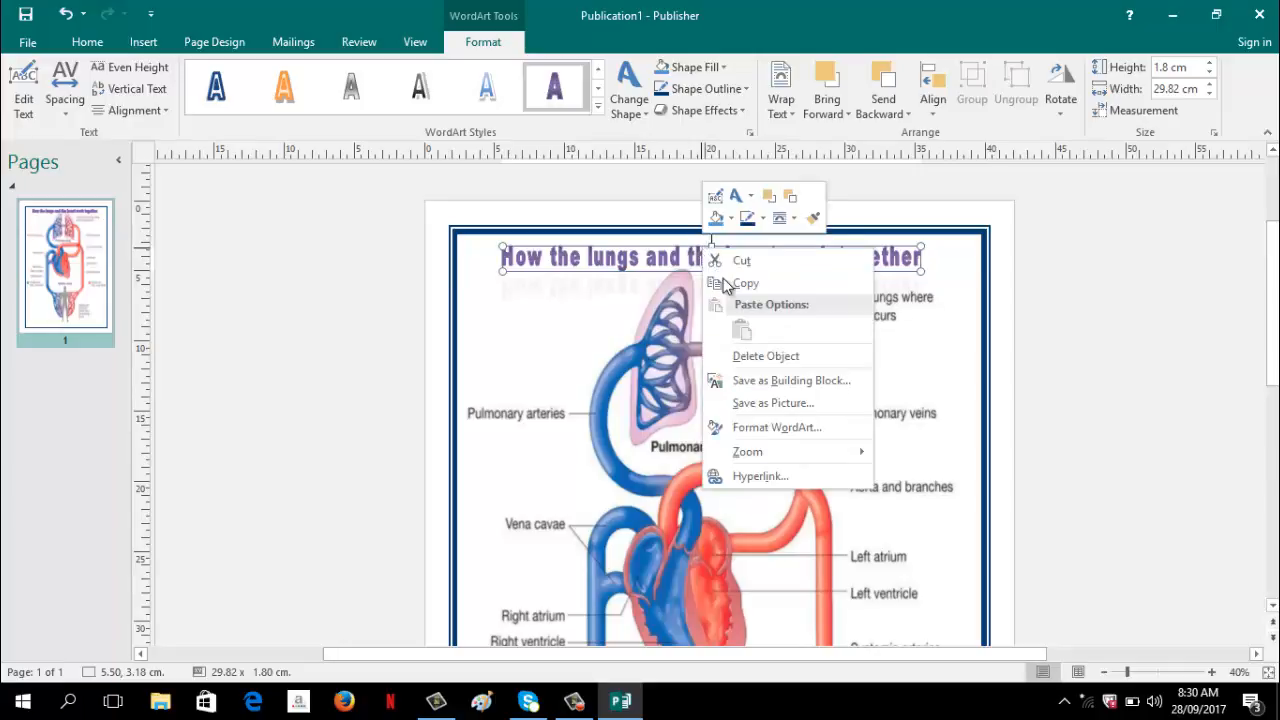
mouse_move(776, 428)
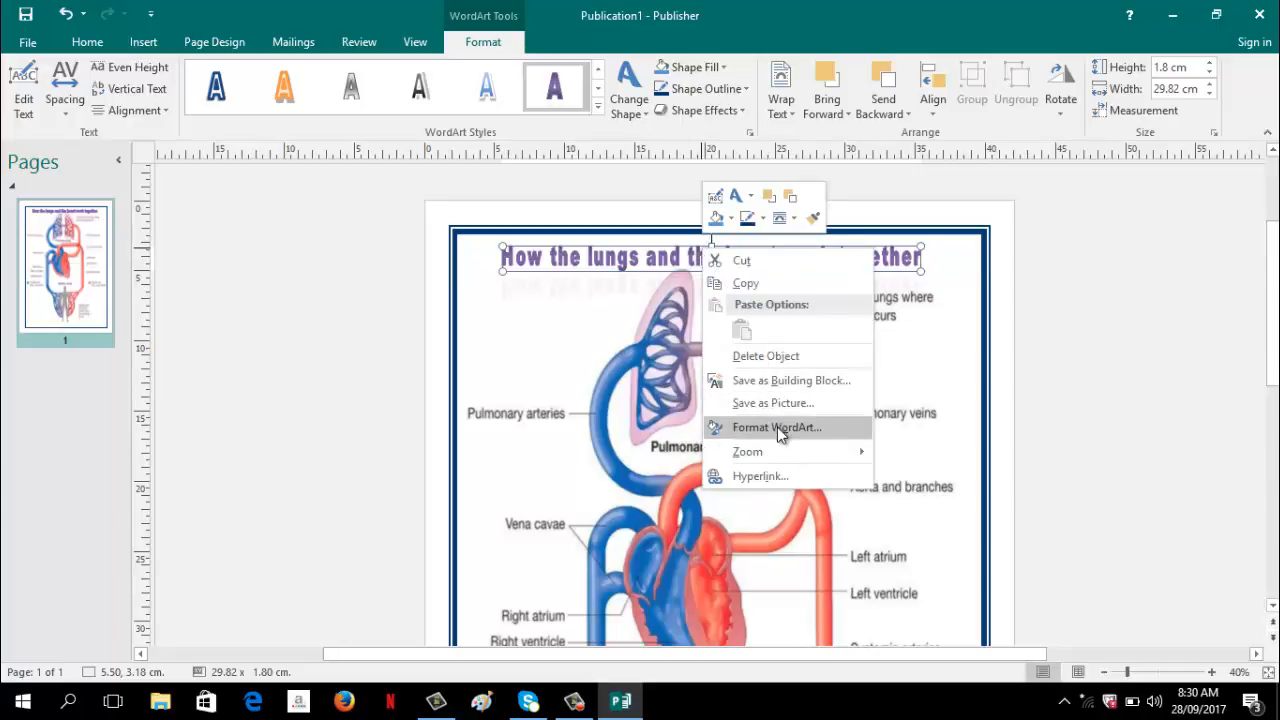
click(776, 428)
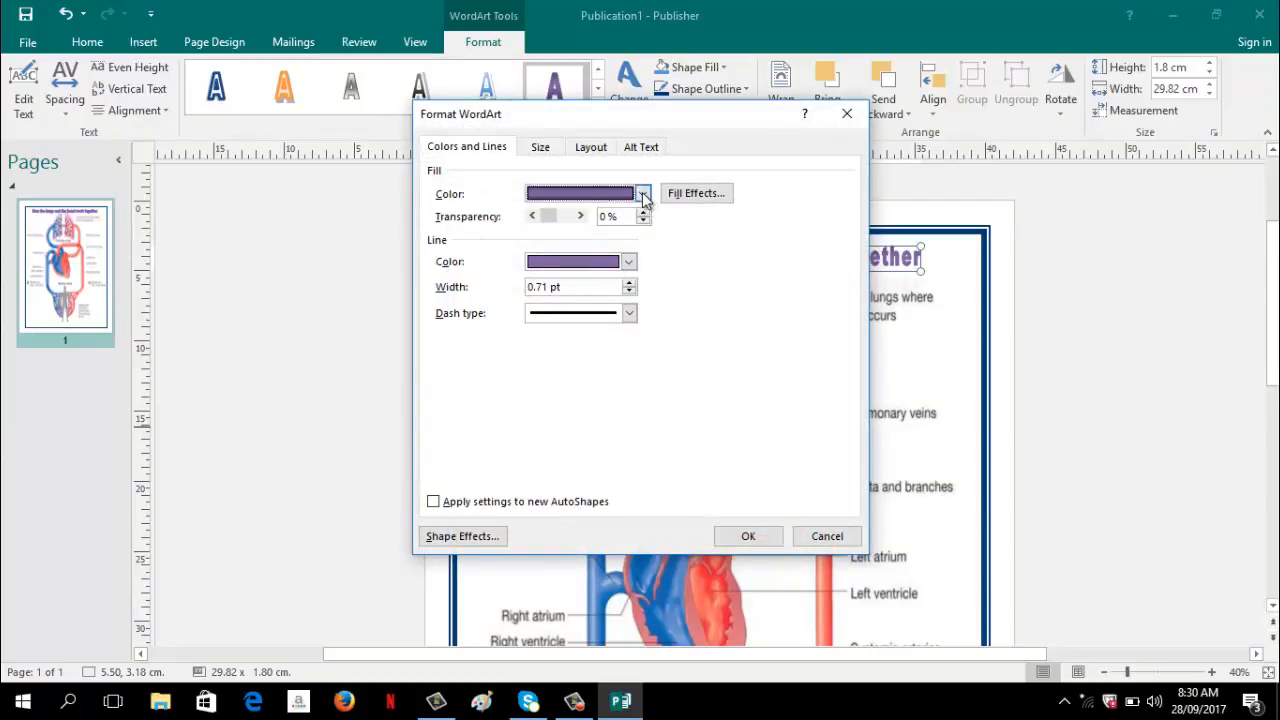
mouse_move(696, 192)
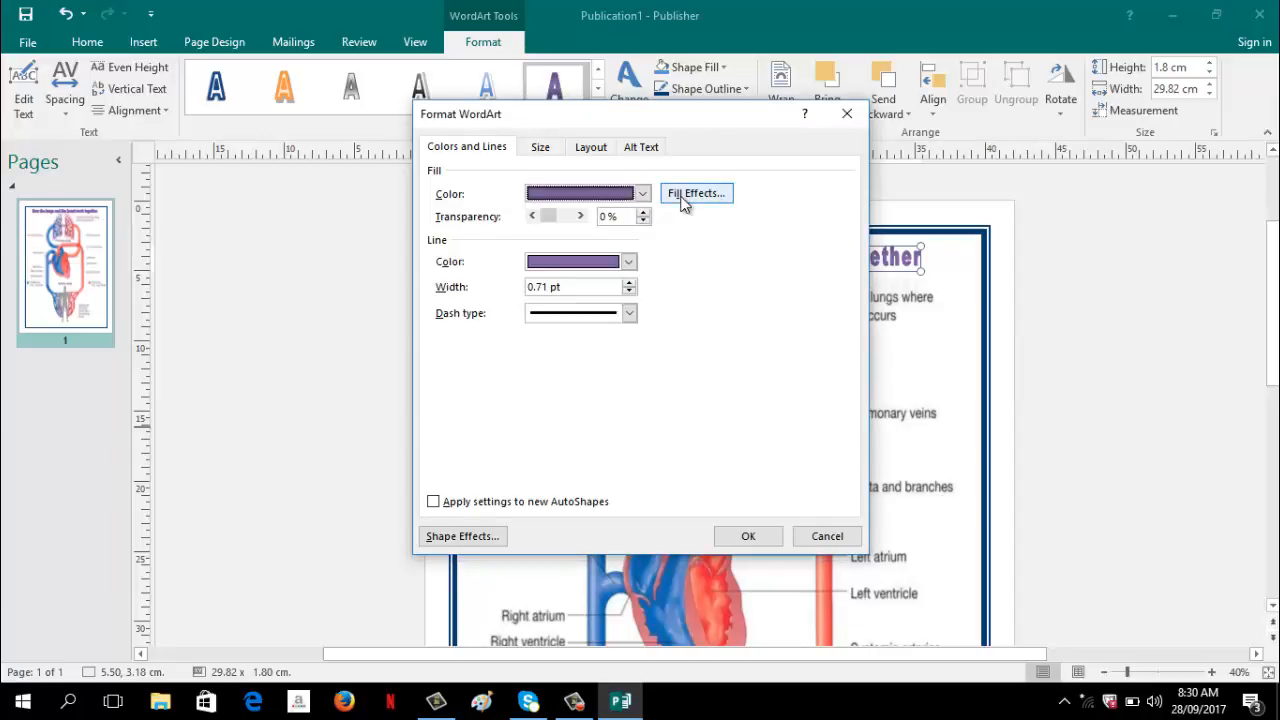
click(696, 192)
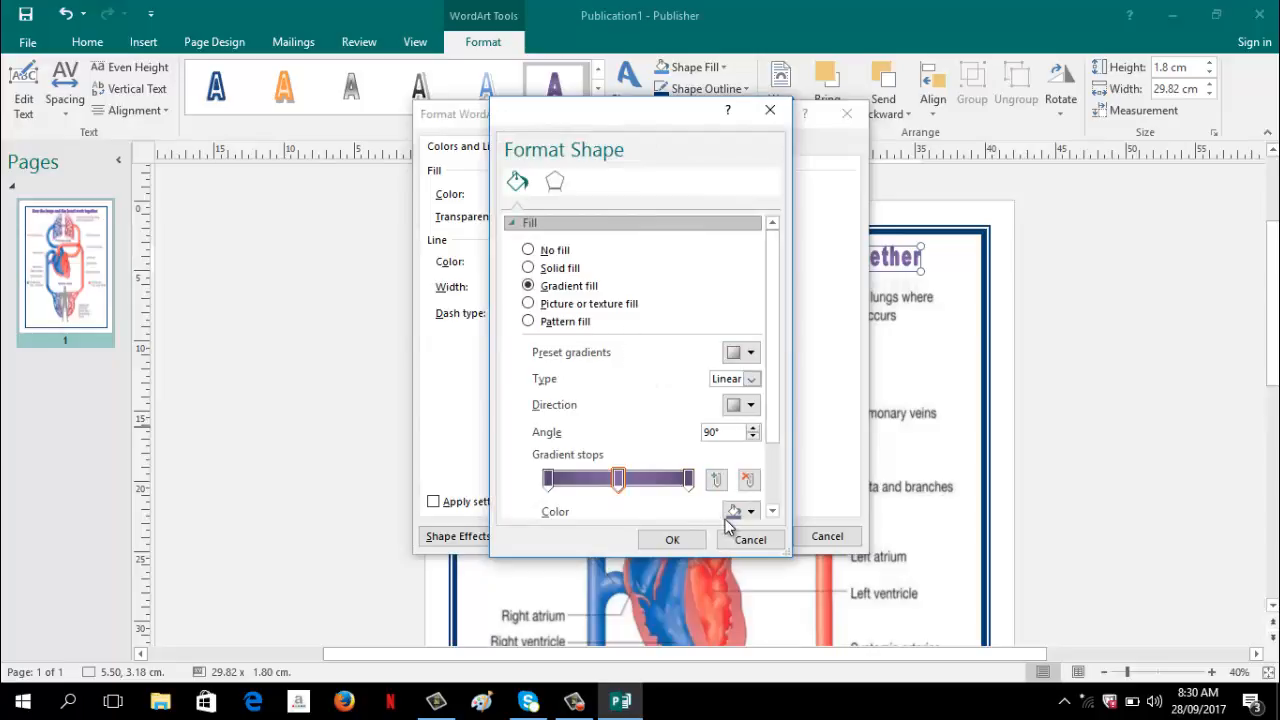
mouse_move(568, 464)
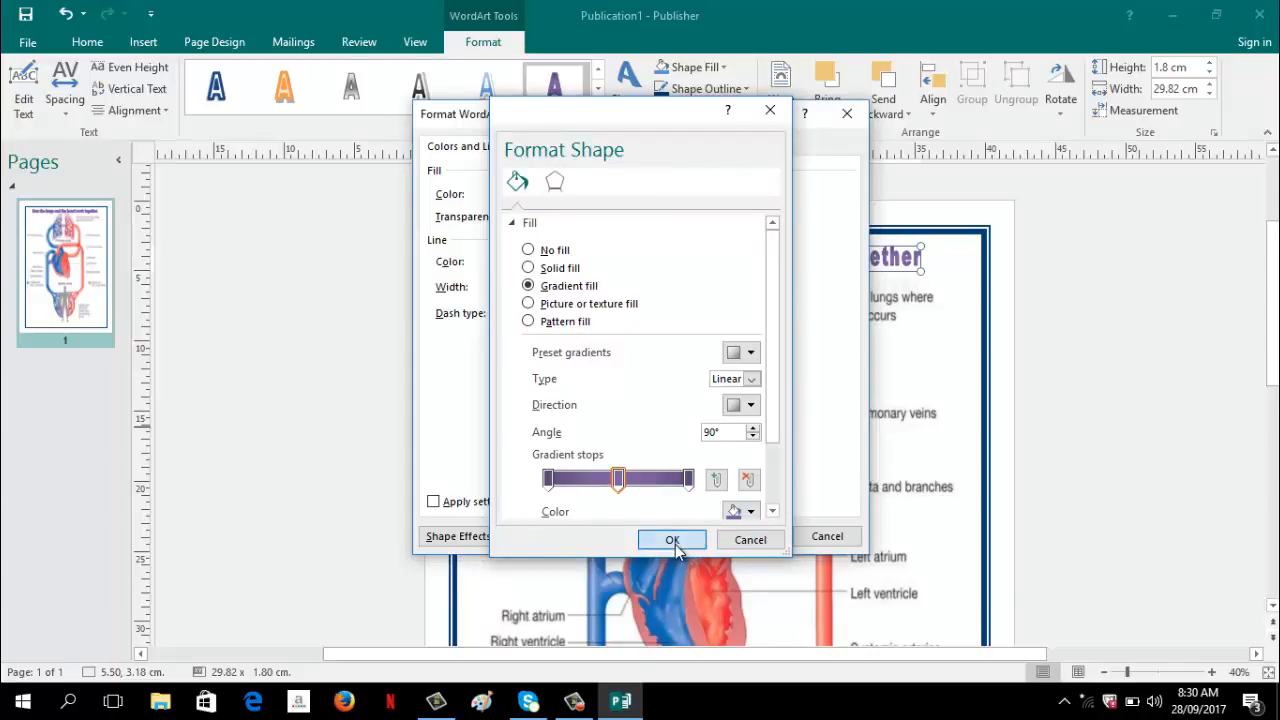
click(672, 540)
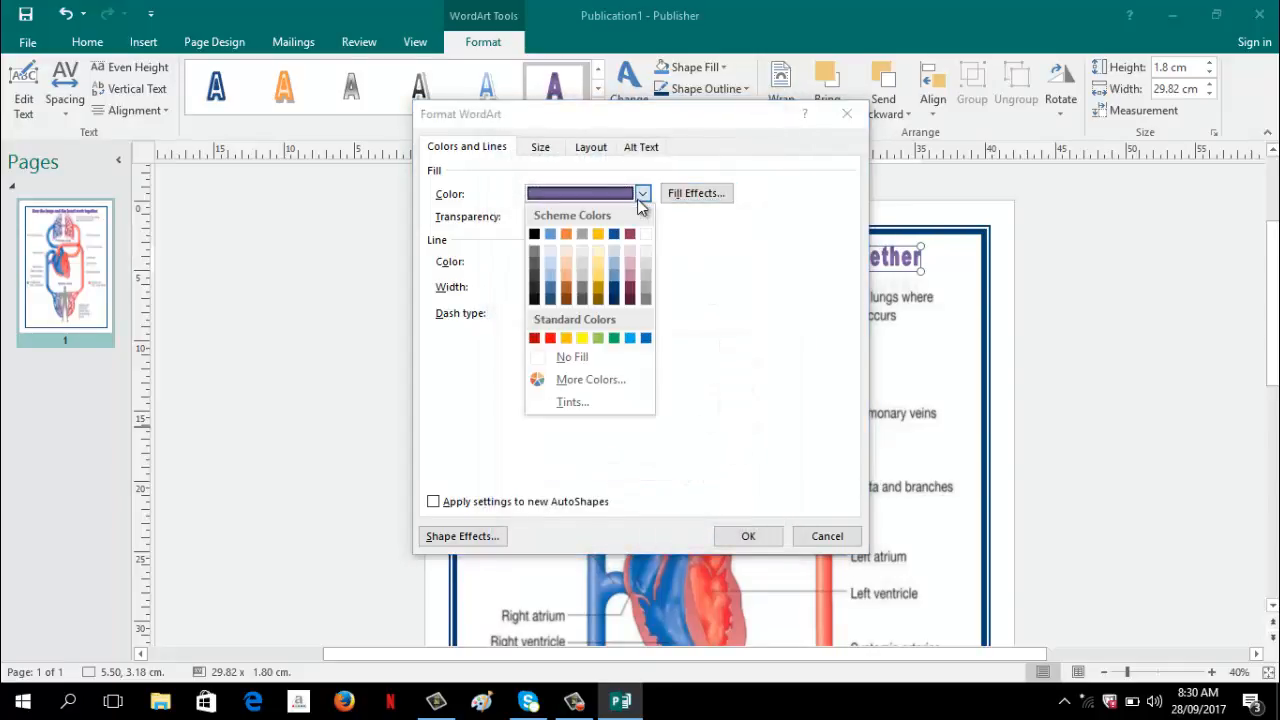
click(534, 232)
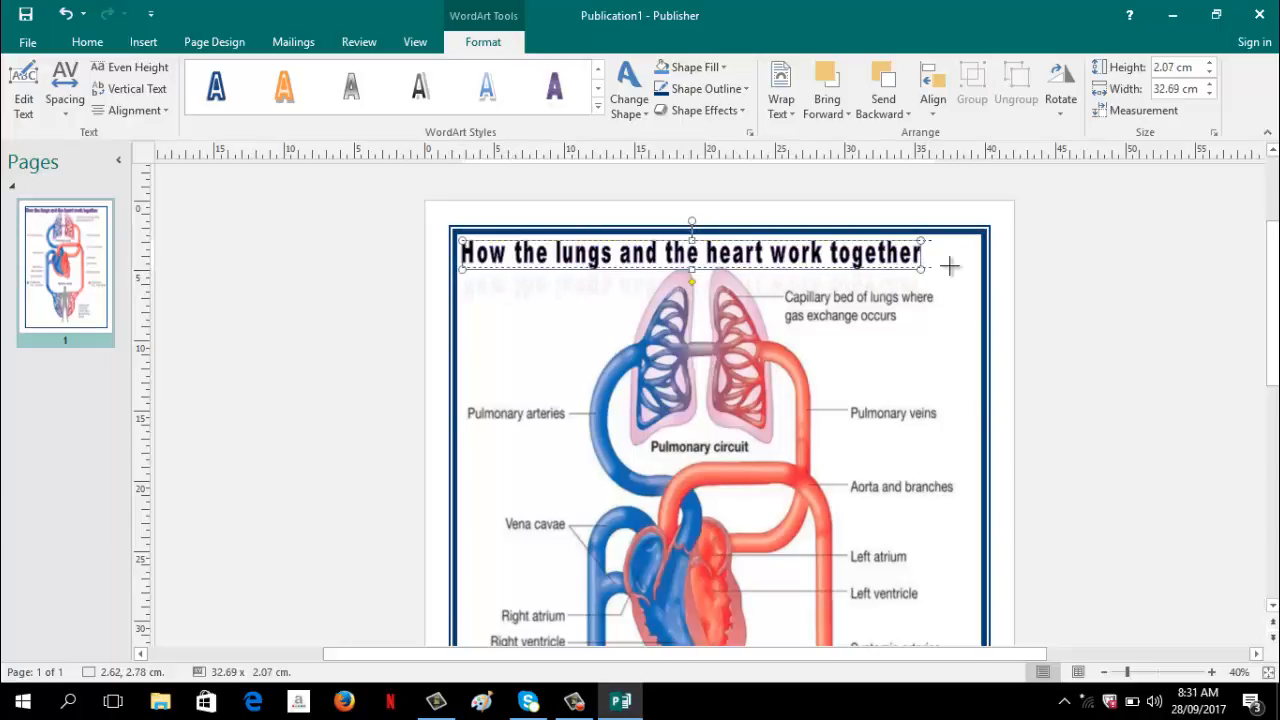
Step: Widen the black title by its right handle so it spans the border's width
drag(920, 268, 984, 240)
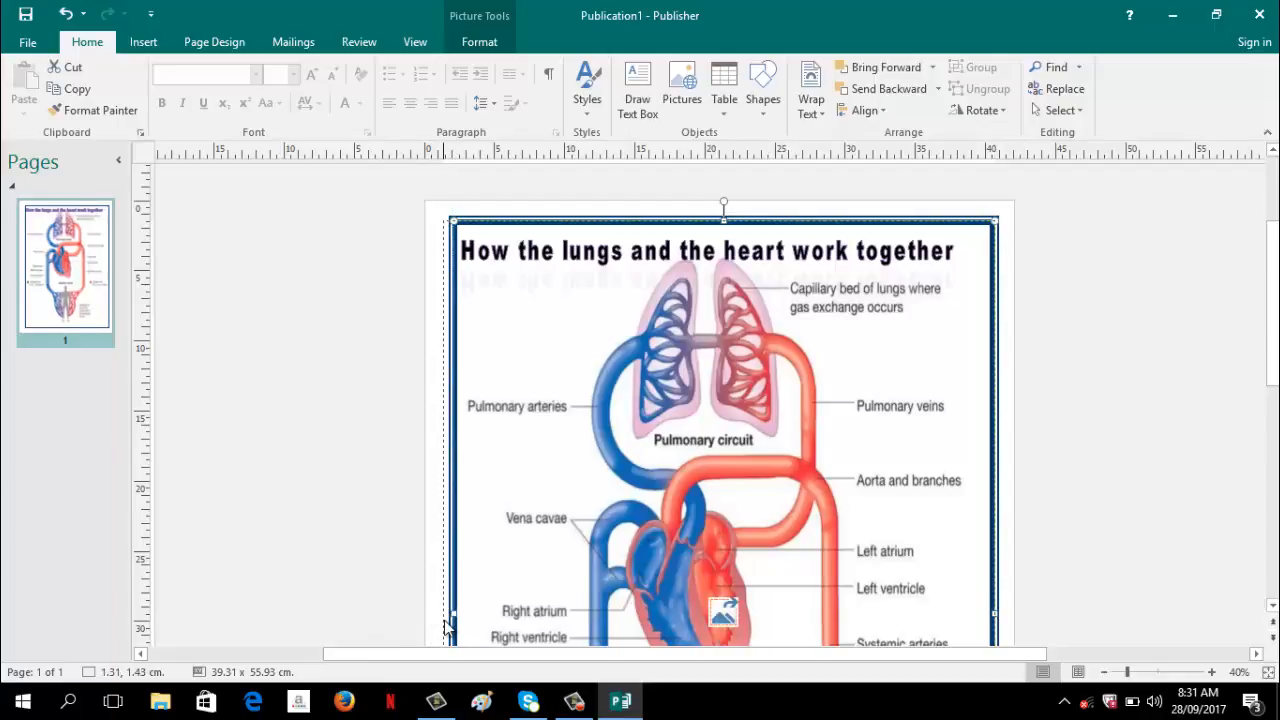
scroll(down, 3)
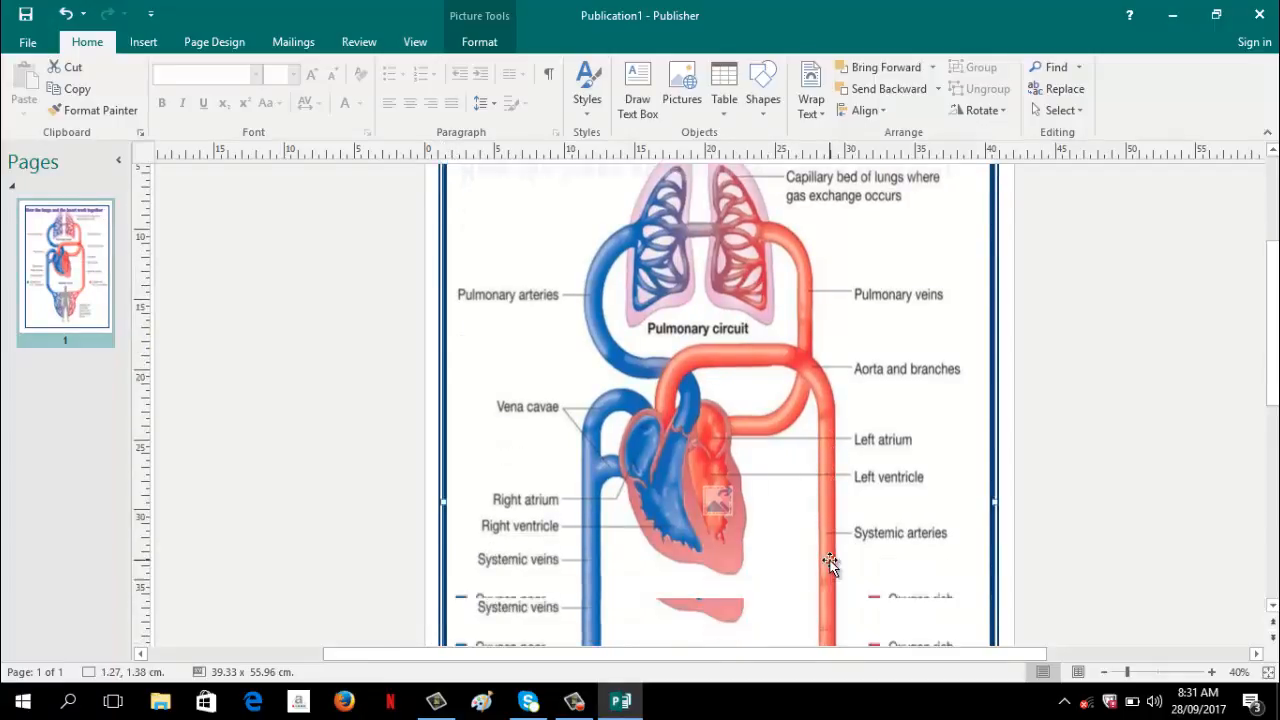
scroll(down, 3)
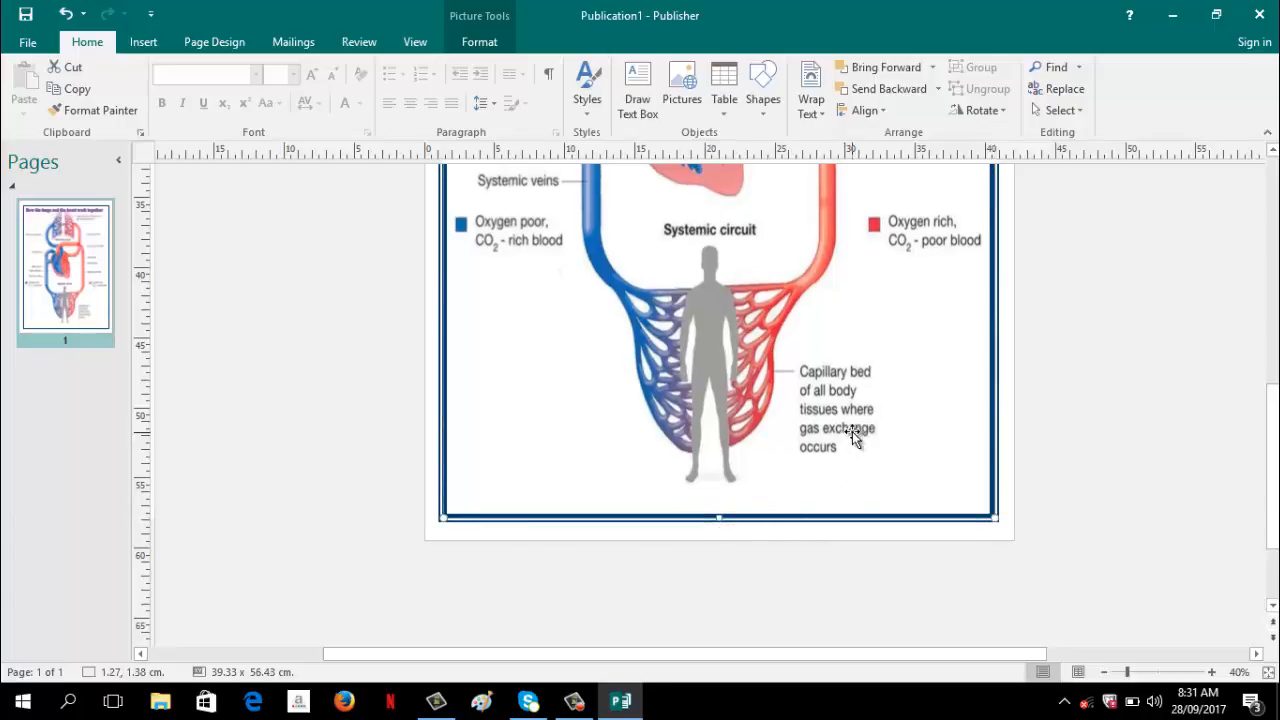
scroll(up, 3)
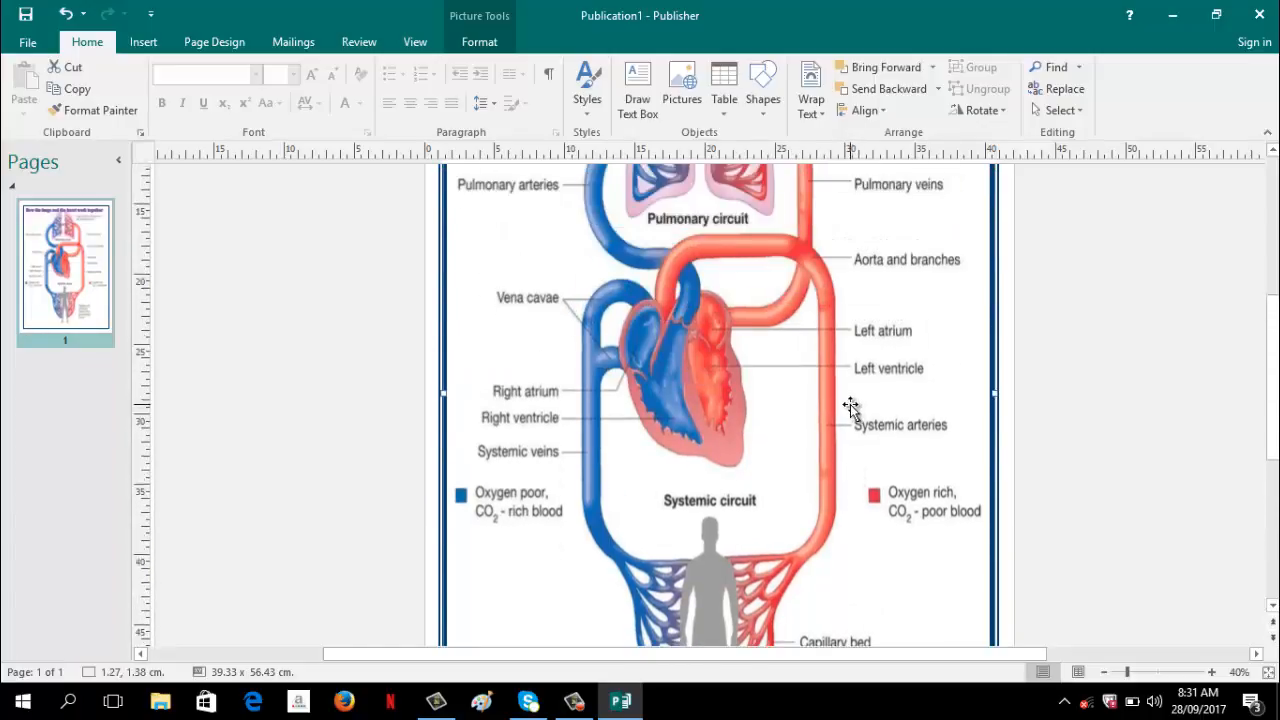
scroll(up, 3)
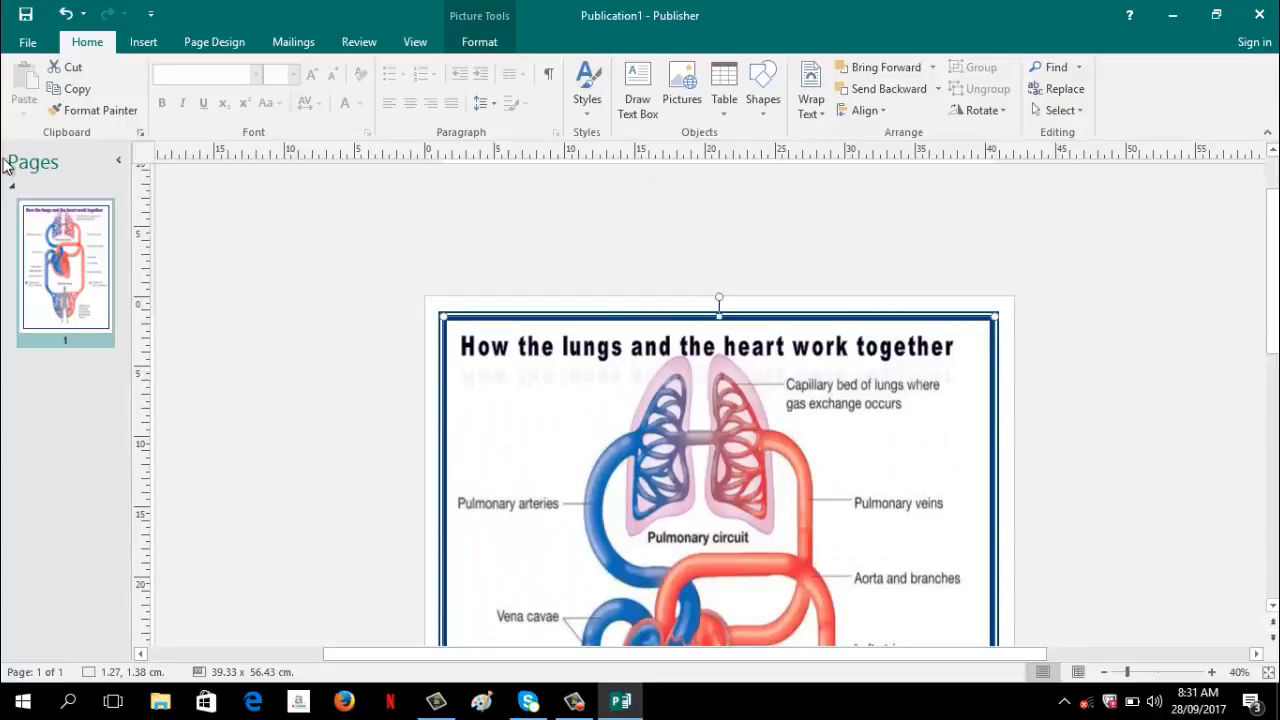
mouse_move(400, 144)
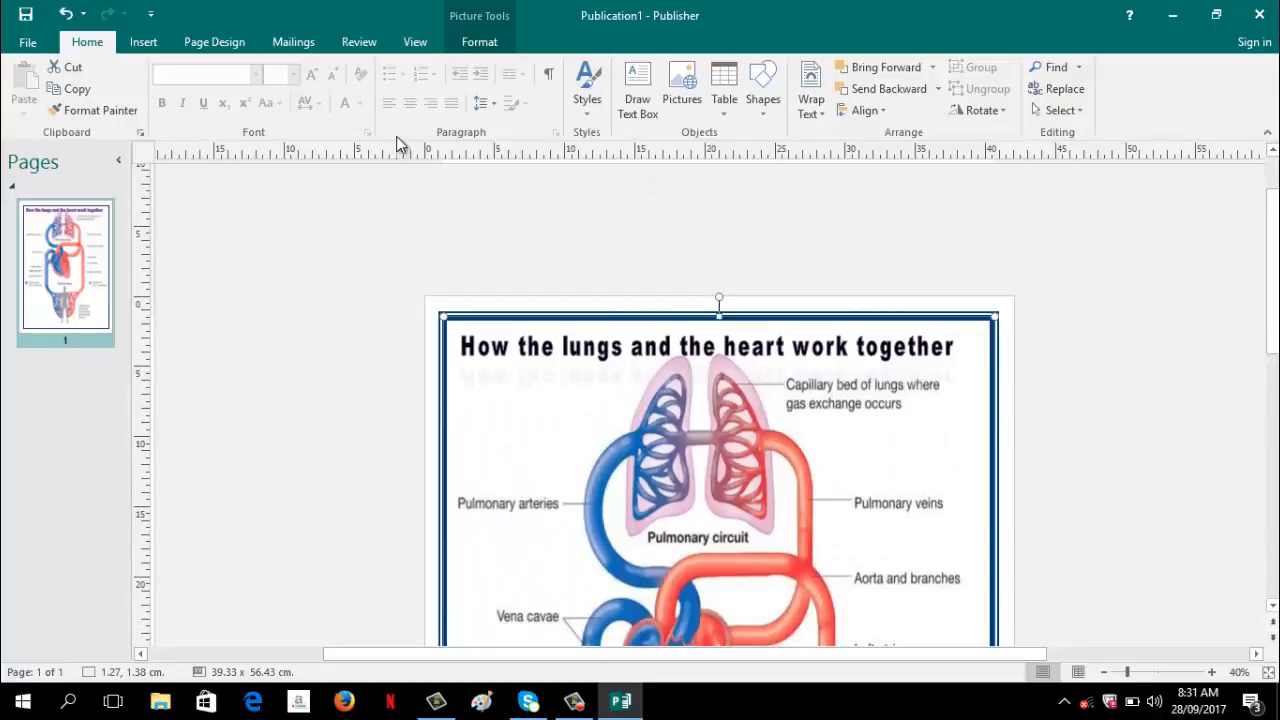
mouse_move(28, 42)
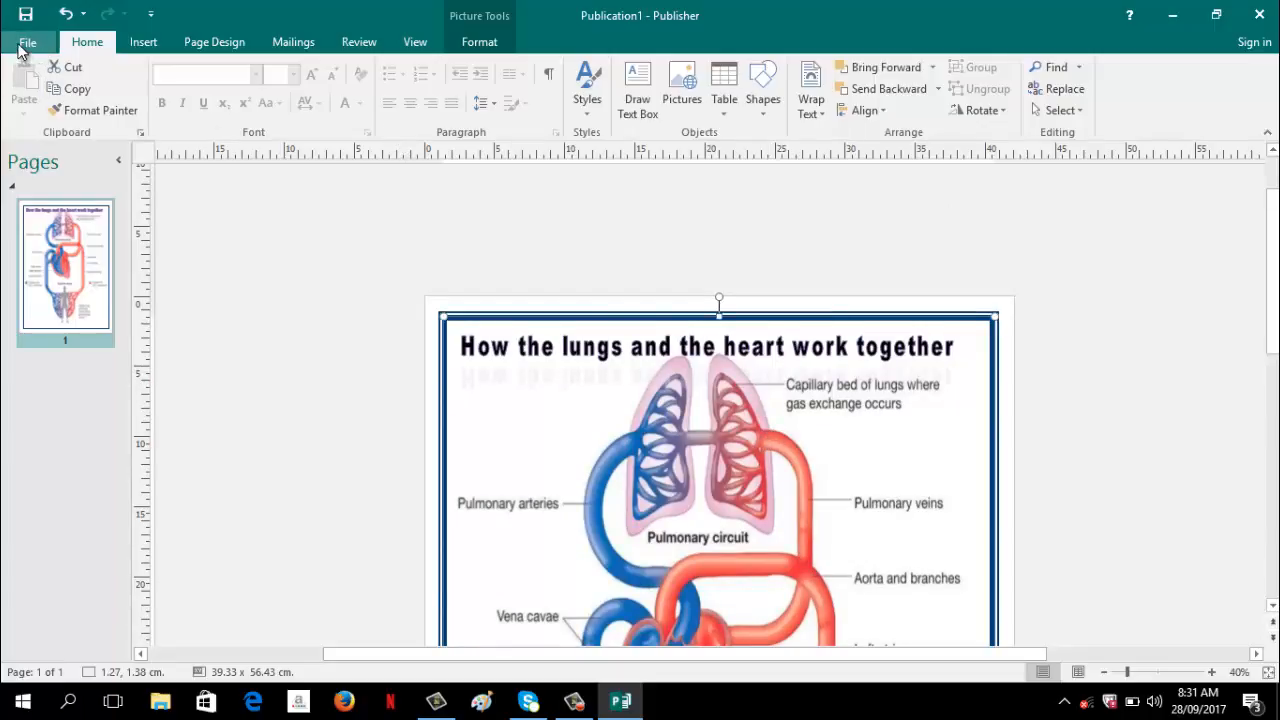
Step: Show the File > Print preview tiling the poster across nine Letter sheets
click(28, 42)
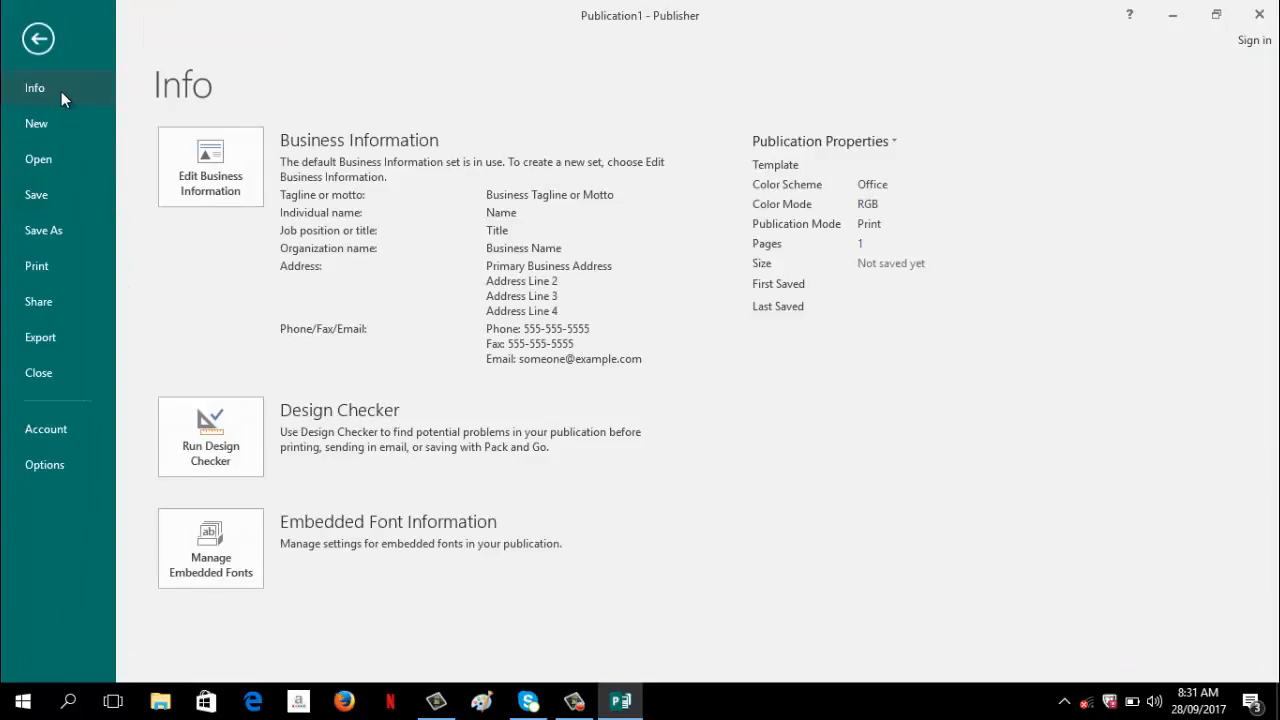
click(36, 264)
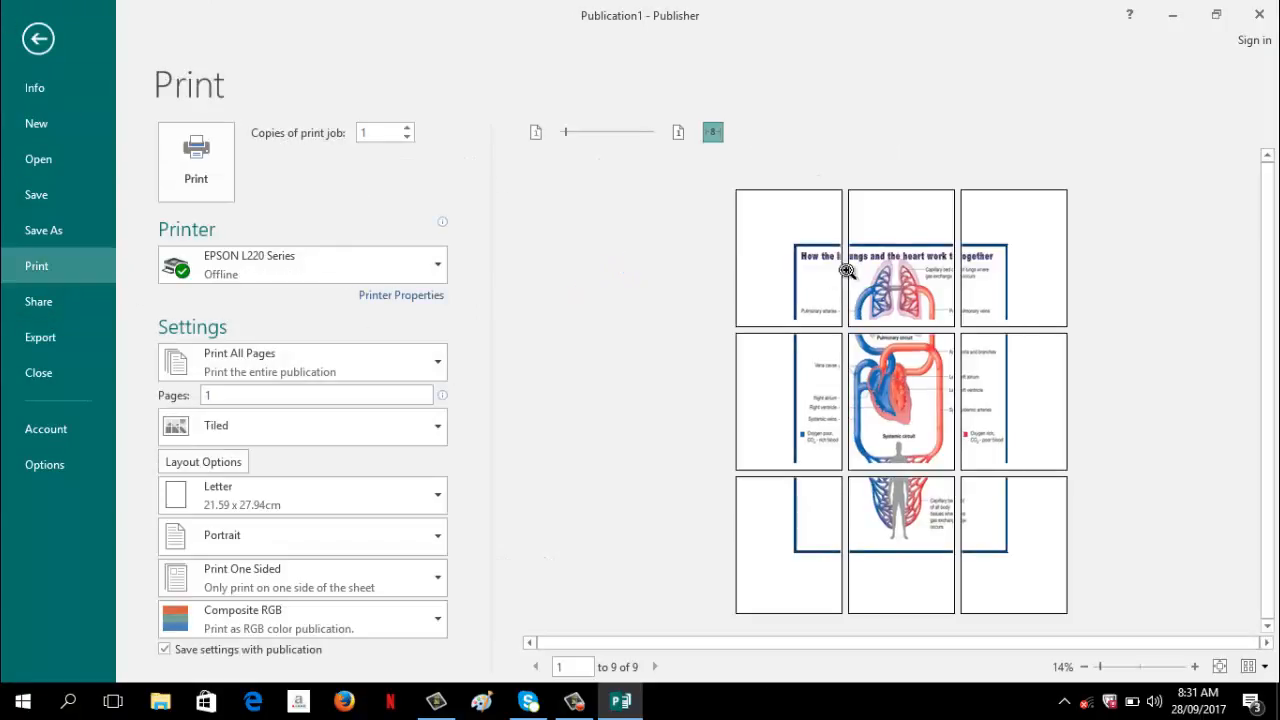
mouse_move(990, 248)
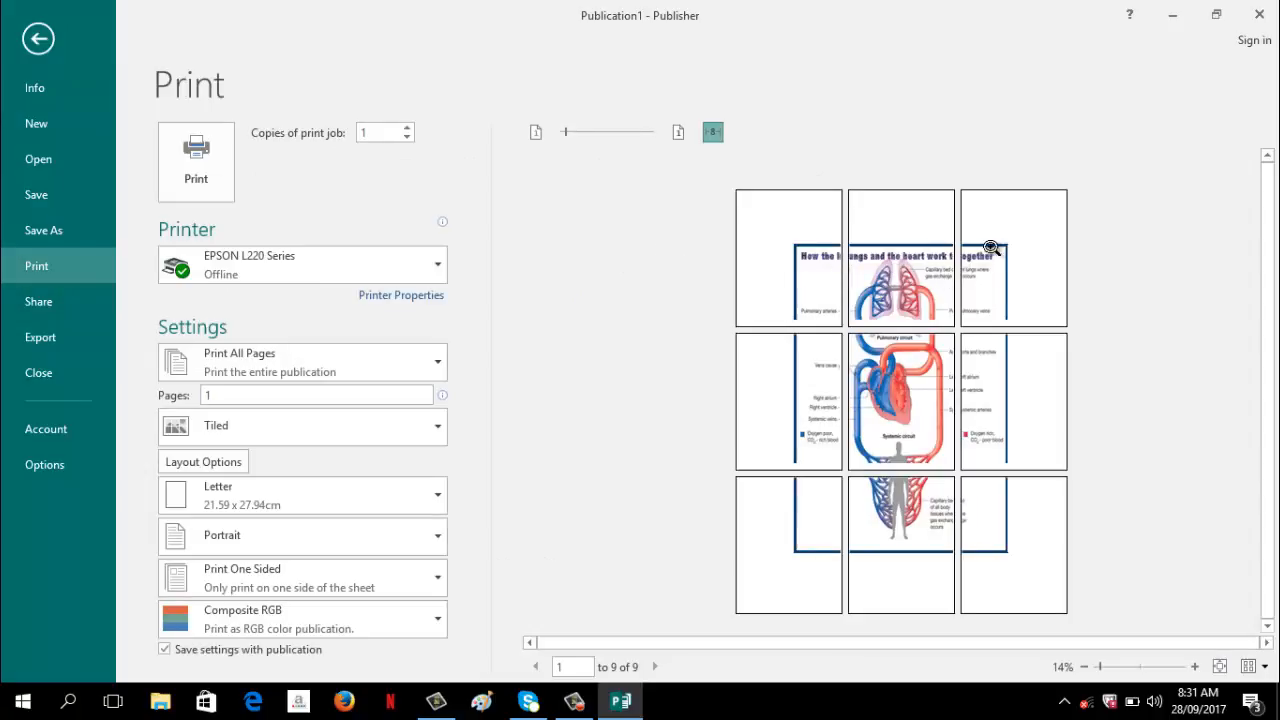
mouse_move(980, 578)
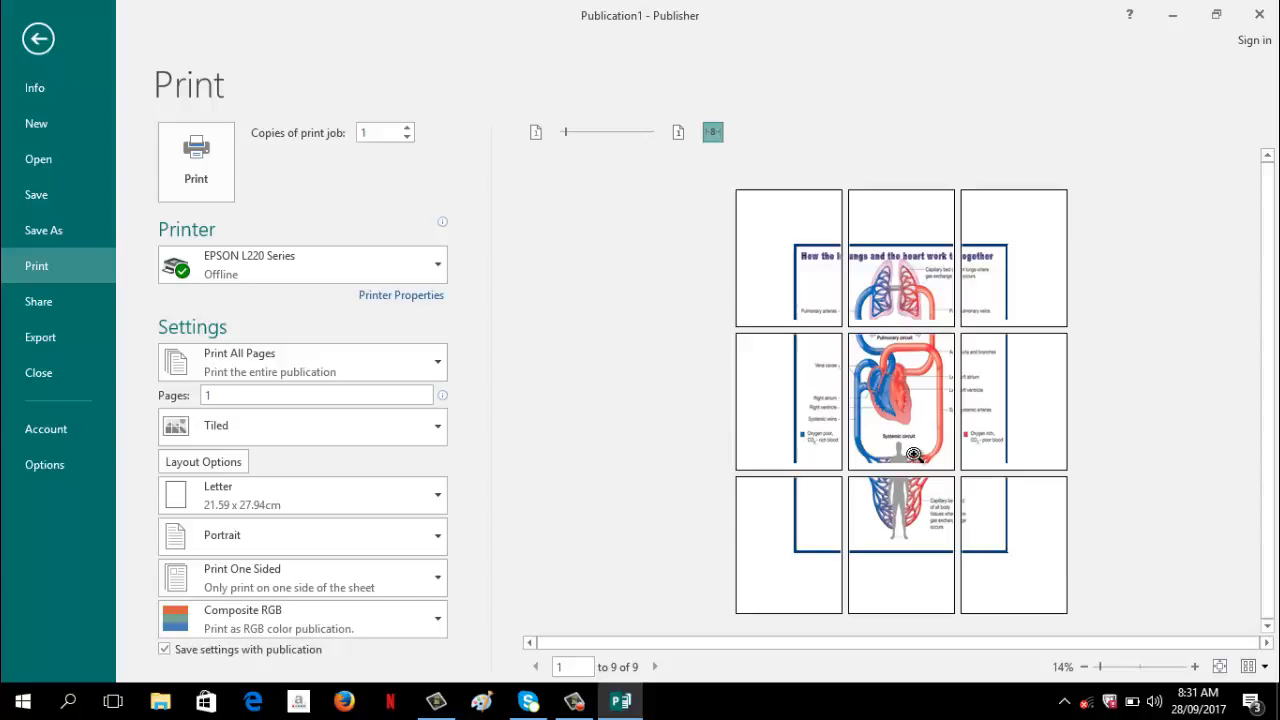
mouse_move(1024, 598)
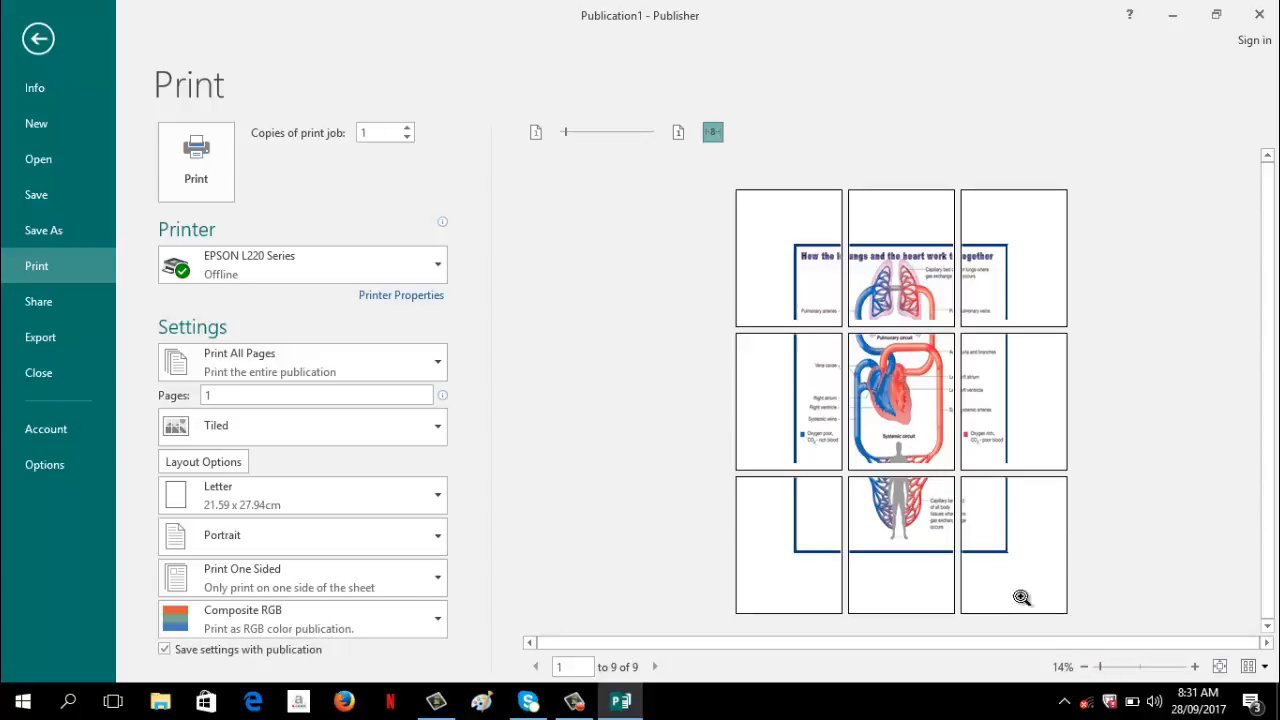
mouse_move(1086, 516)
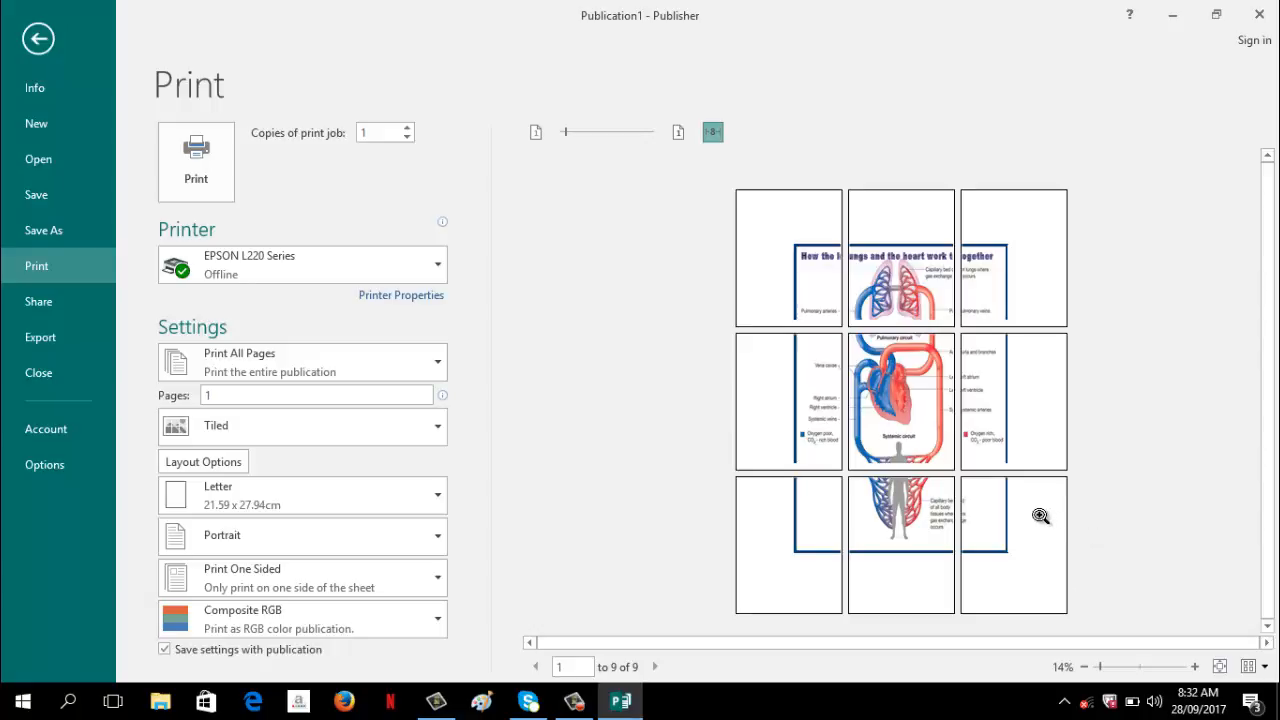
mouse_move(1050, 516)
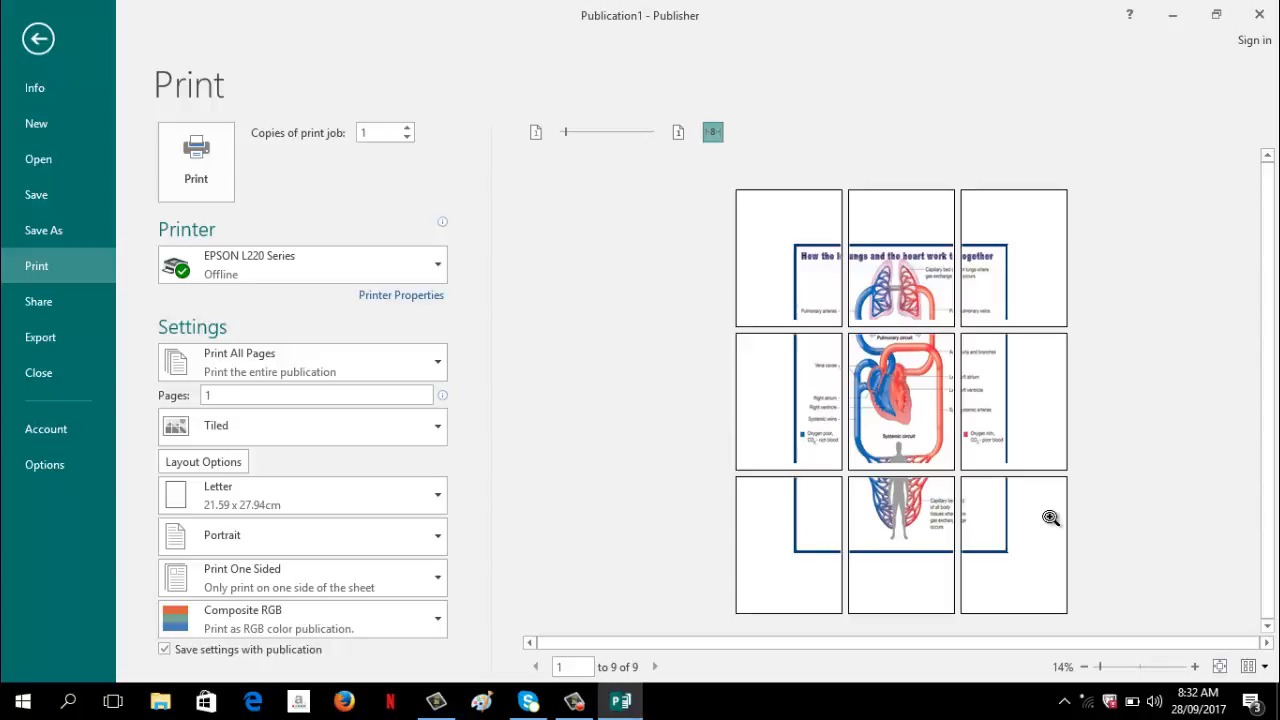
mouse_move(998, 528)
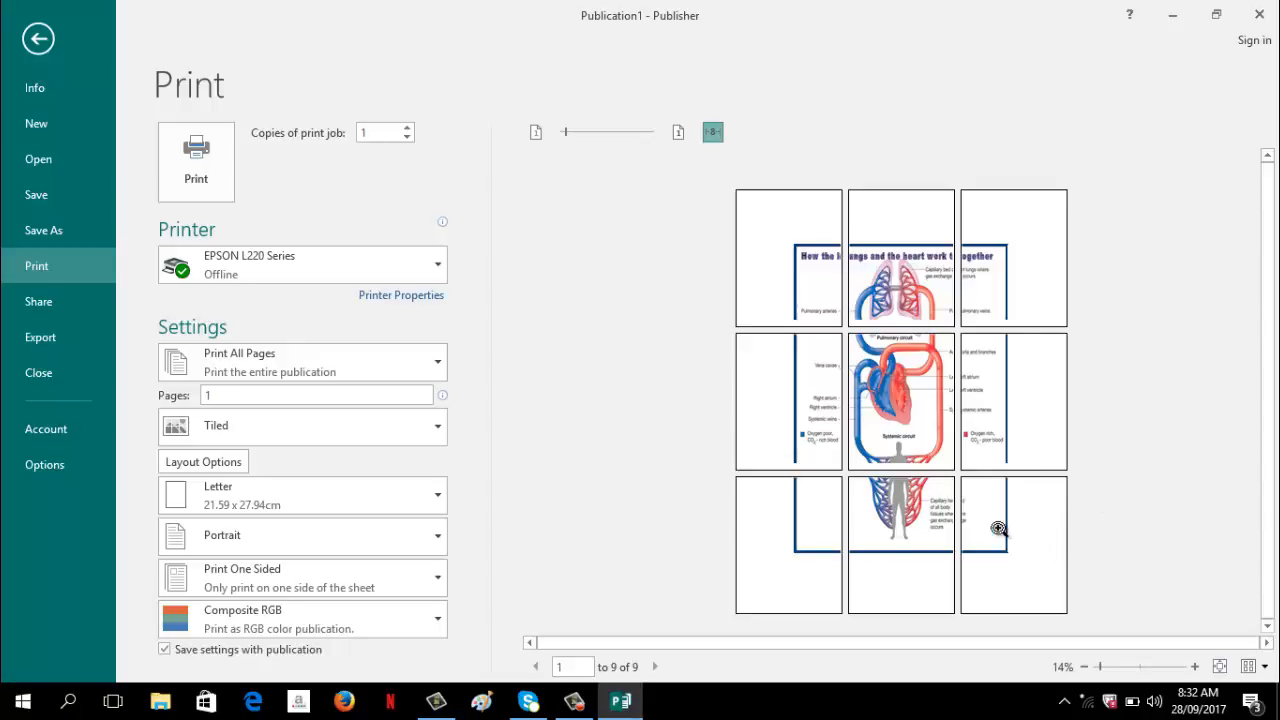